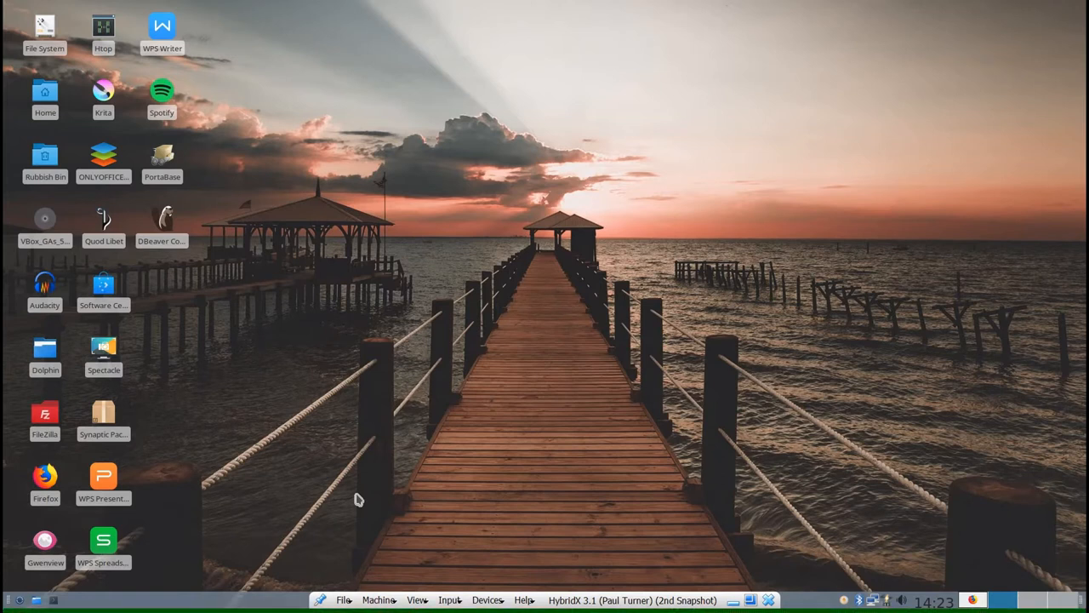
mouse_move(339, 523)
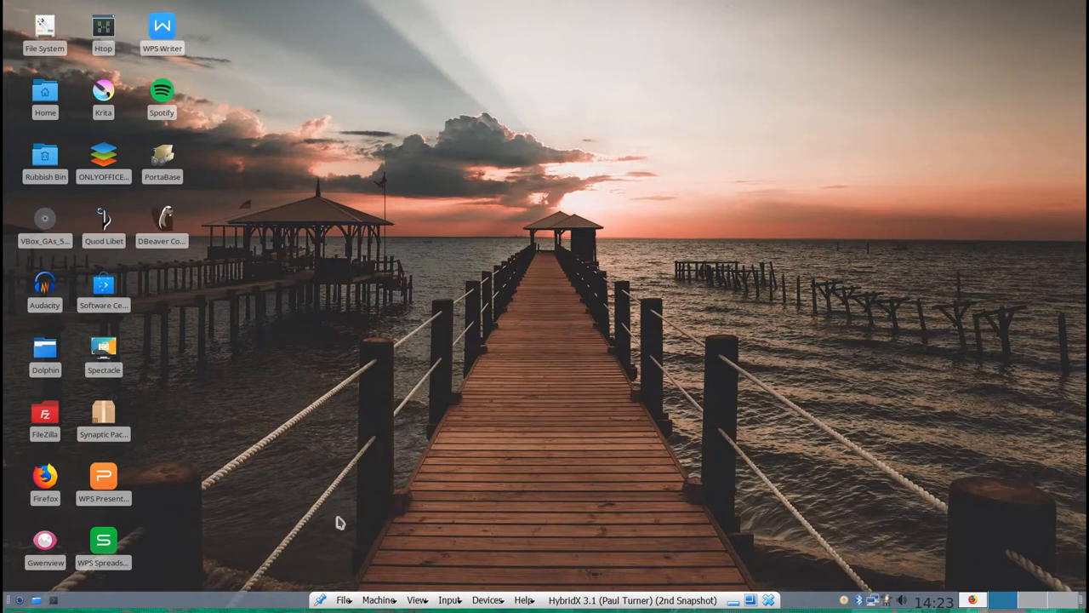
mouse_move(434, 559)
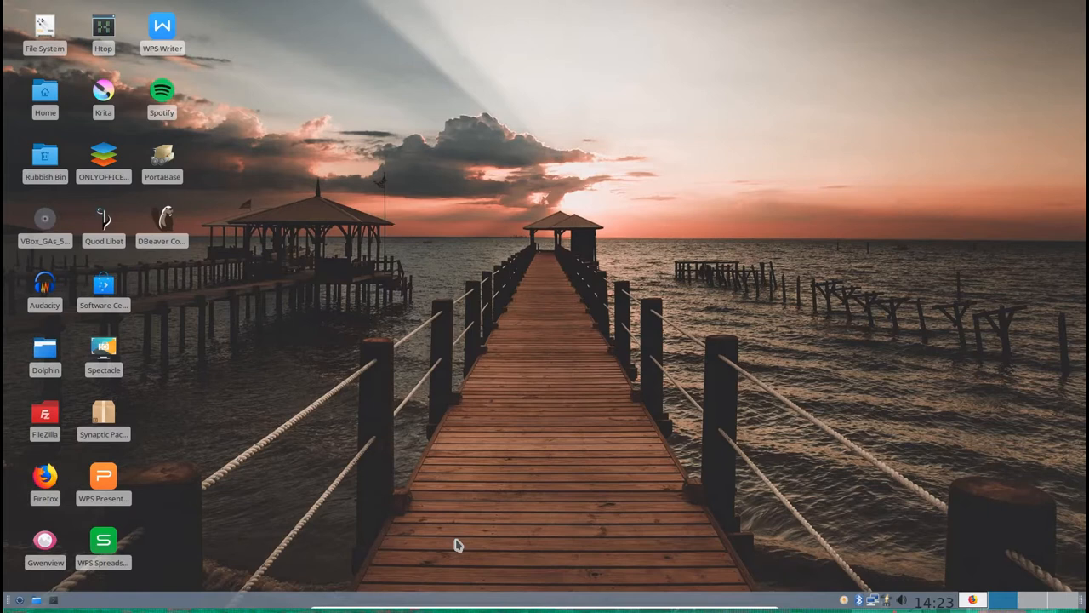
mouse_move(464, 539)
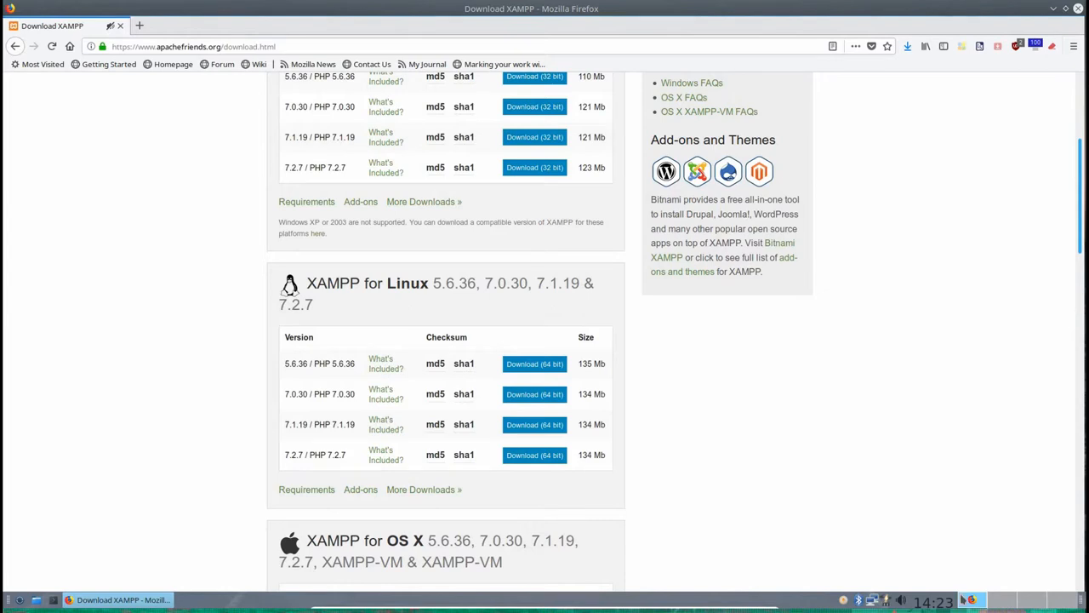
mouse_move(756, 519)
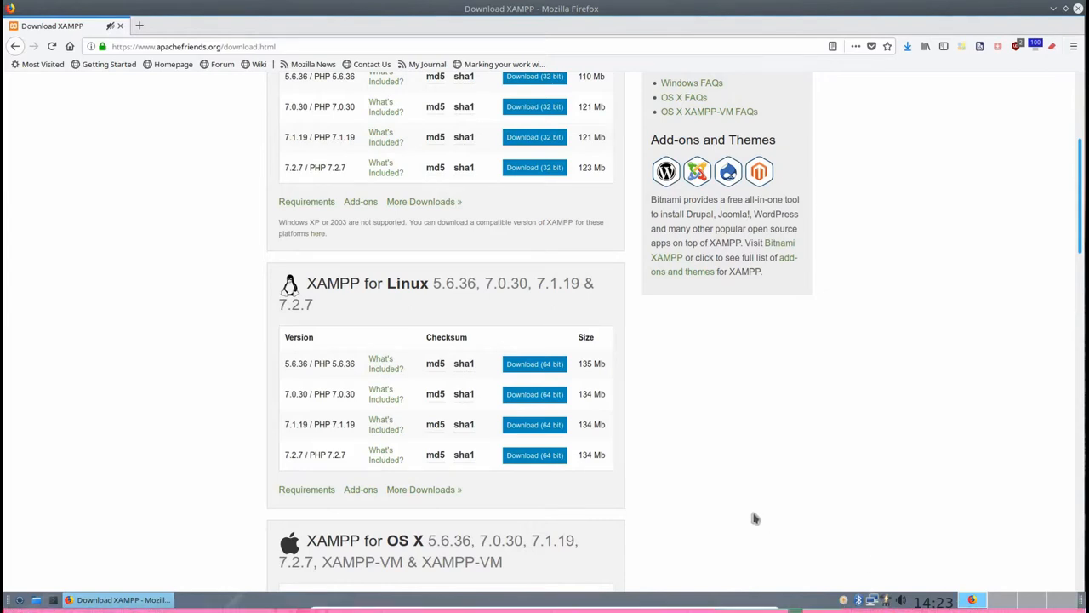
mouse_move(903, 587)
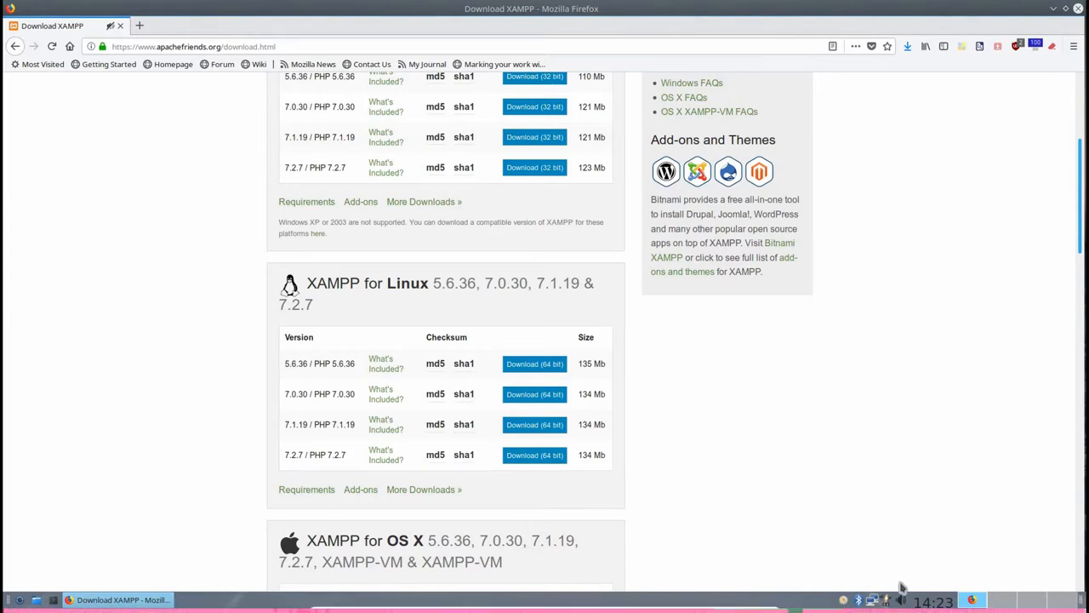
mouse_move(689, 478)
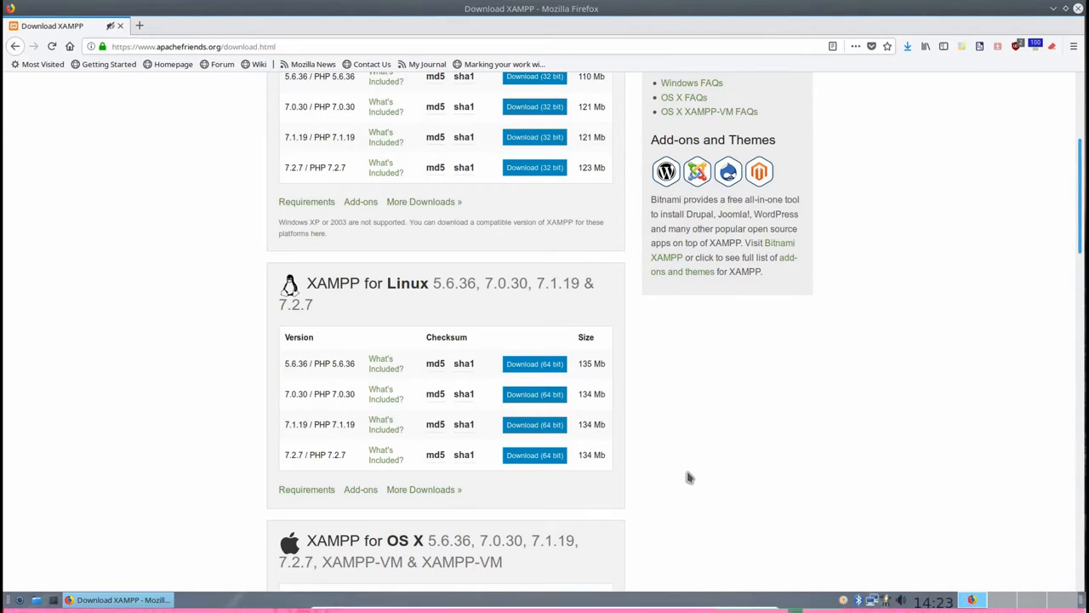
mouse_move(143, 139)
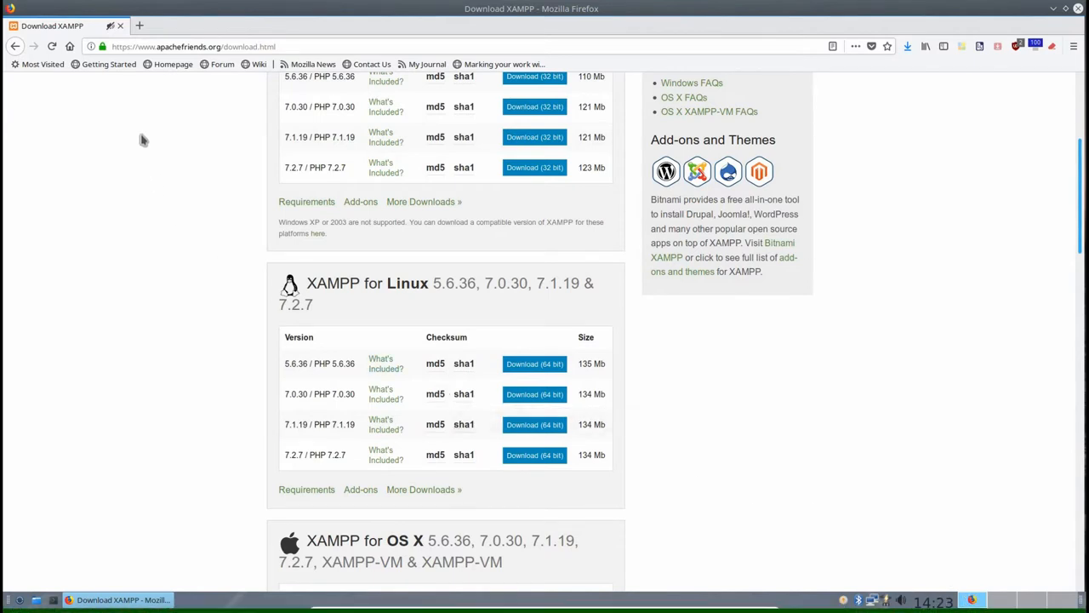
mouse_move(149, 126)
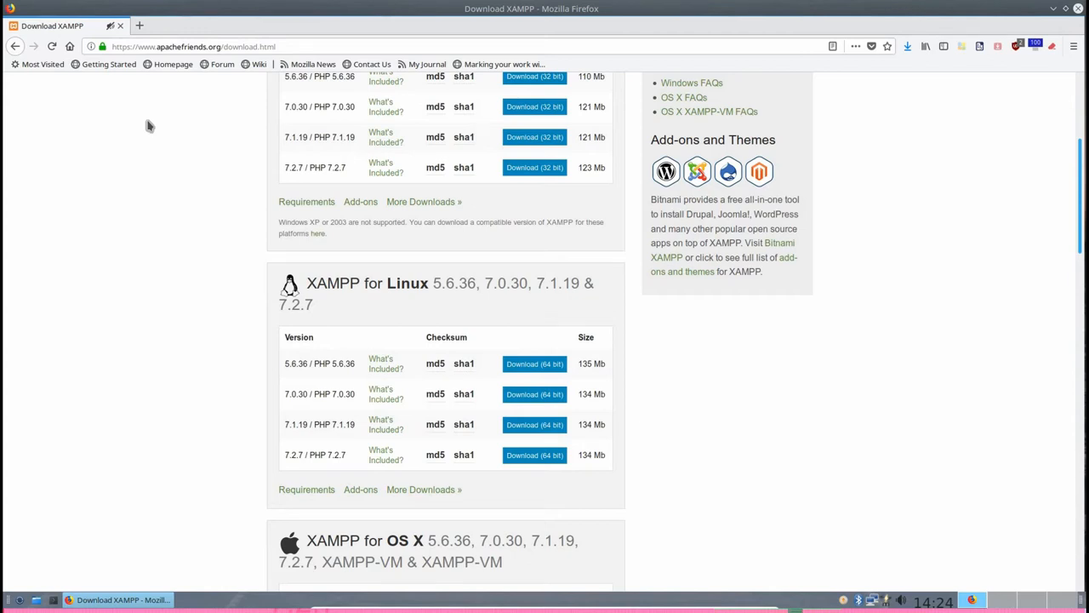
mouse_move(133, 115)
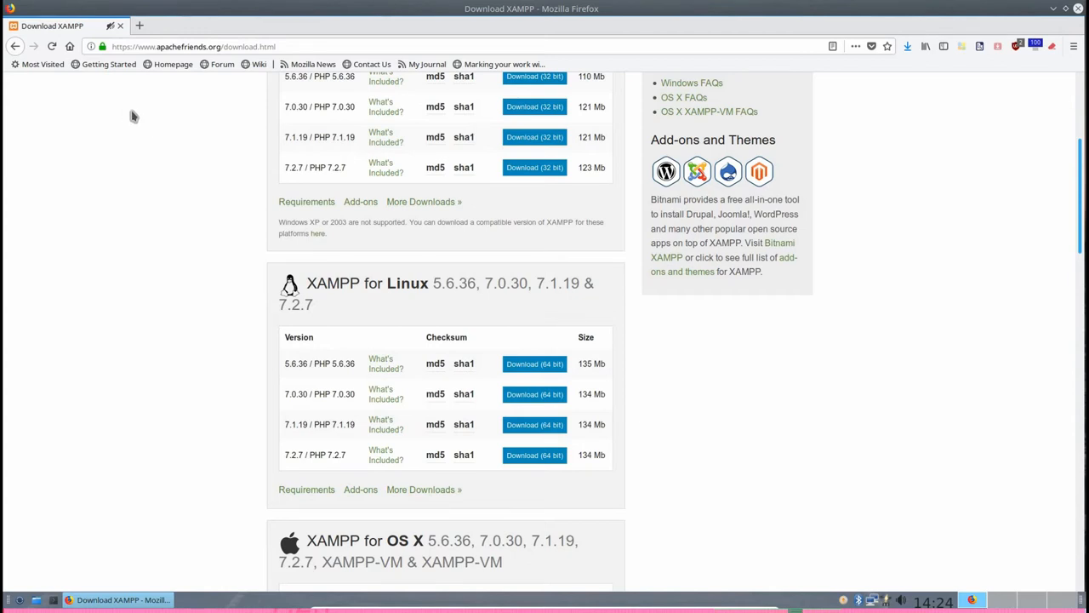
mouse_move(142, 125)
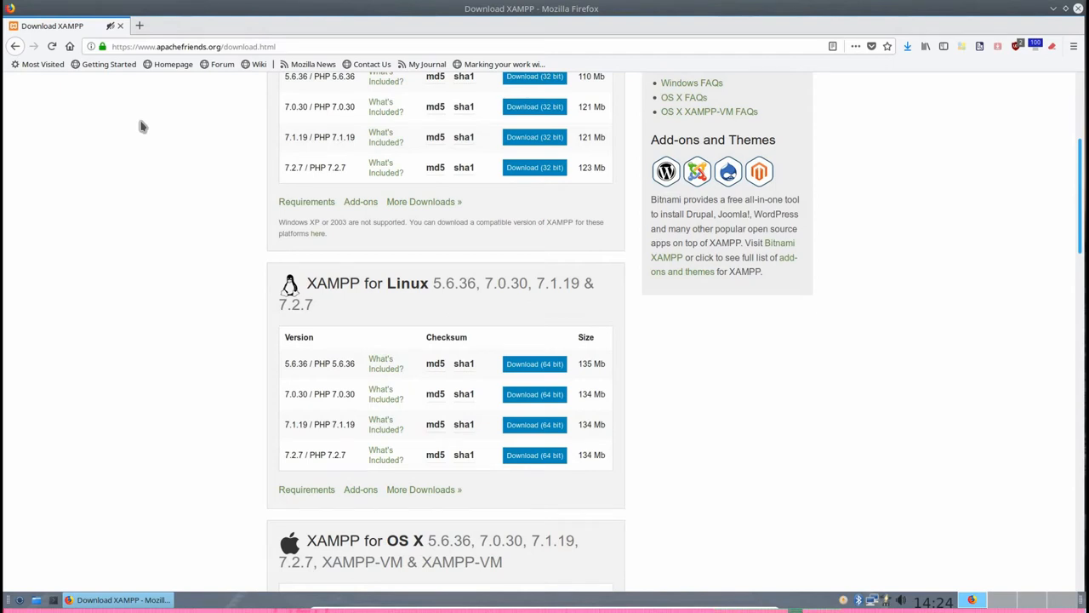
mouse_move(139, 105)
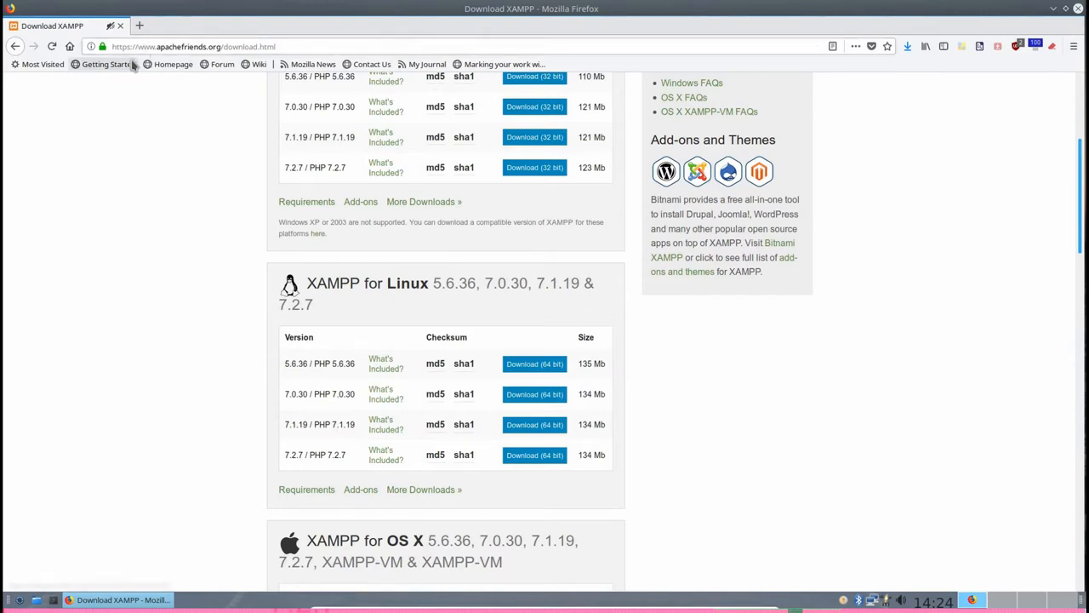
mouse_move(211, 129)
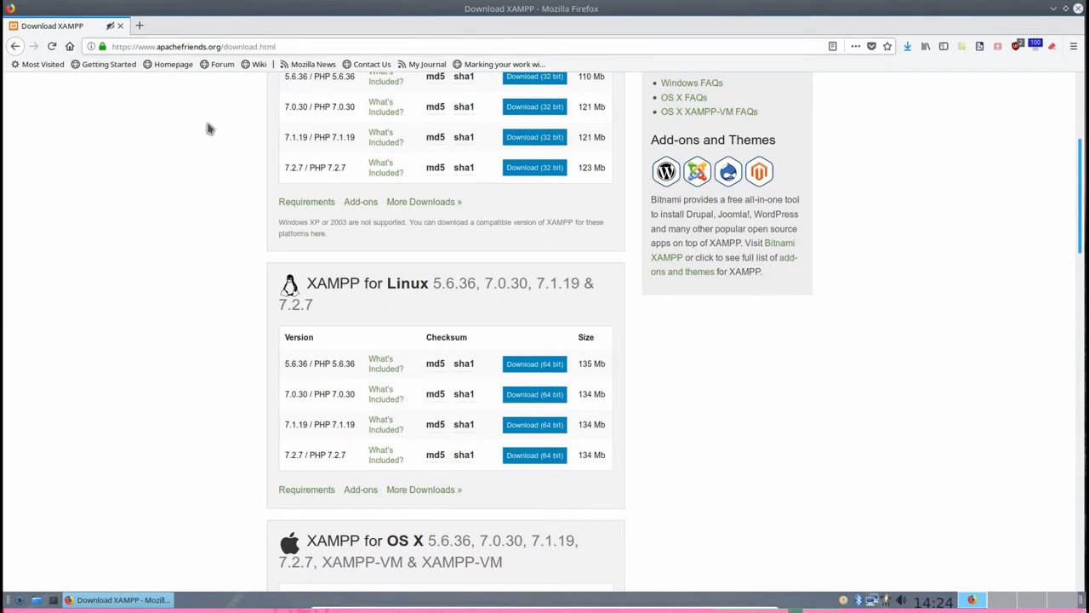
mouse_move(223, 64)
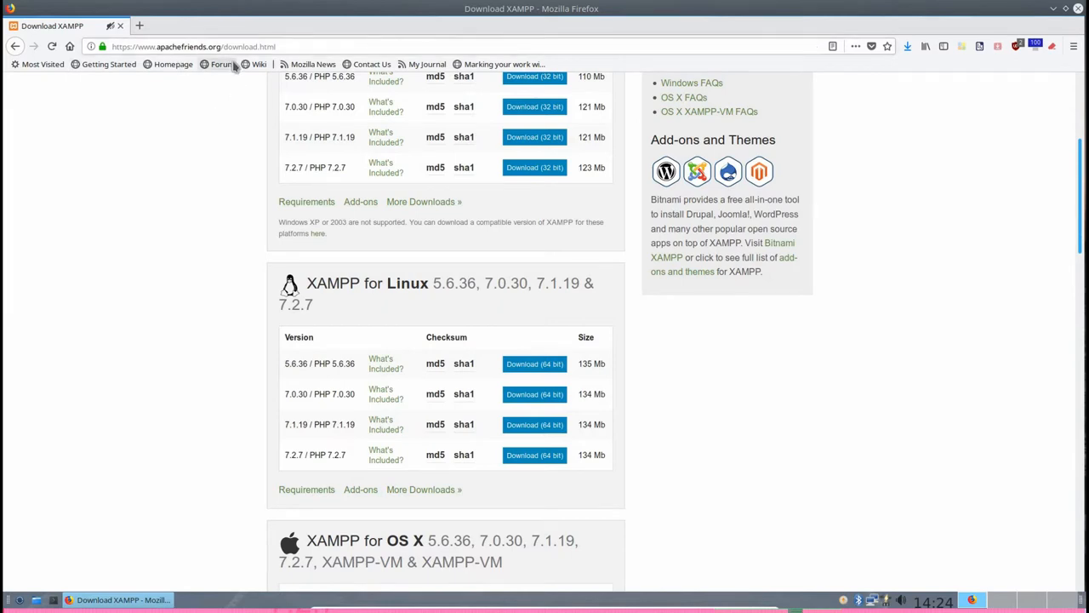
mouse_move(253, 116)
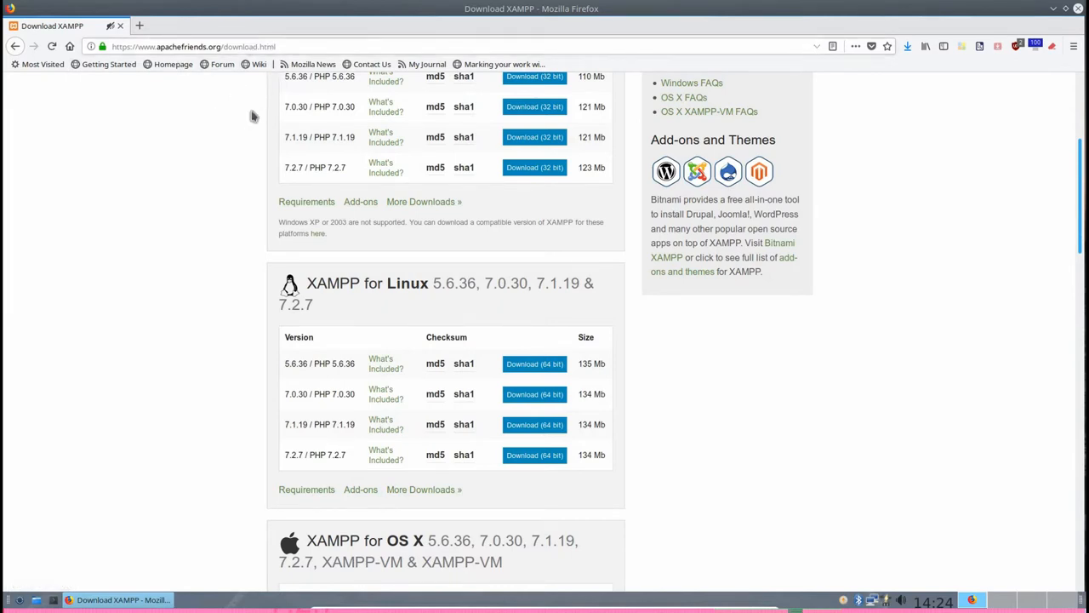
scroll(up, 3)
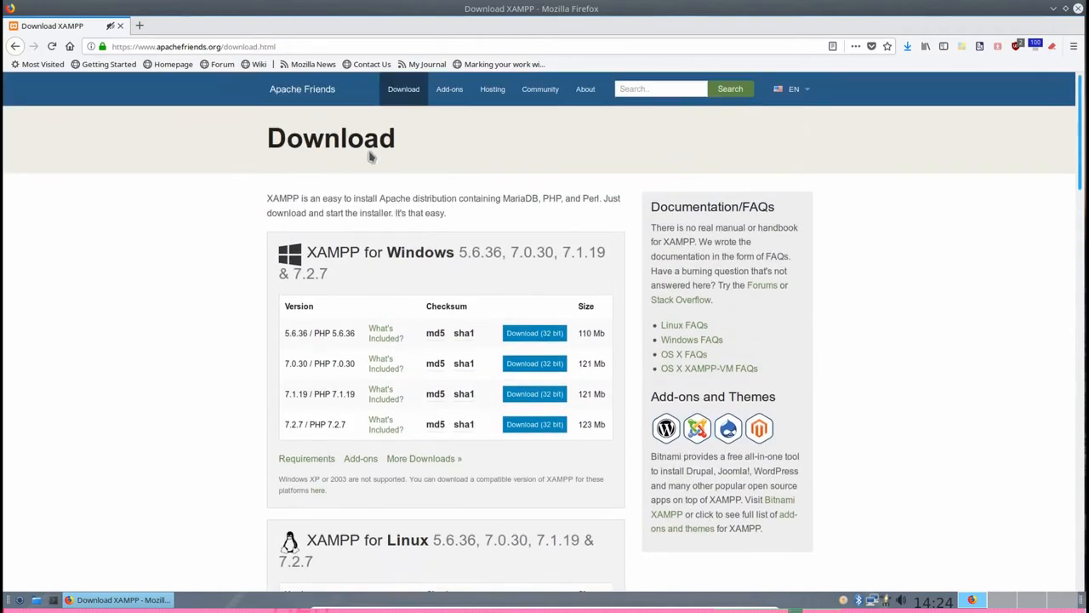
mouse_move(375, 151)
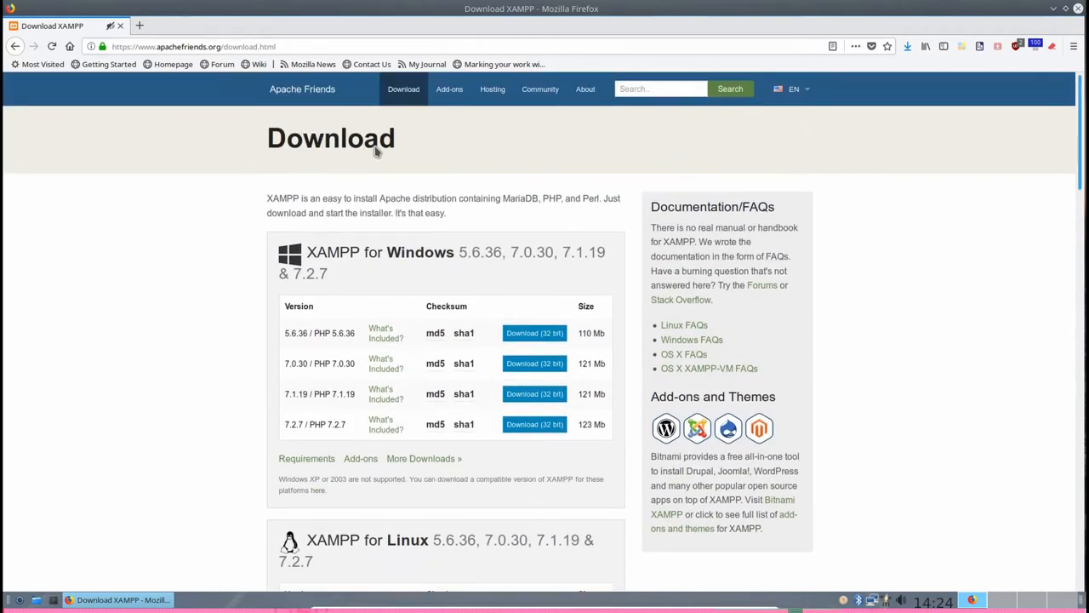
scroll(down, 3)
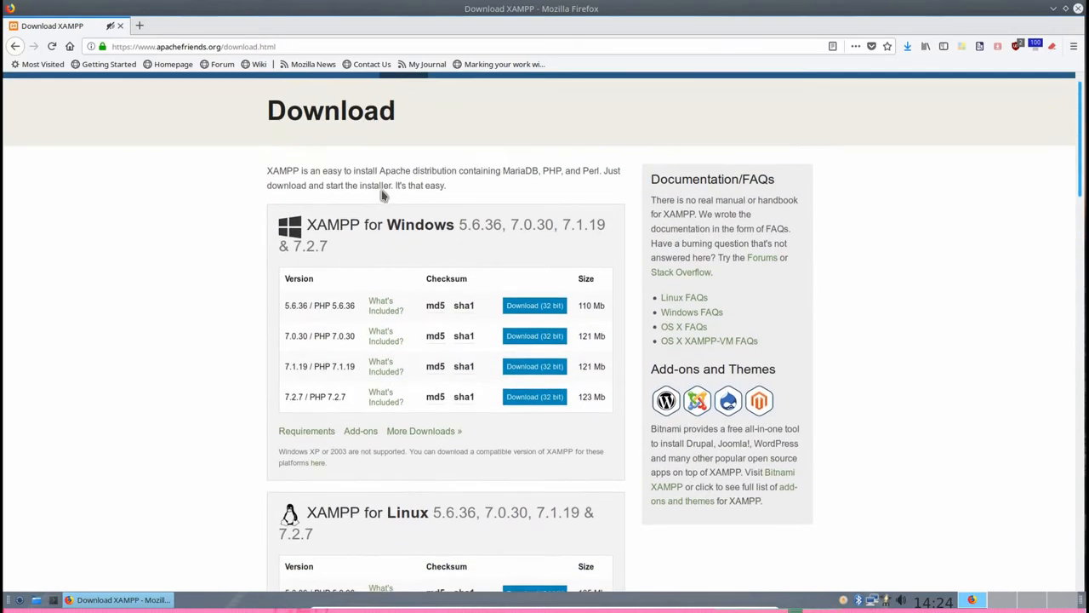
scroll(down, 3)
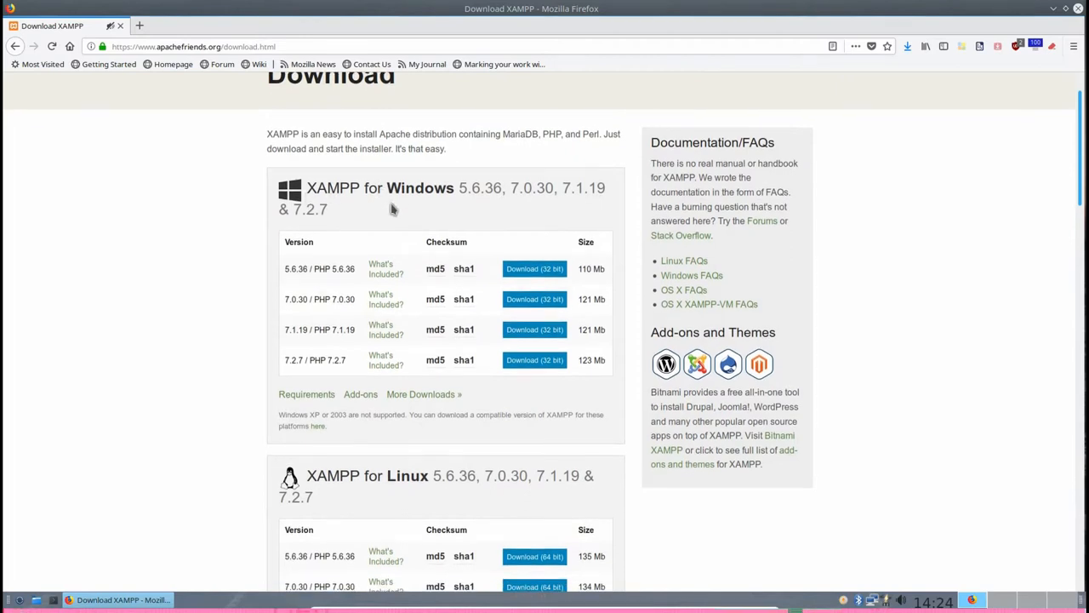
scroll(down, 3)
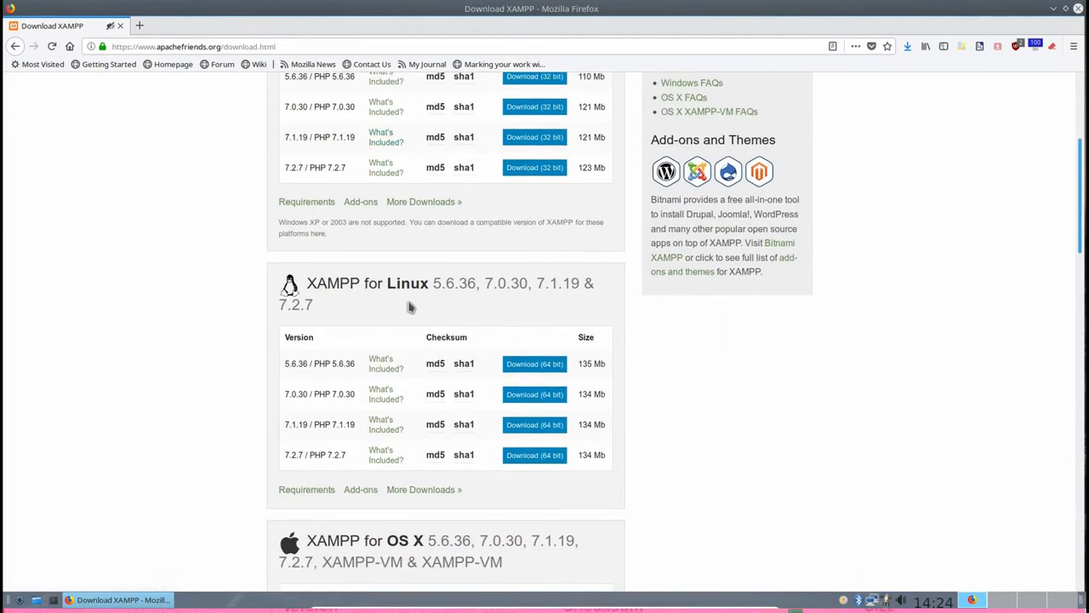
mouse_move(492, 289)
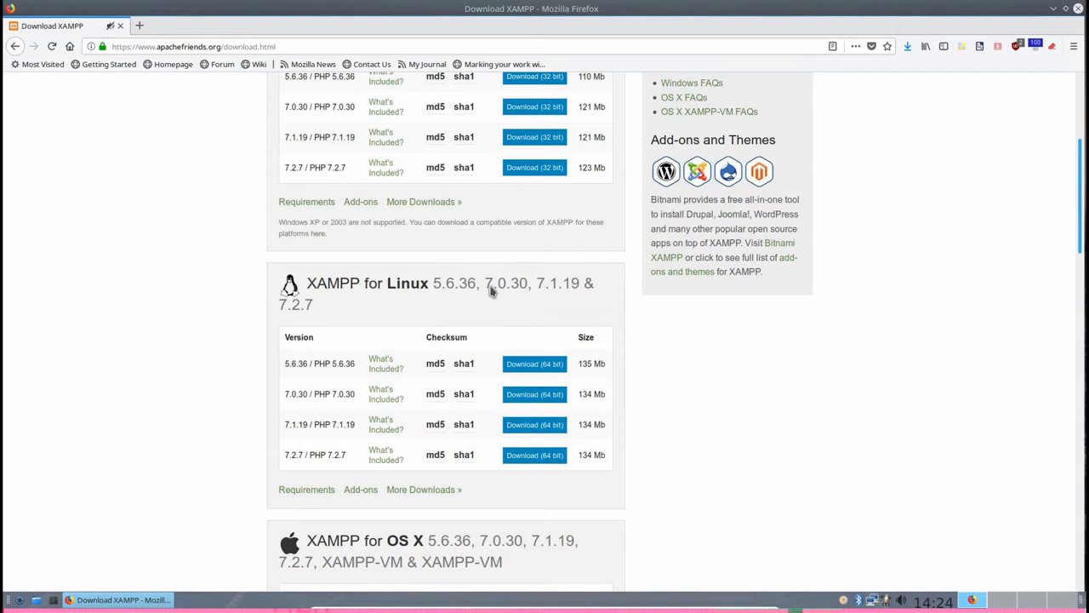
scroll(down, 3)
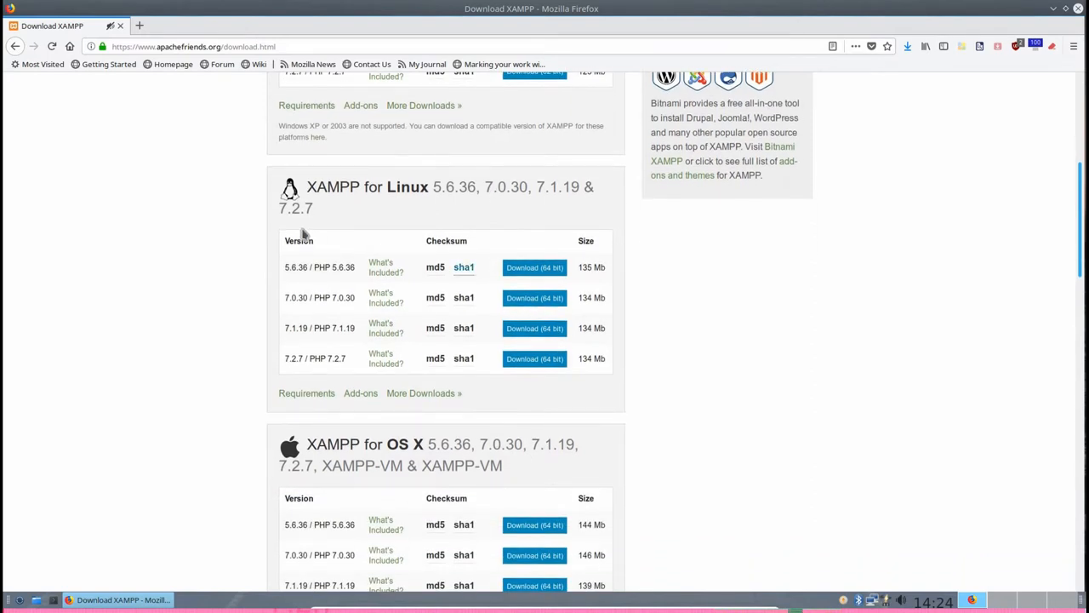
mouse_move(315, 221)
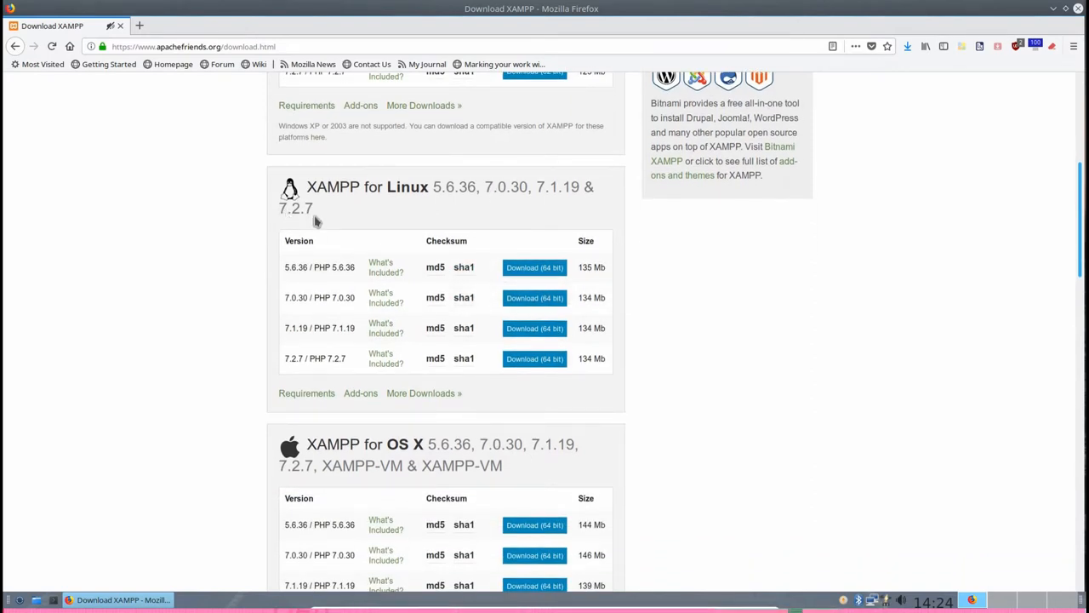
mouse_move(460, 285)
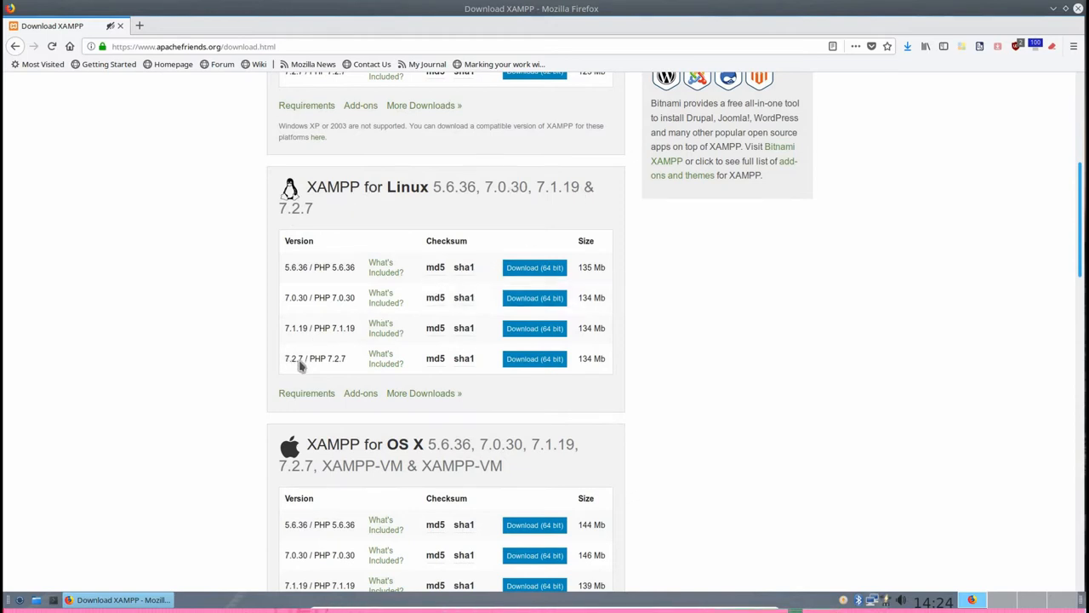
mouse_move(334, 366)
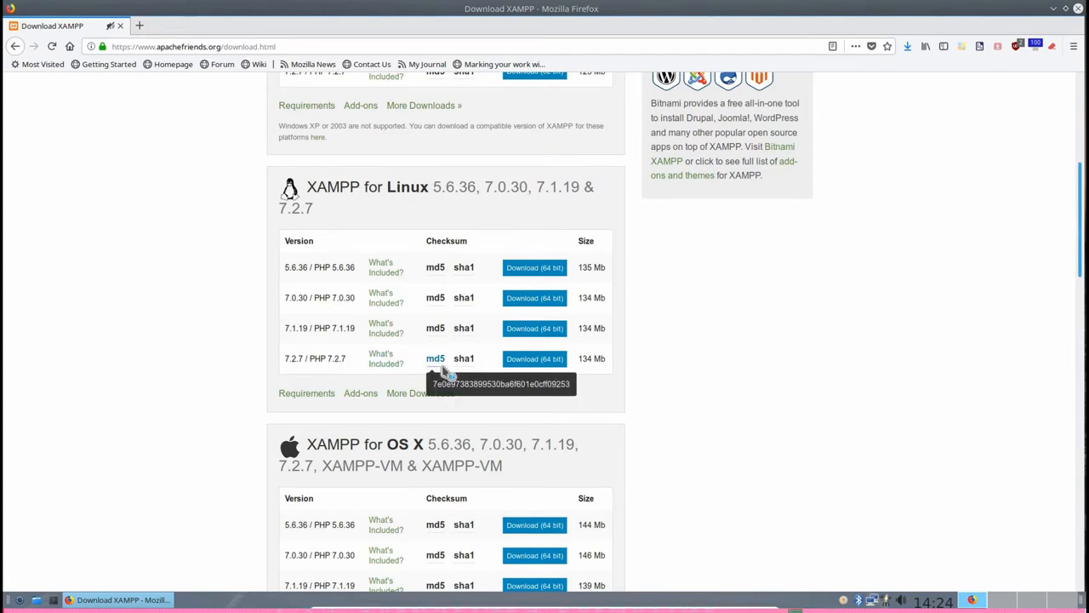
mouse_move(464, 358)
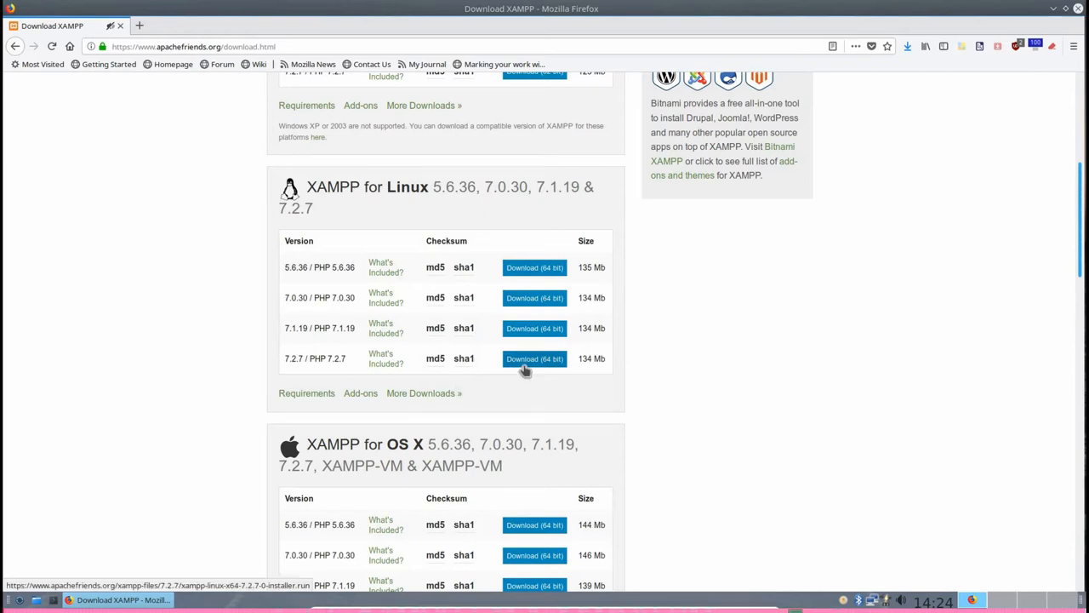
mouse_move(527, 392)
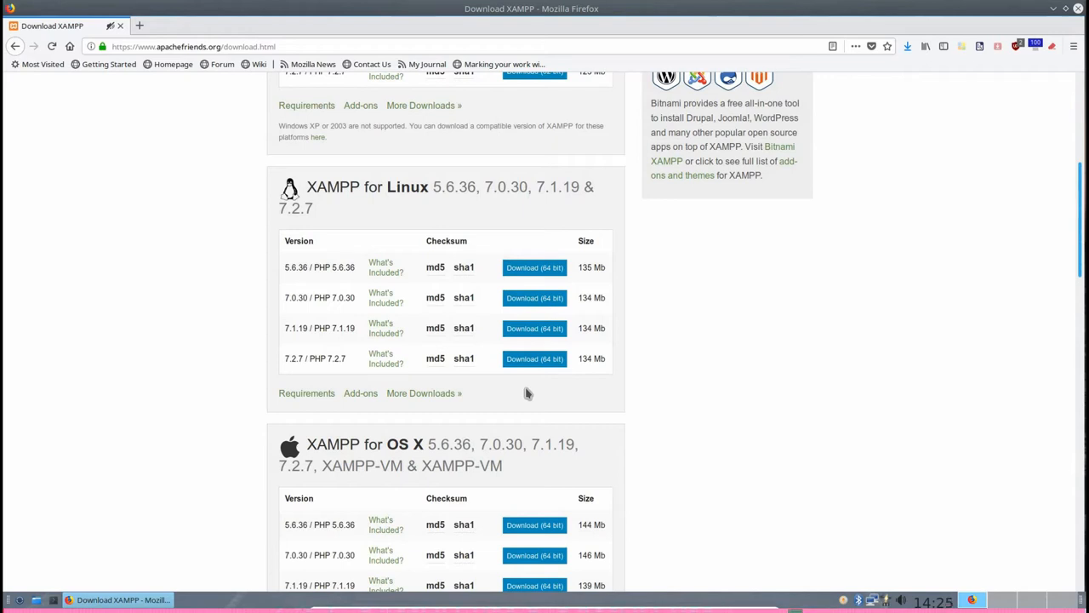
mouse_move(594, 369)
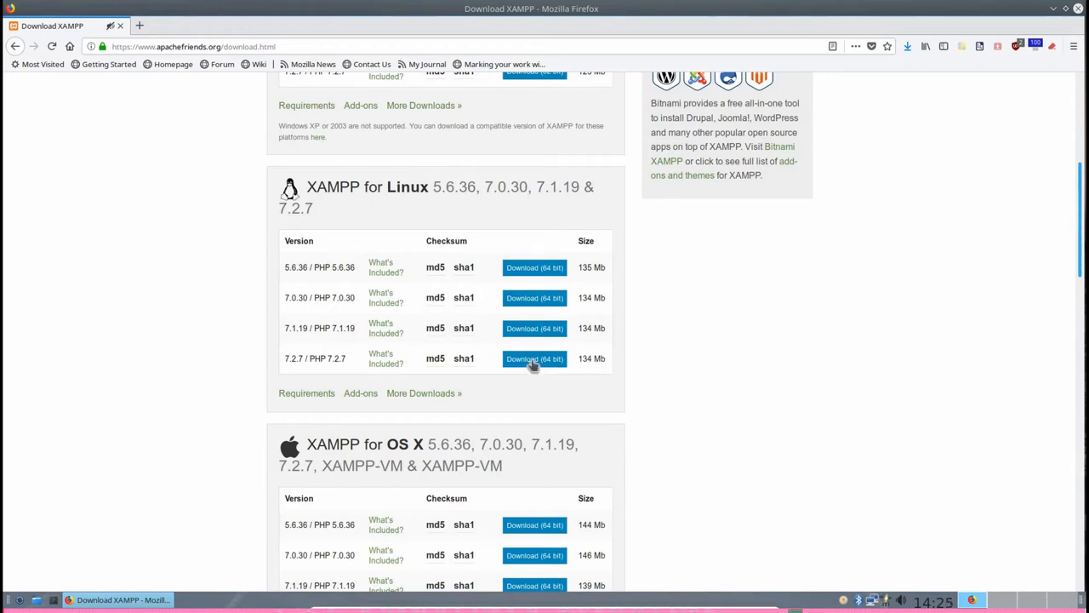
mouse_move(534, 359)
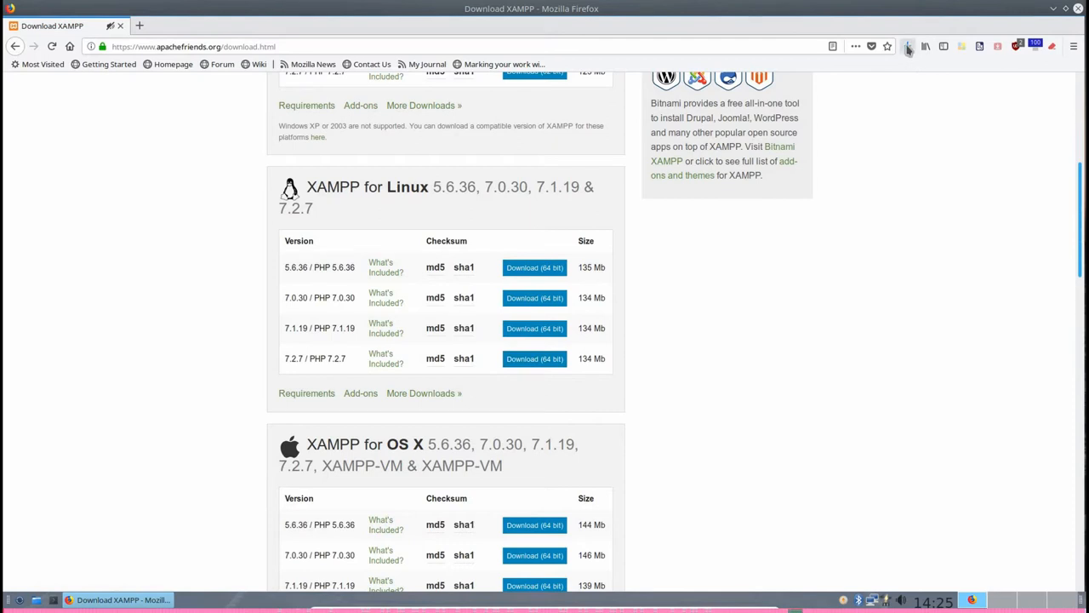
Choose Save File for the XAMPP 7.2.7 installer and confirm, then check the downloads list
click(908, 46)
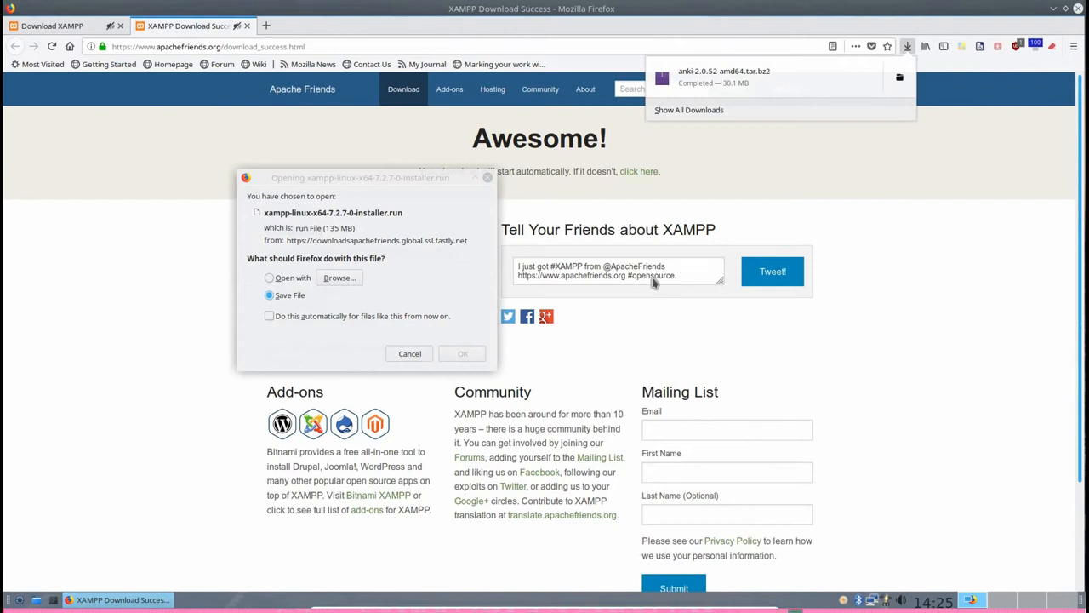
mouse_move(353, 349)
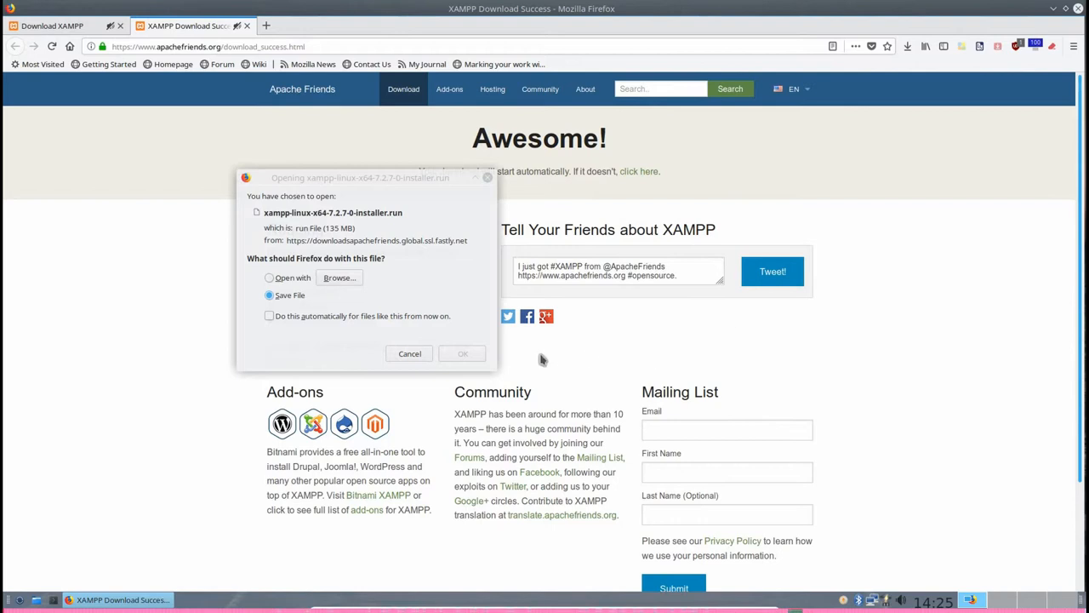
mouse_move(436, 364)
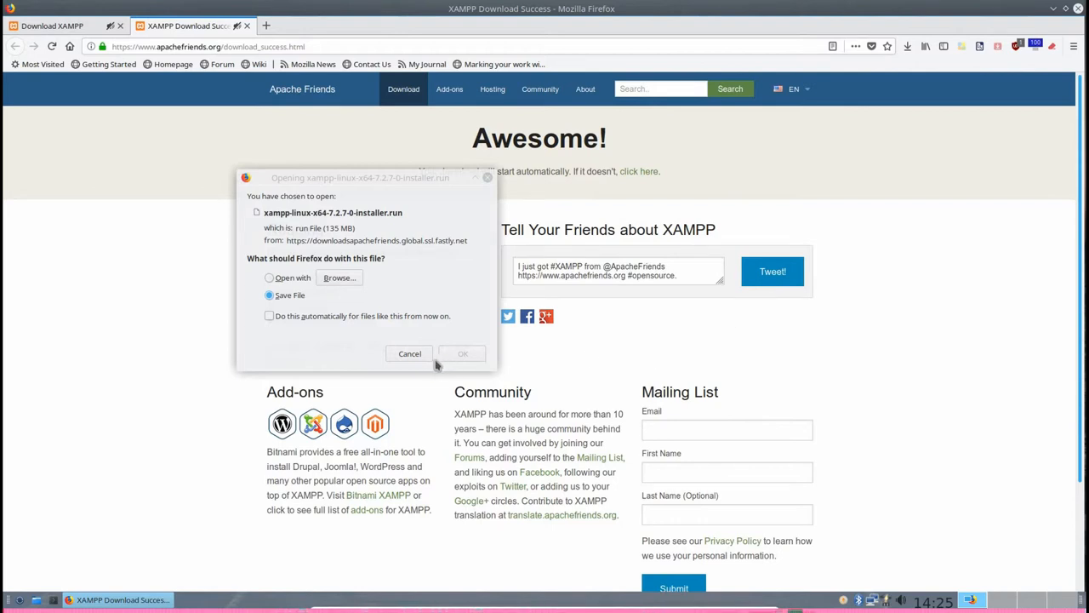
mouse_move(556, 361)
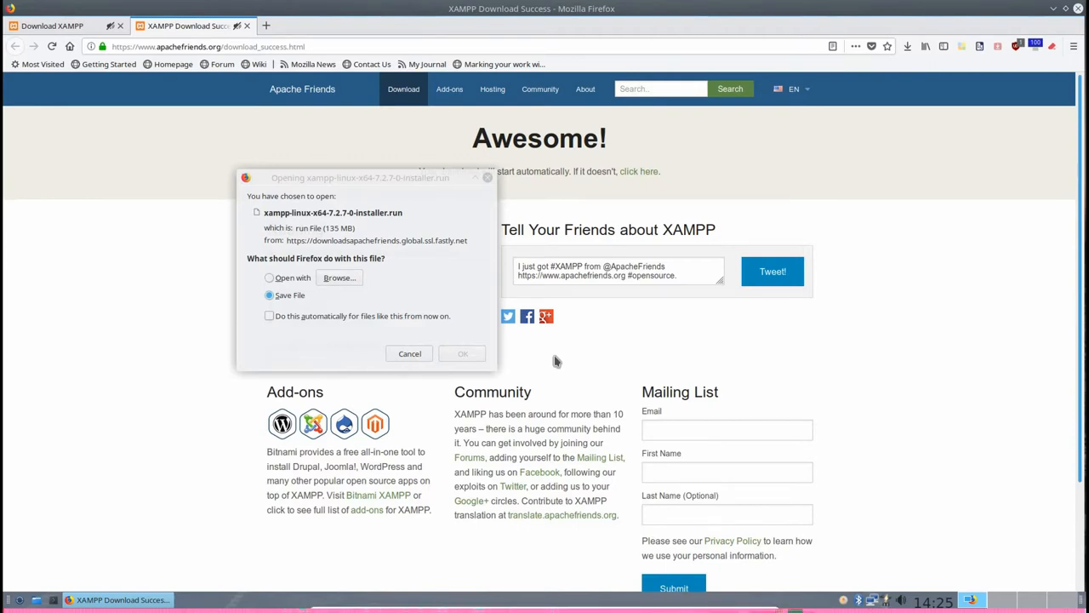
click(269, 278)
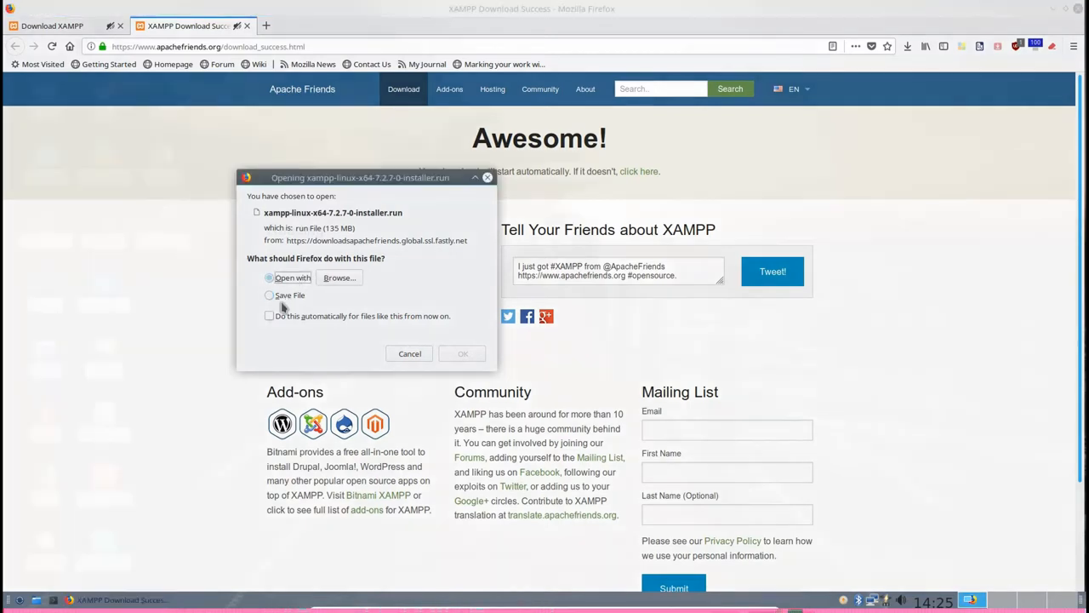
click(269, 295)
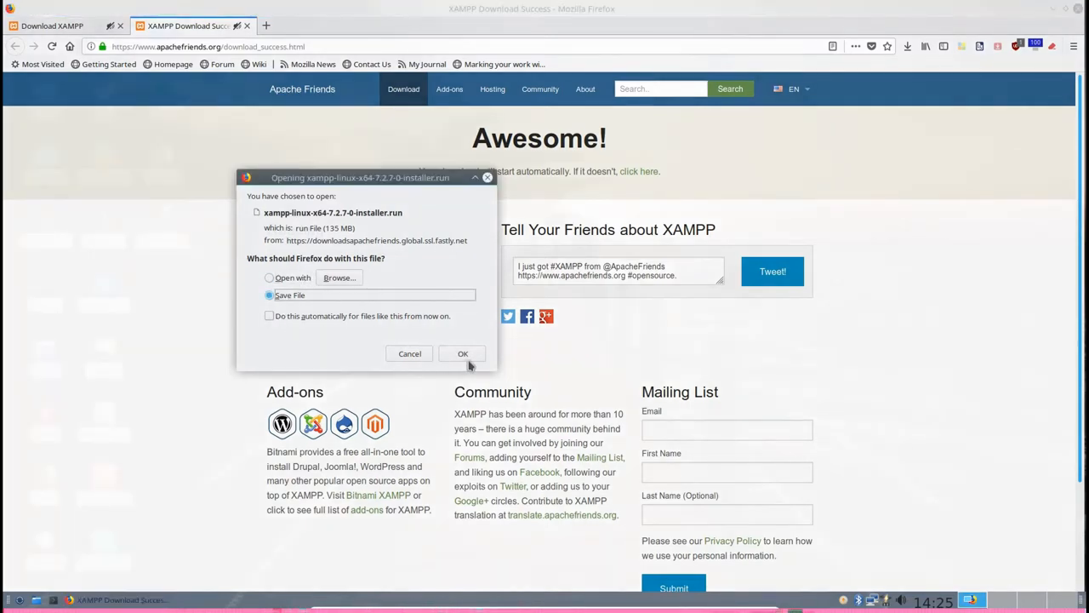
click(462, 353)
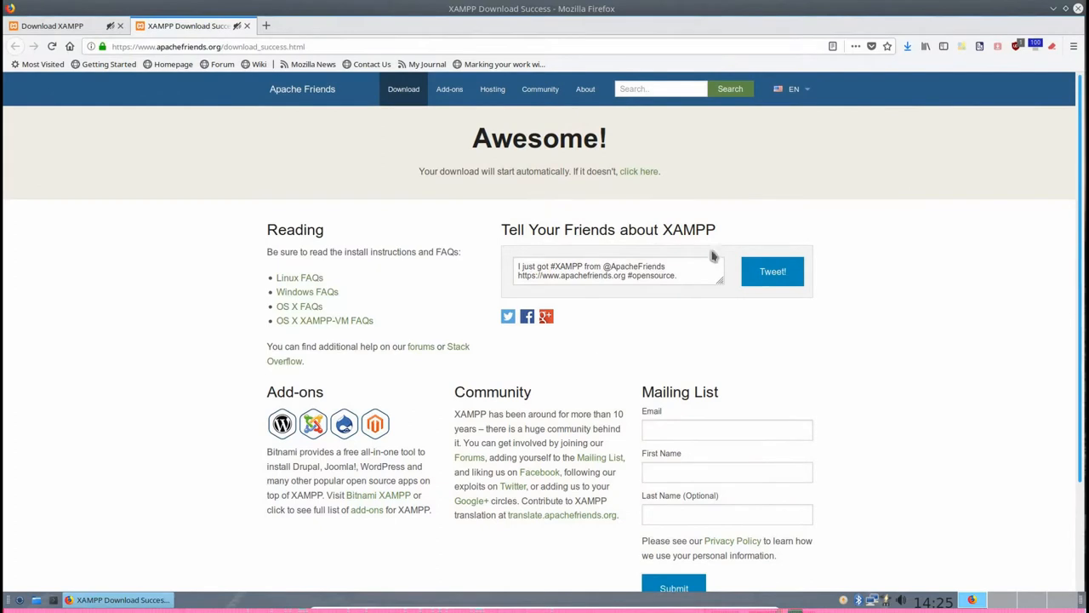
click(908, 46)
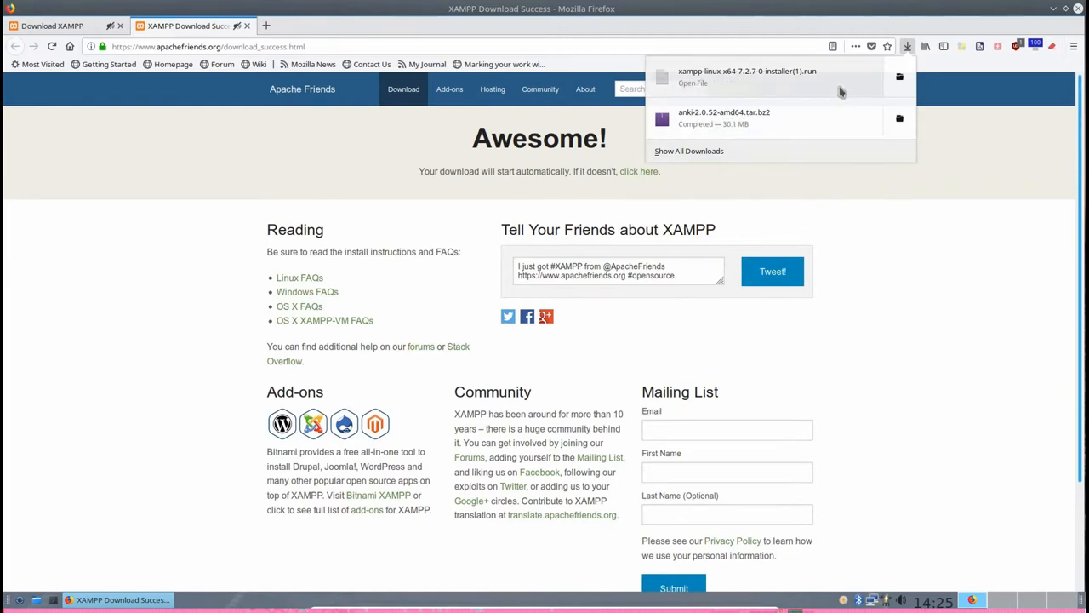
Show the installer in Dolphin and move the duplicate (1).run copy to the wastebin
right_click(748, 76)
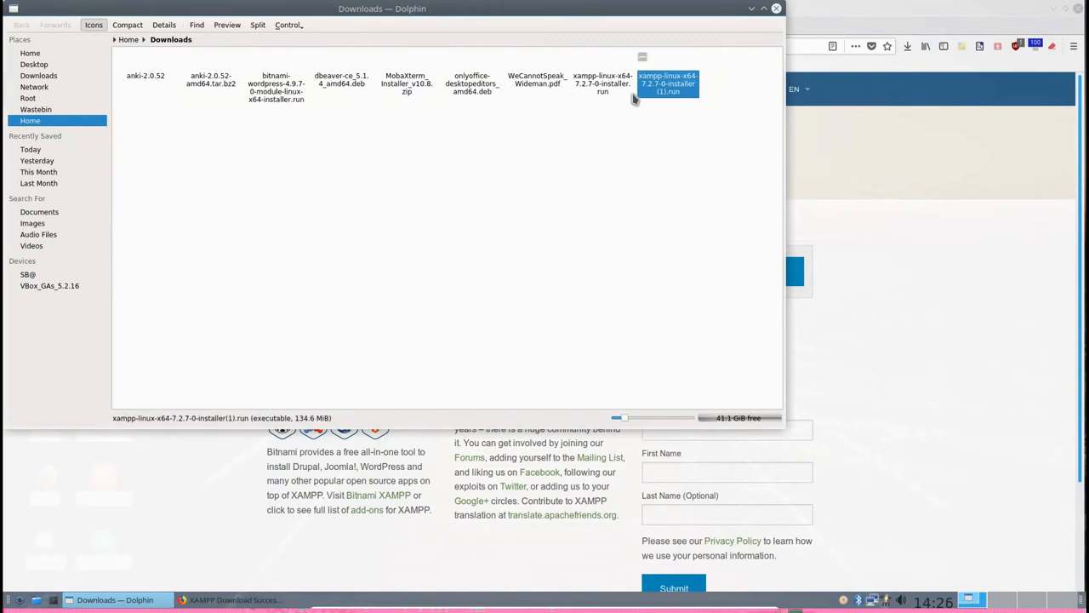
mouse_move(603, 94)
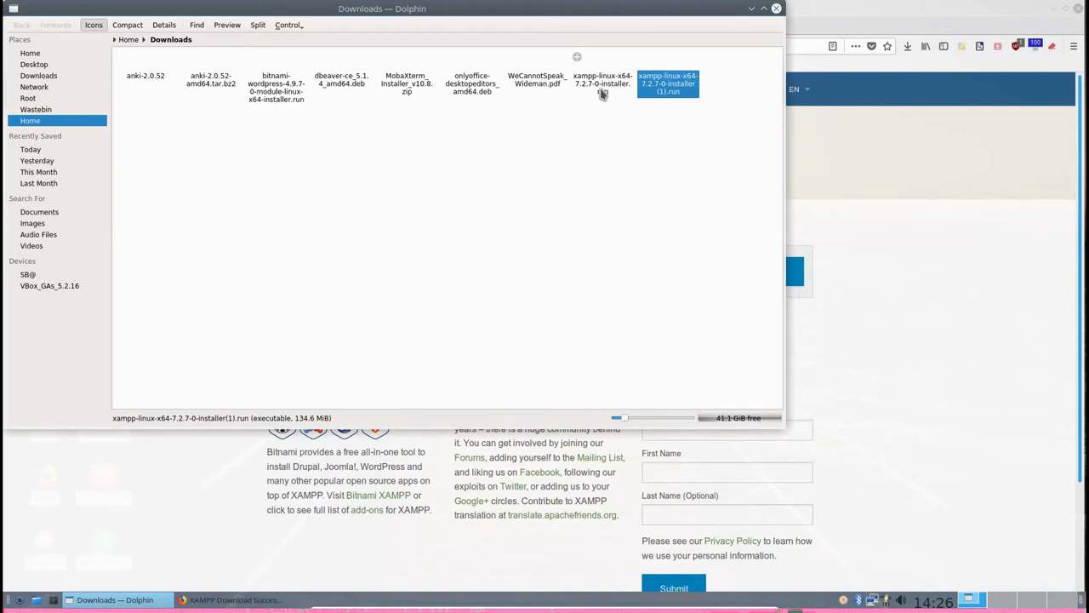
mouse_move(597, 95)
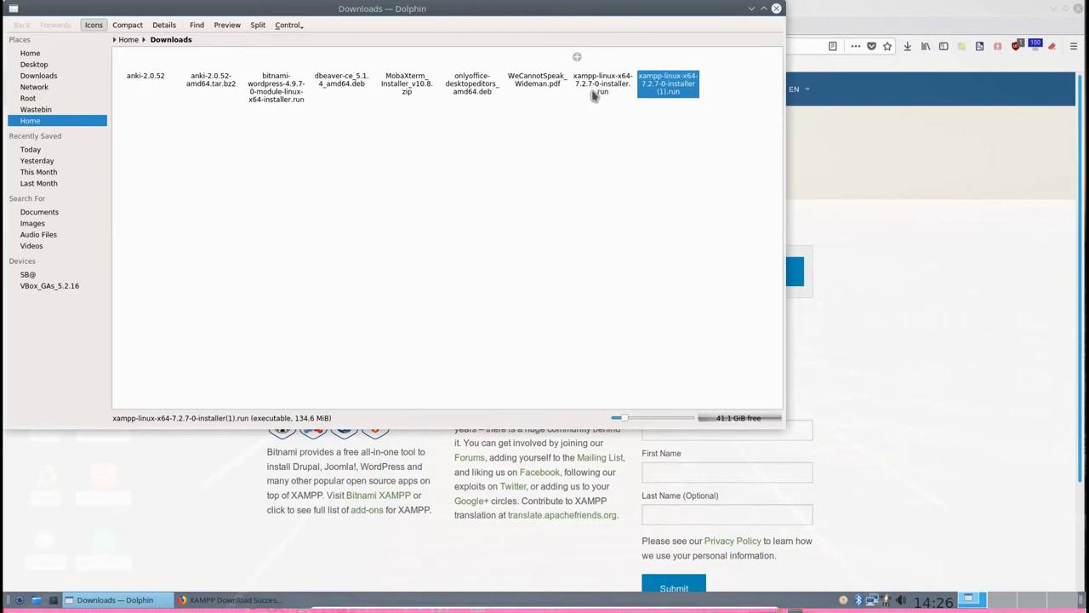
mouse_move(619, 95)
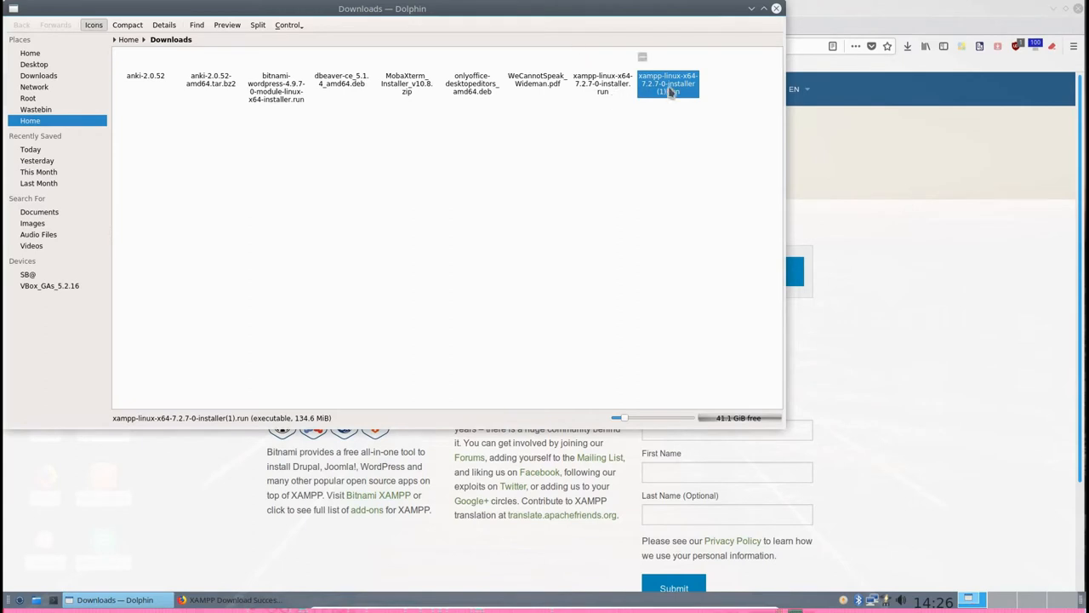
right_click(668, 83)
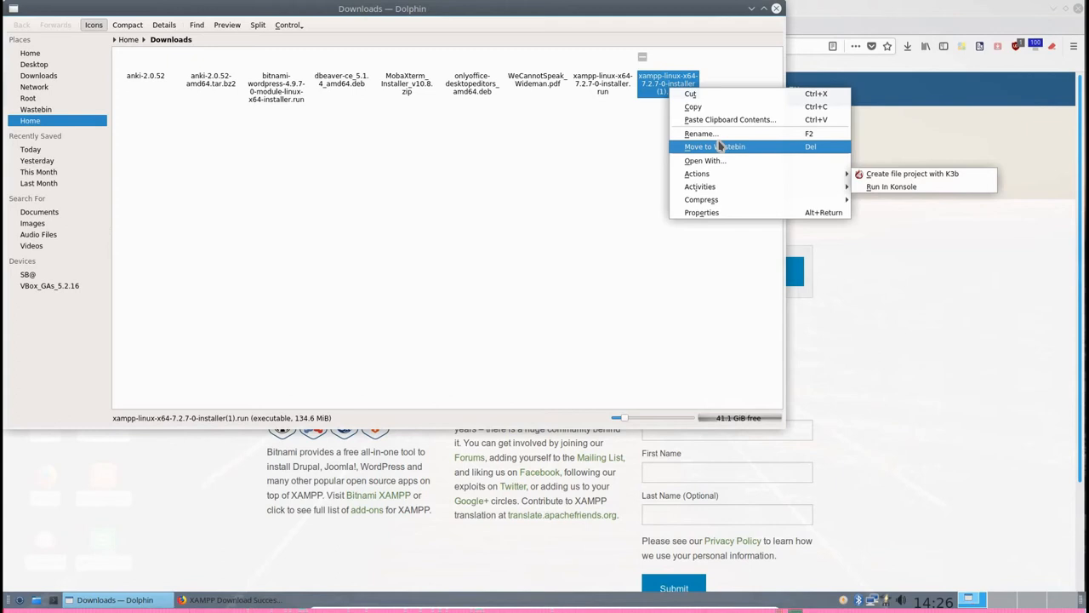
click(714, 146)
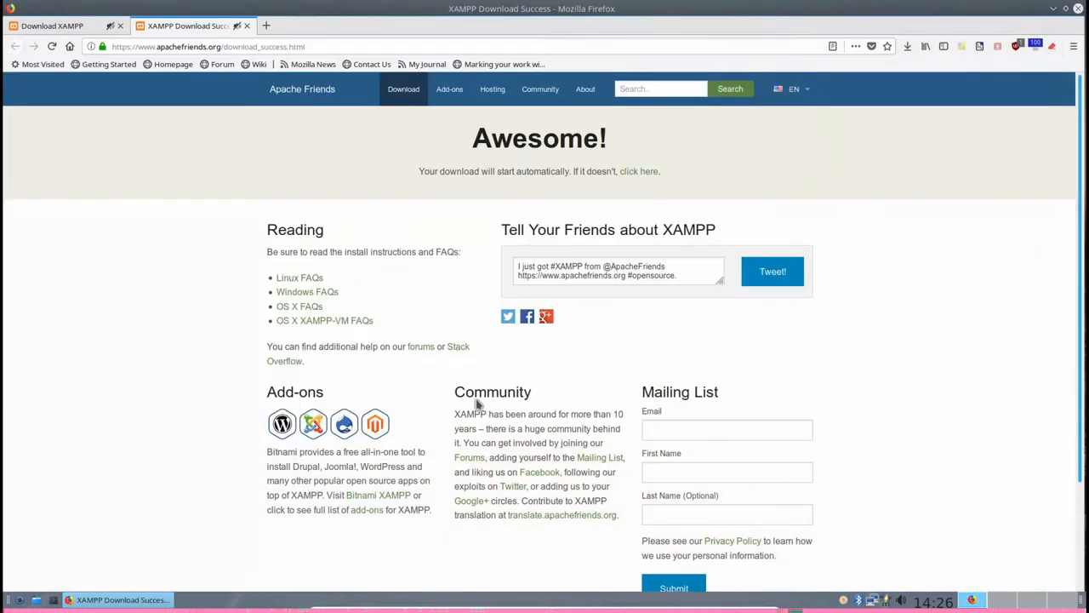
mouse_move(478, 405)
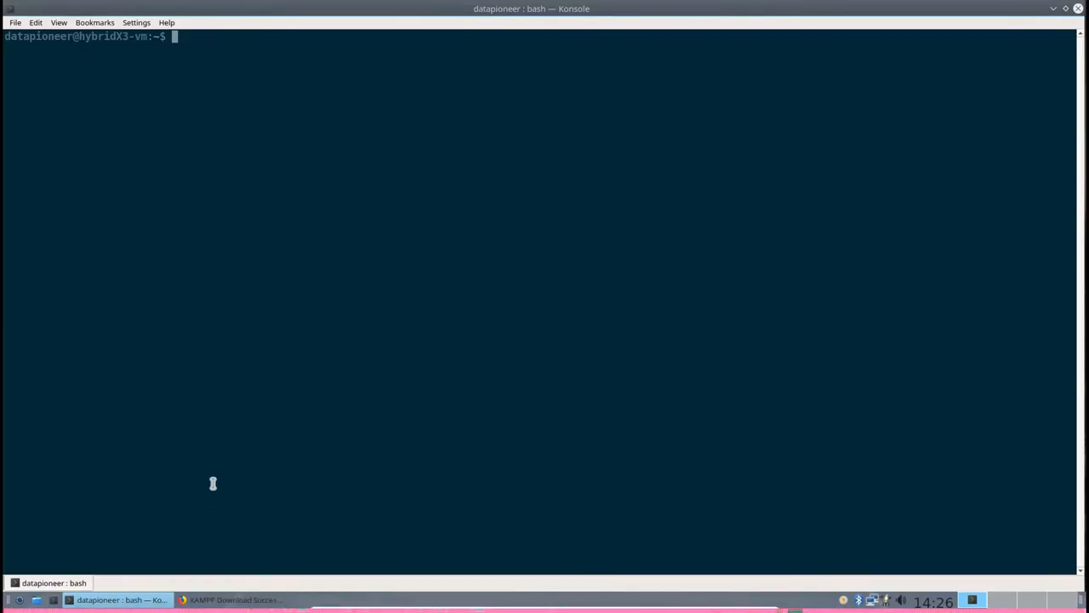
Change into Downloads and list its files with sizes using ls -lh
text(cd Downloads)
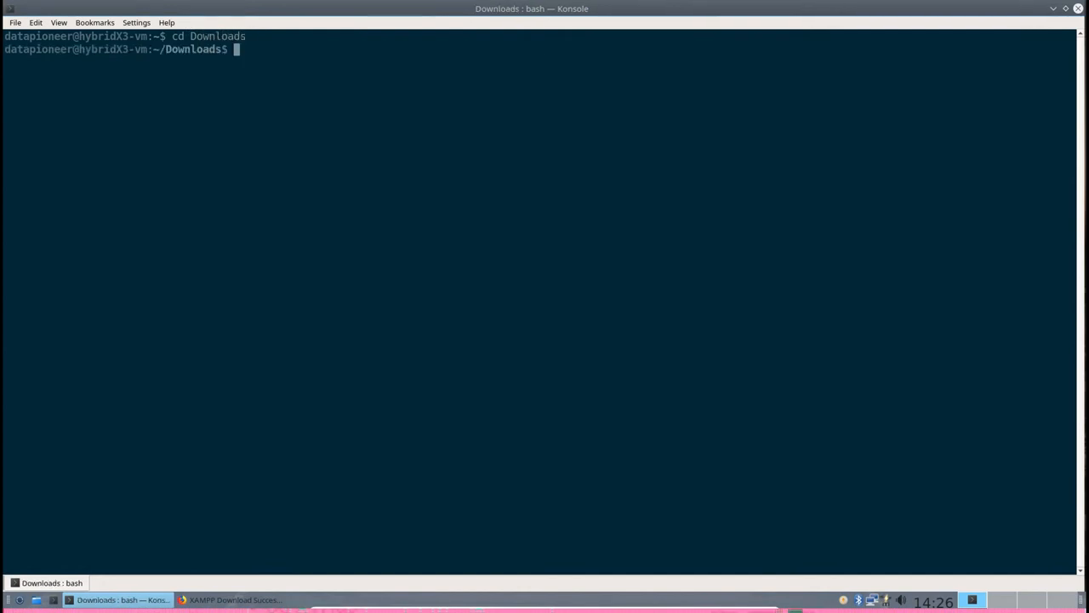
text(ls -l)
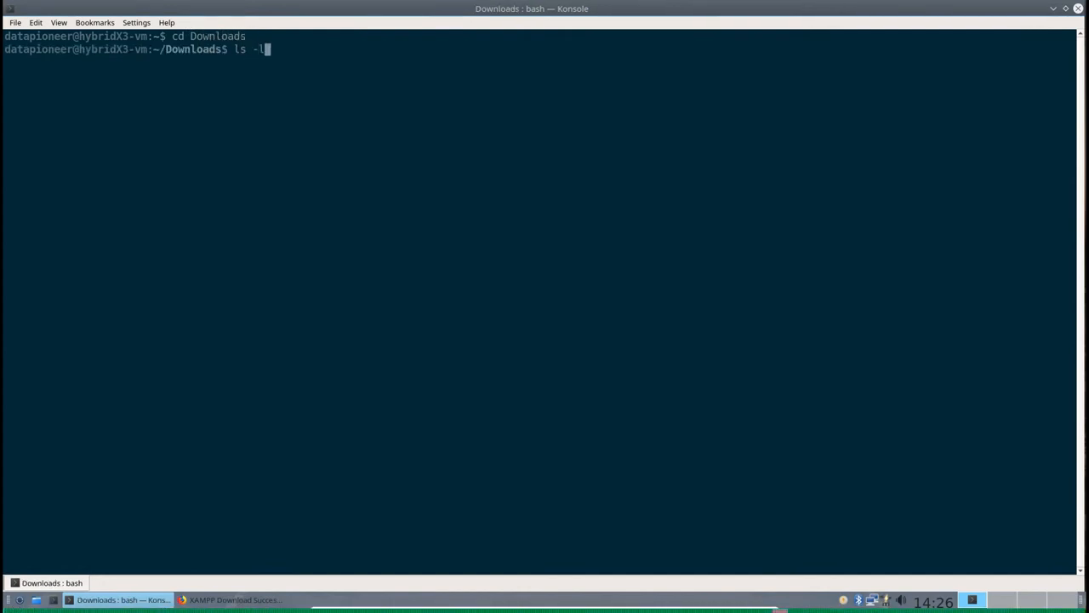
key(Return)
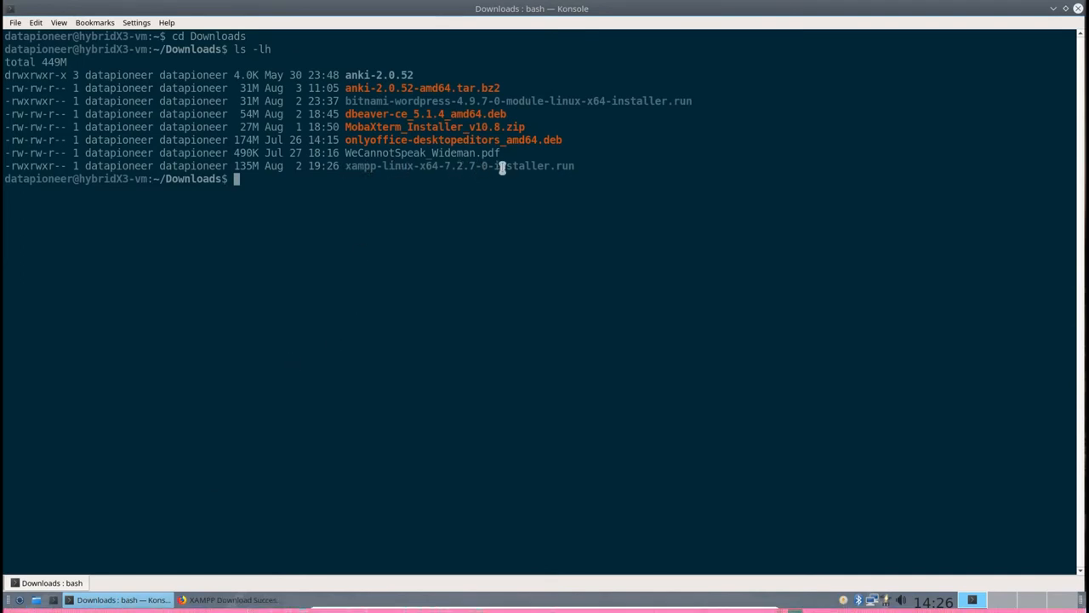
mouse_move(345, 165)
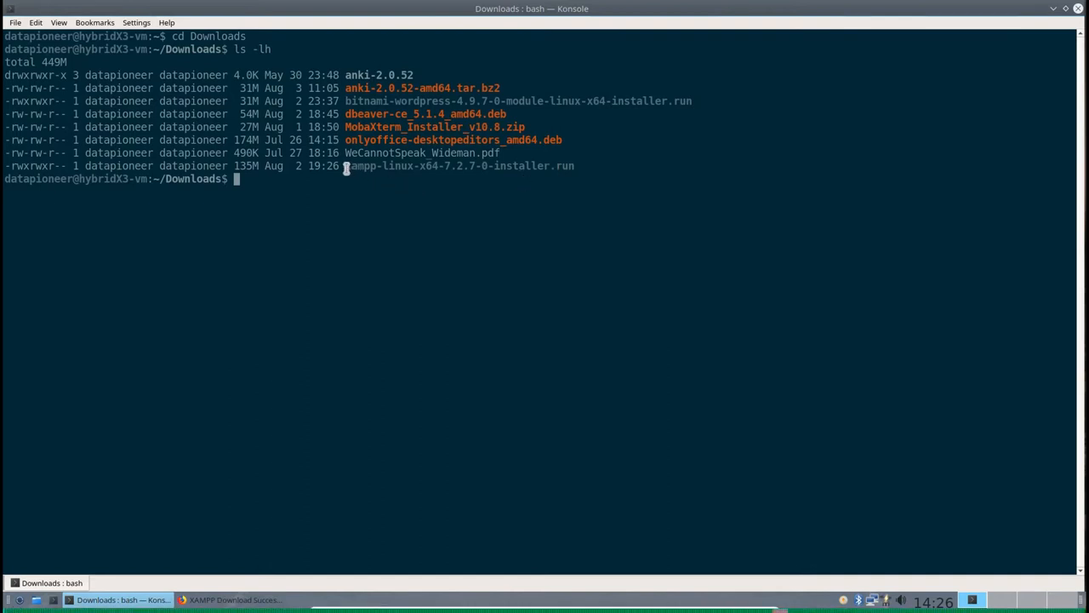
Copy the xampp-linux-x64-7.2.7-0-installer.run file name from the listing
double_click(460, 165)
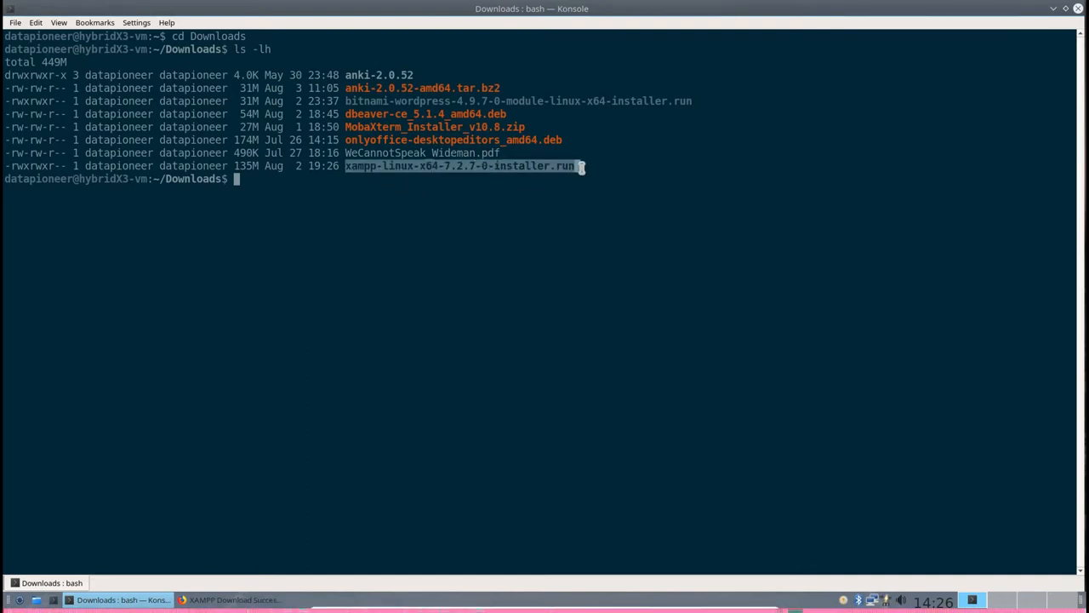
right_click(553, 166)
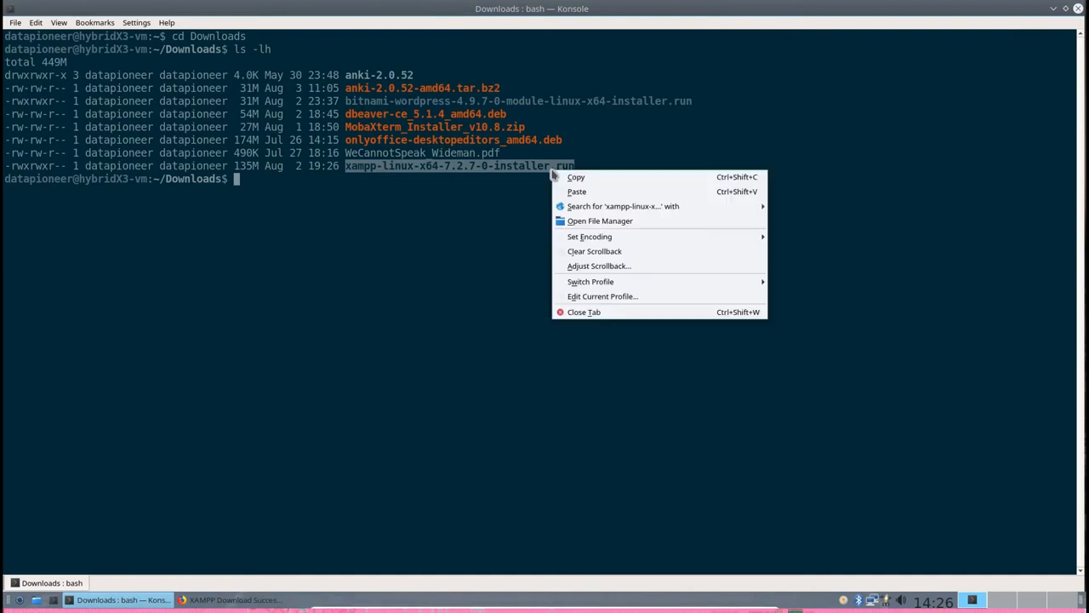
click(440, 239)
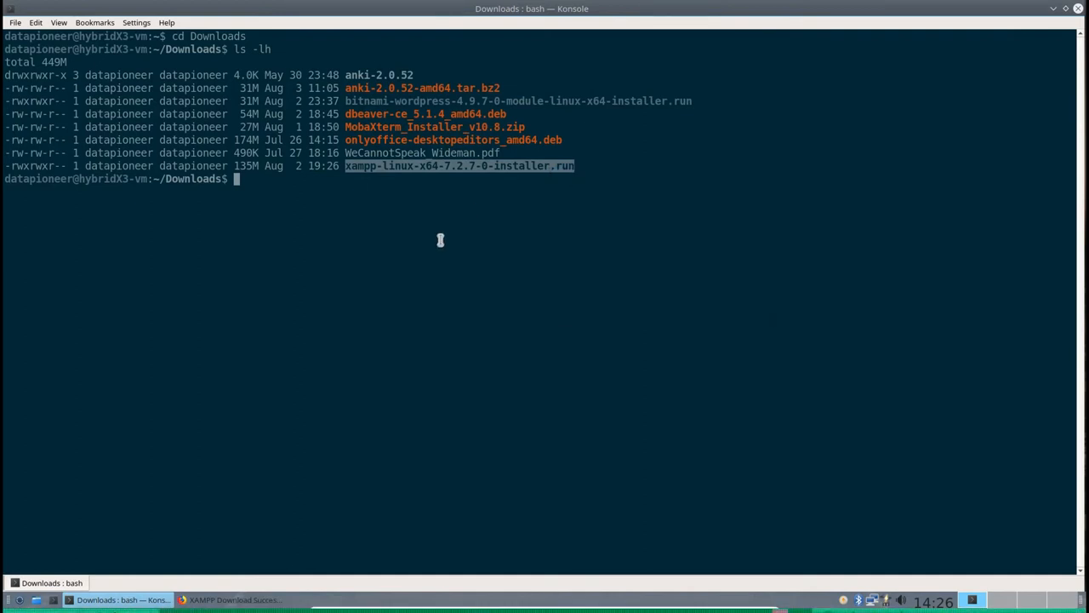
mouse_move(436, 241)
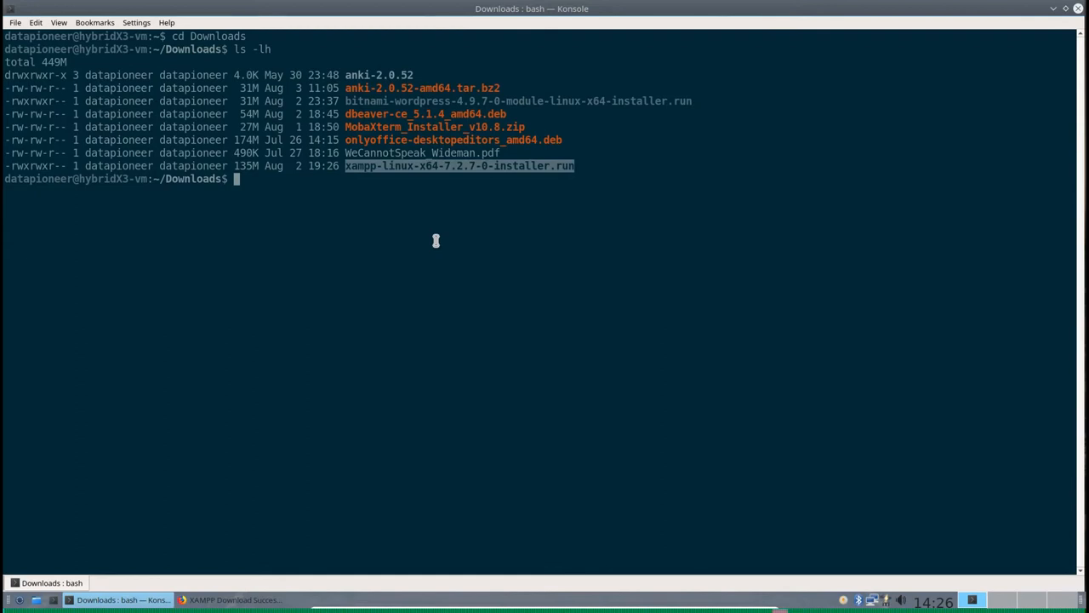
mouse_move(445, 184)
text(su)
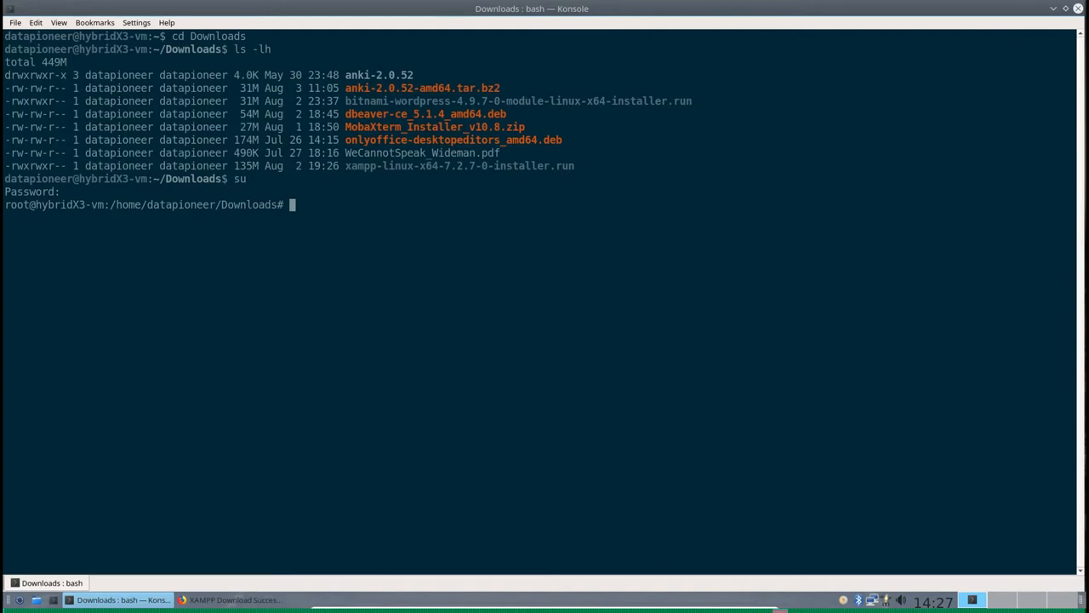
mouse_move(360, 165)
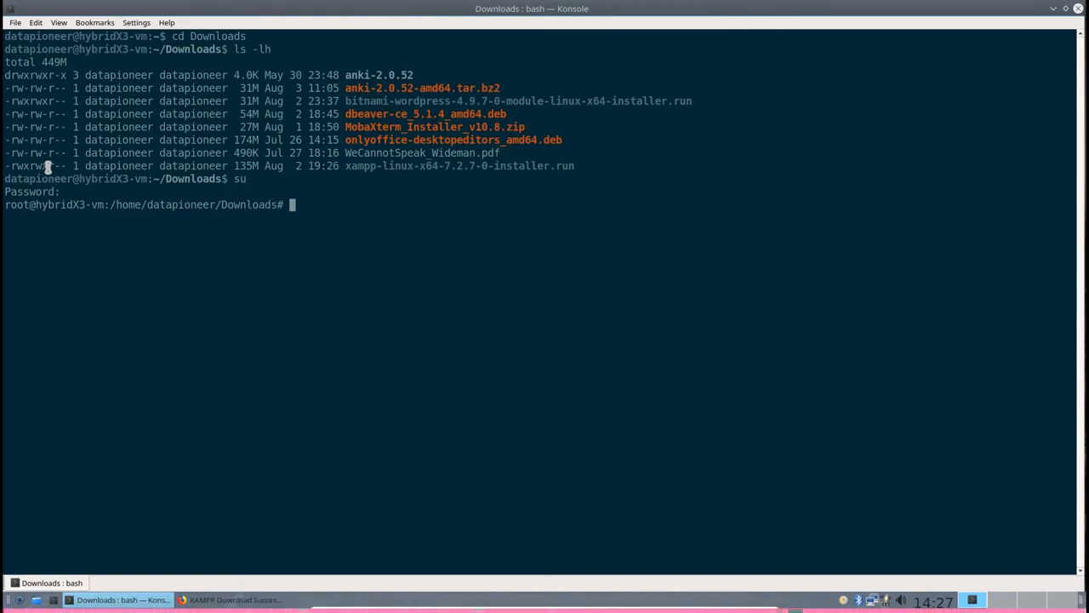
mouse_move(191, 310)
text(chmod)
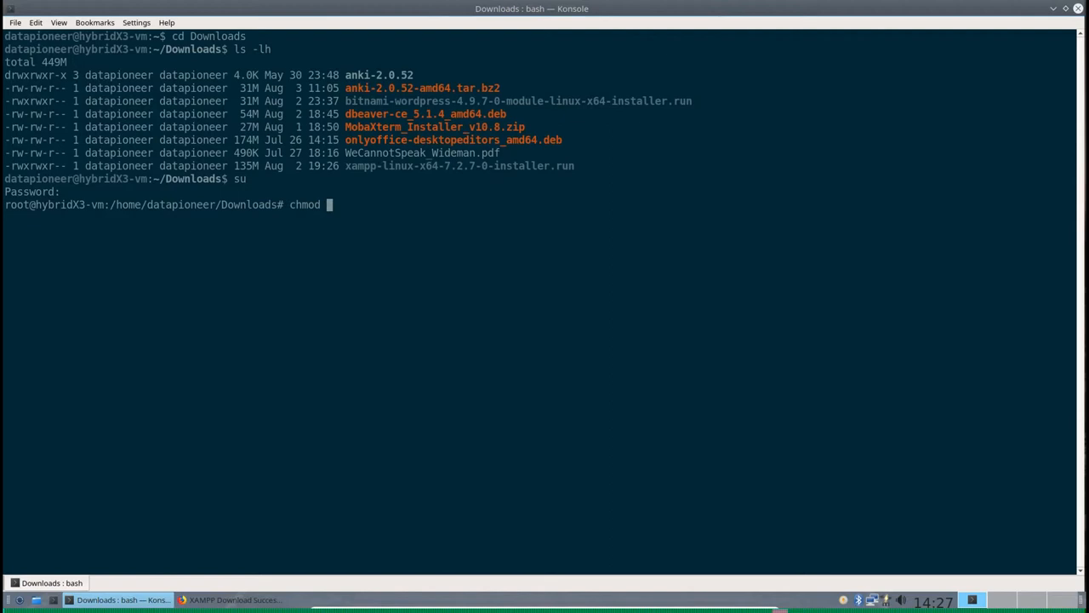
Compose chmod gu+x for xampp-linux-x64-7.2.7-0-installer.run, then discard the line
text(gu)
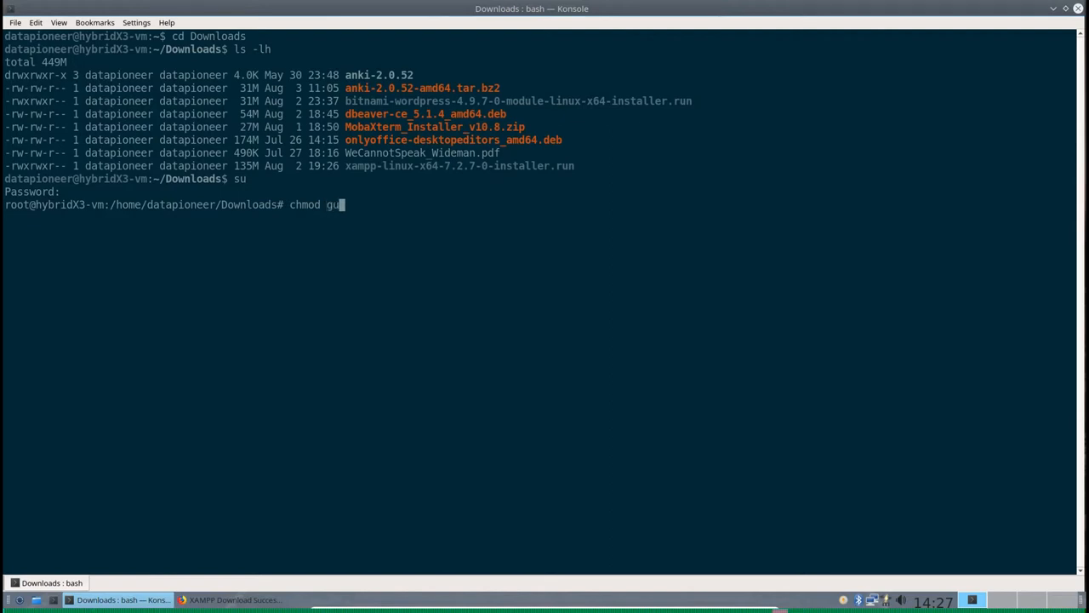
text(+x)
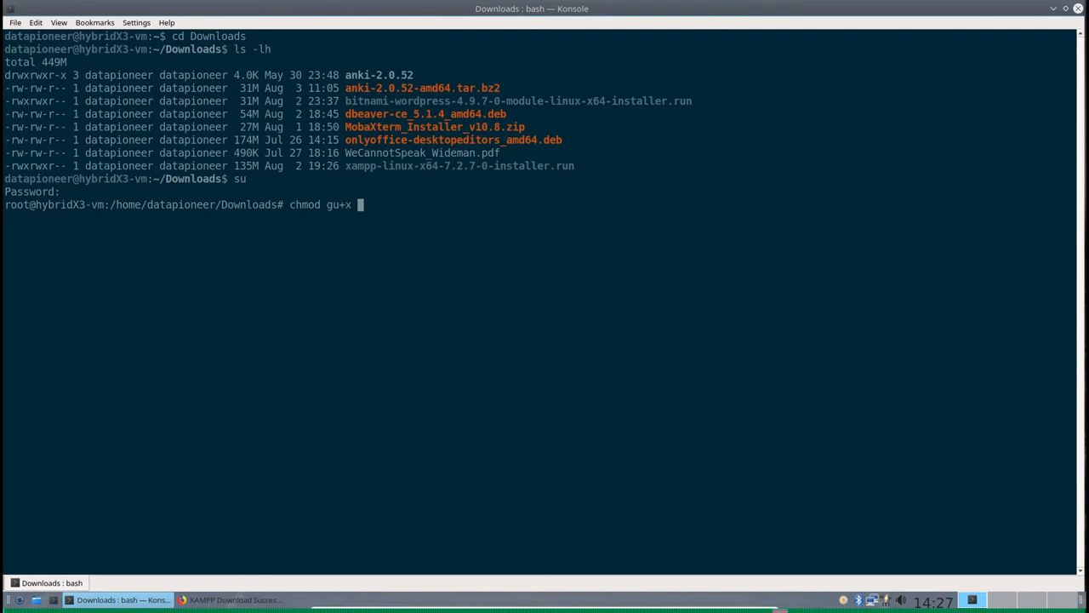
text(xampp-linux-x64-7.2.7-0-installer.run)
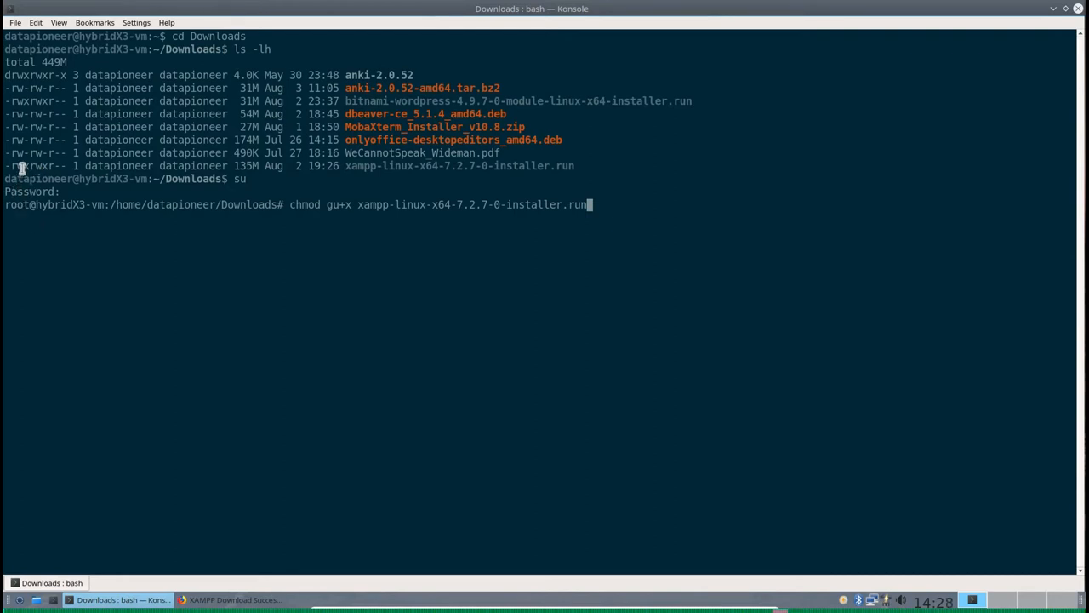
mouse_move(59, 168)
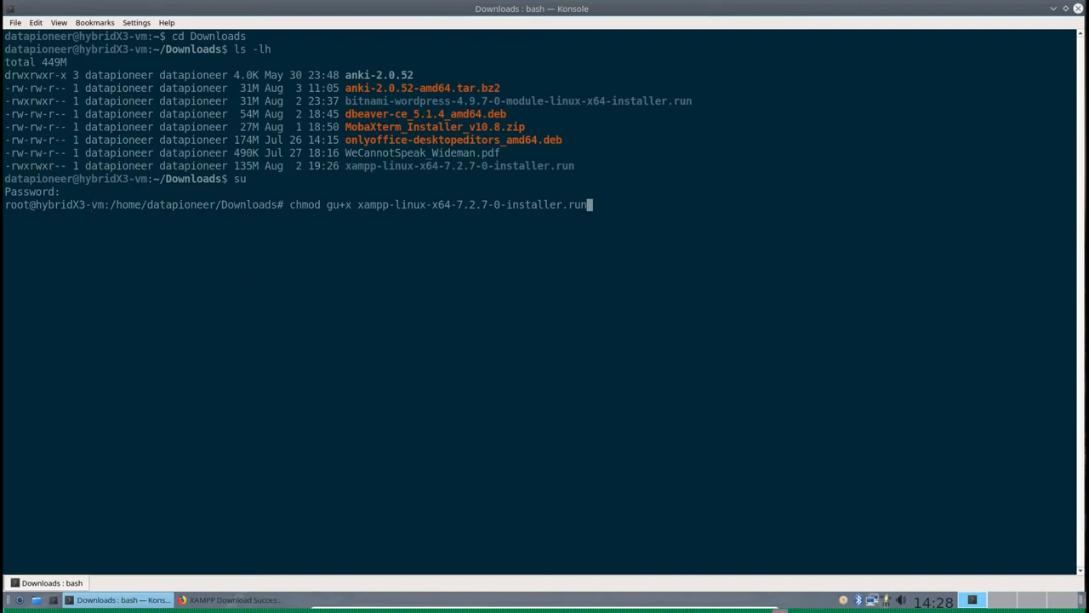
key(BackSpace)
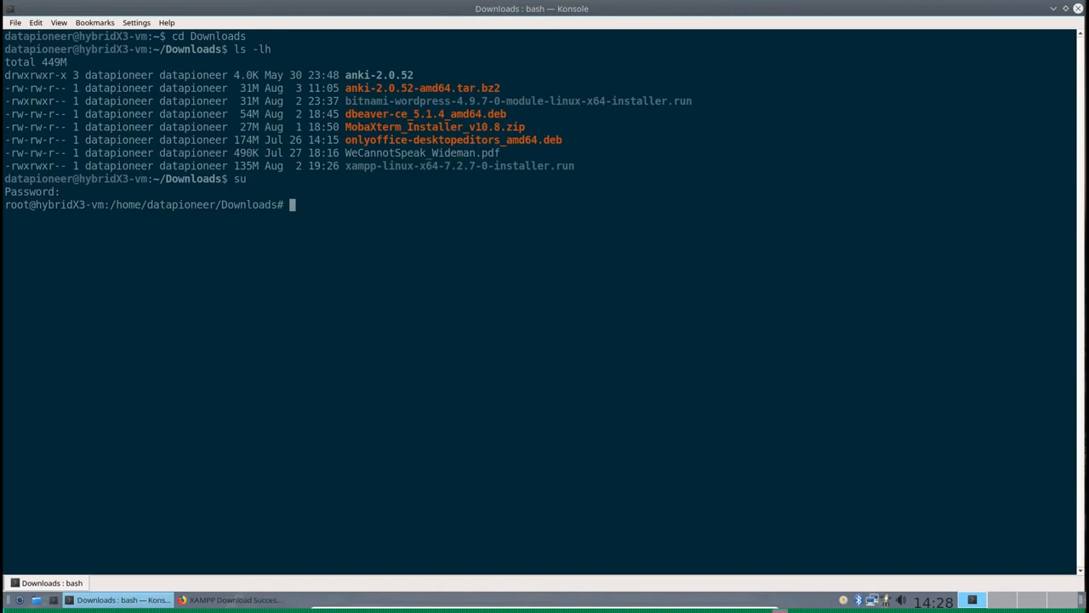
Go into /opt/lampp, list it, and select the manager-linux-x64.run file name
text(cd)
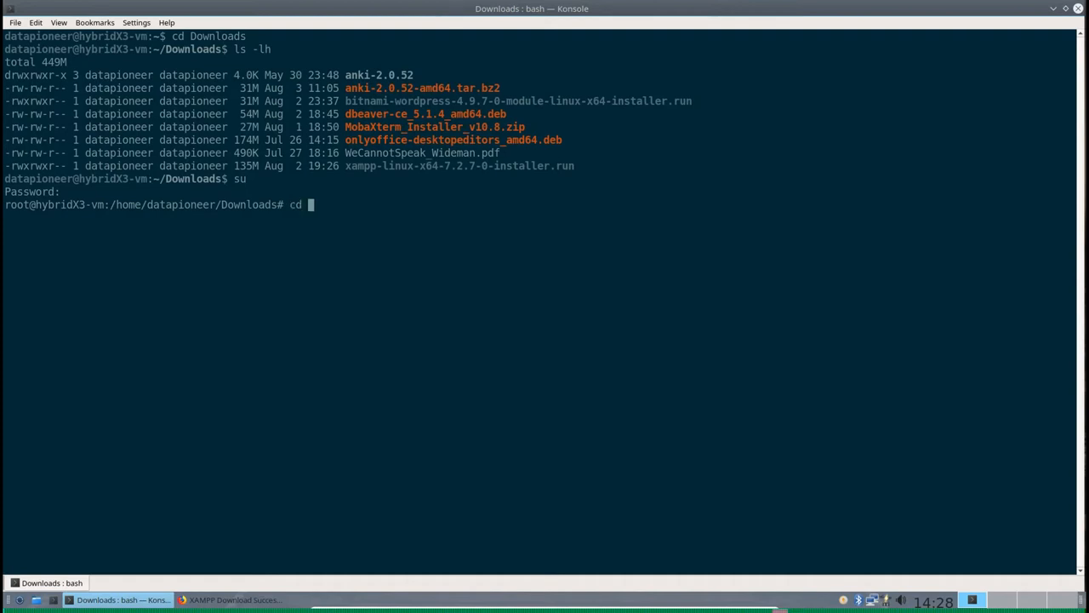
text(/opt/)
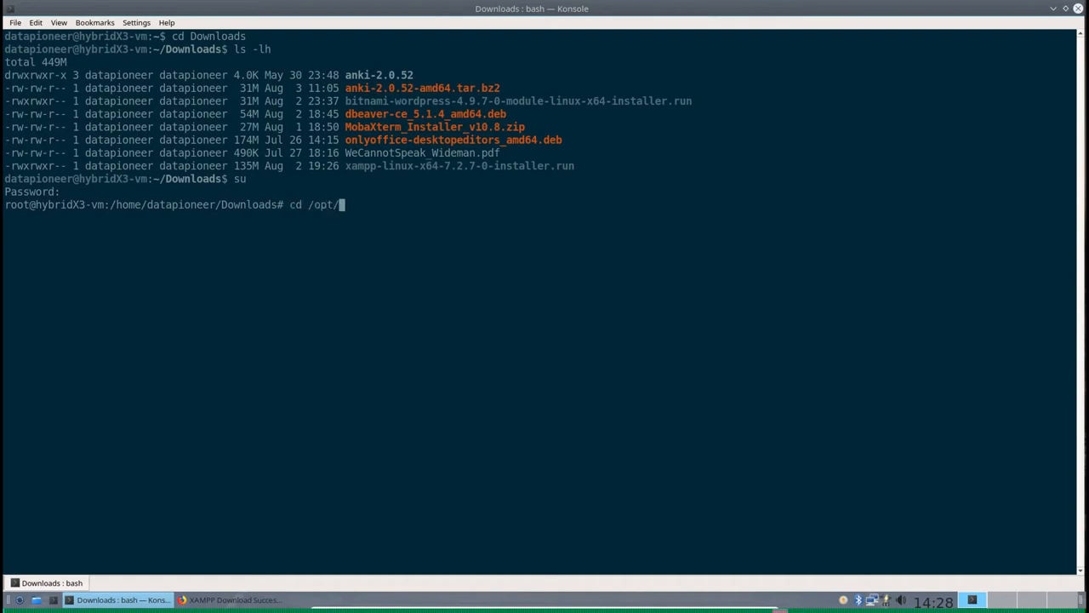
text(lampp)
text(ls -lh)
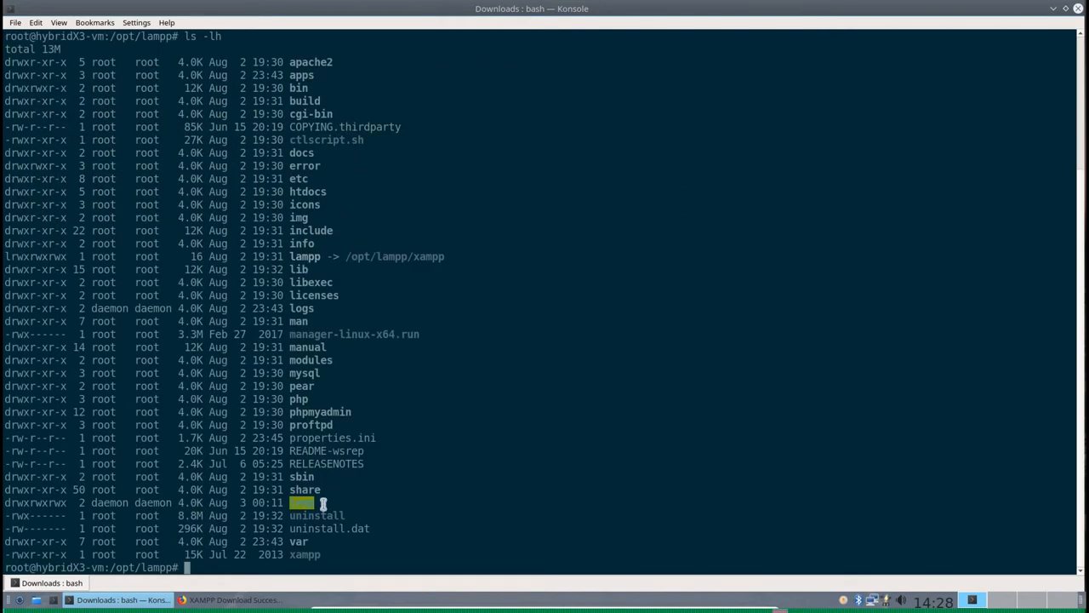
mouse_move(365, 476)
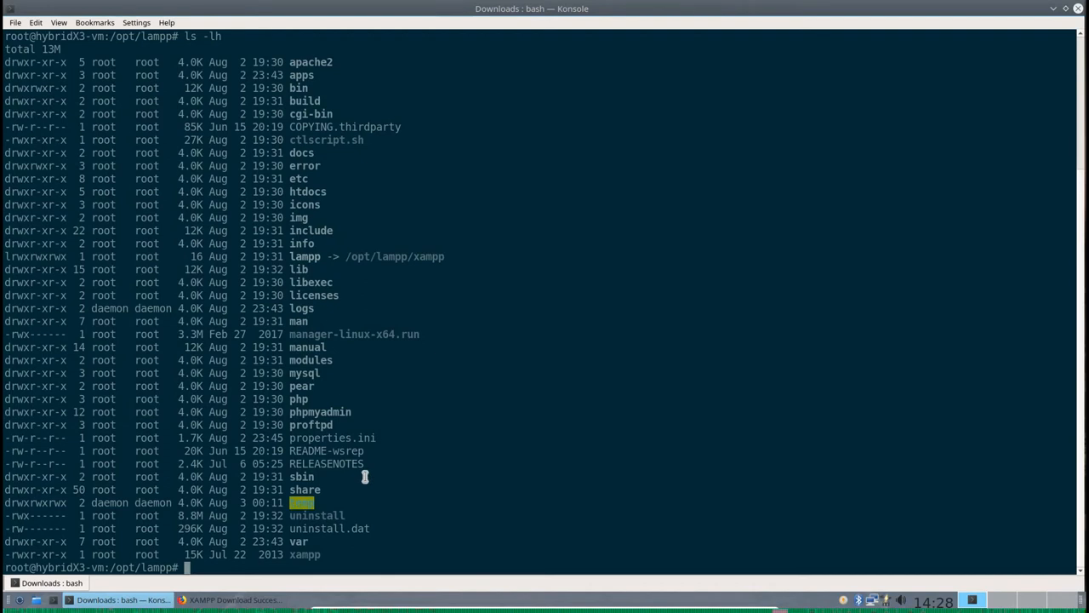
mouse_move(447, 421)
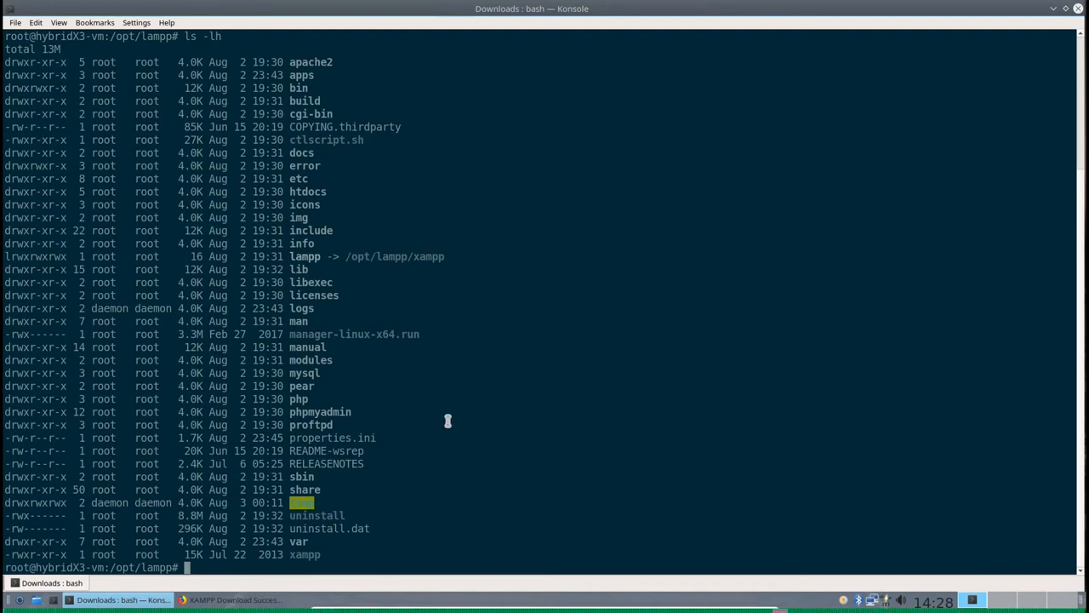
mouse_move(288, 333)
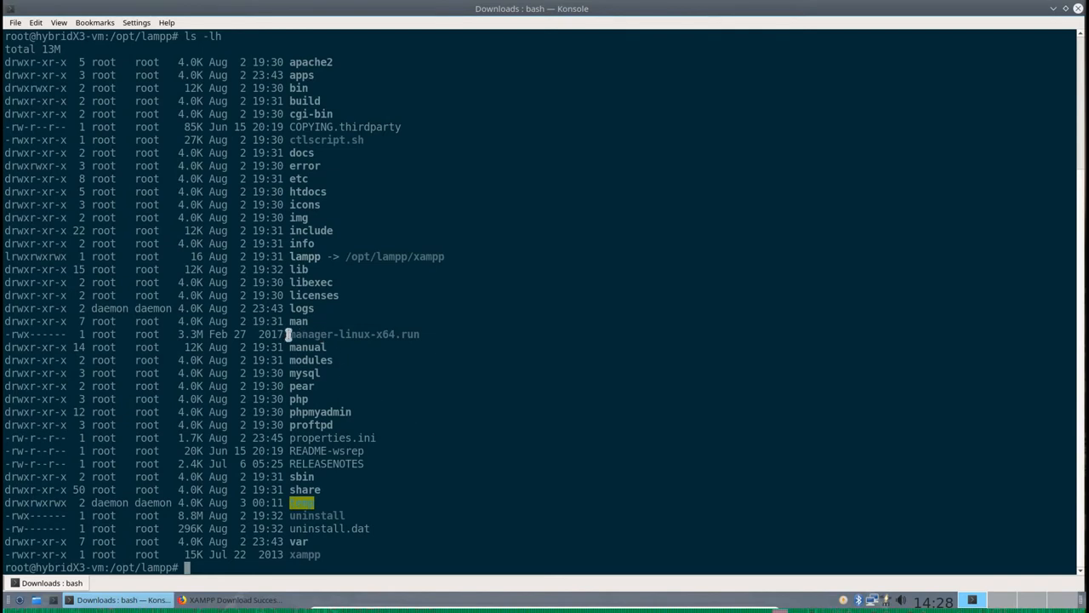
double_click(326, 333)
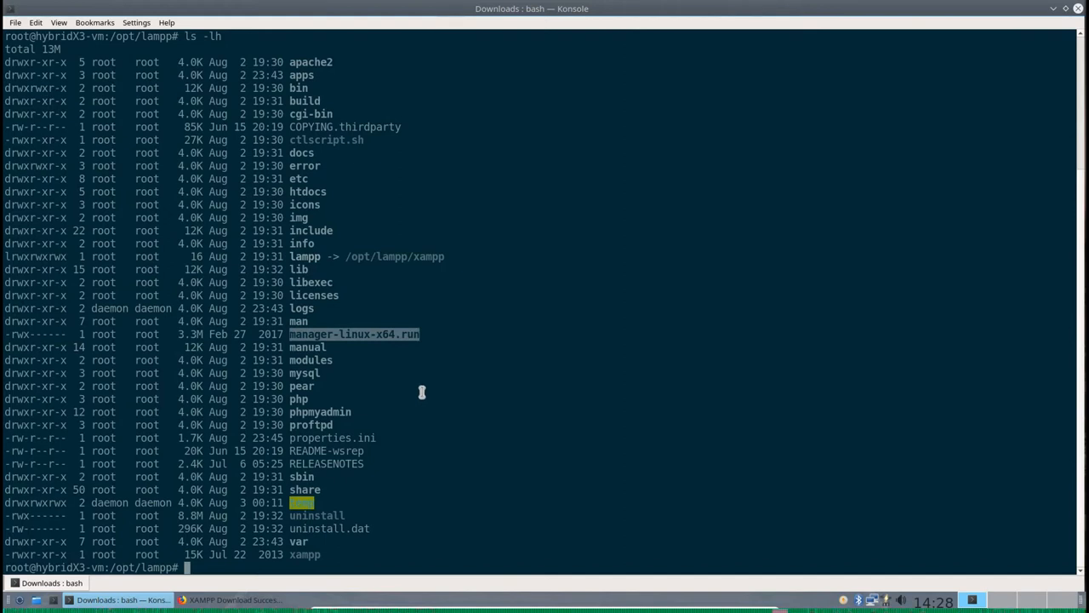
mouse_move(24, 345)
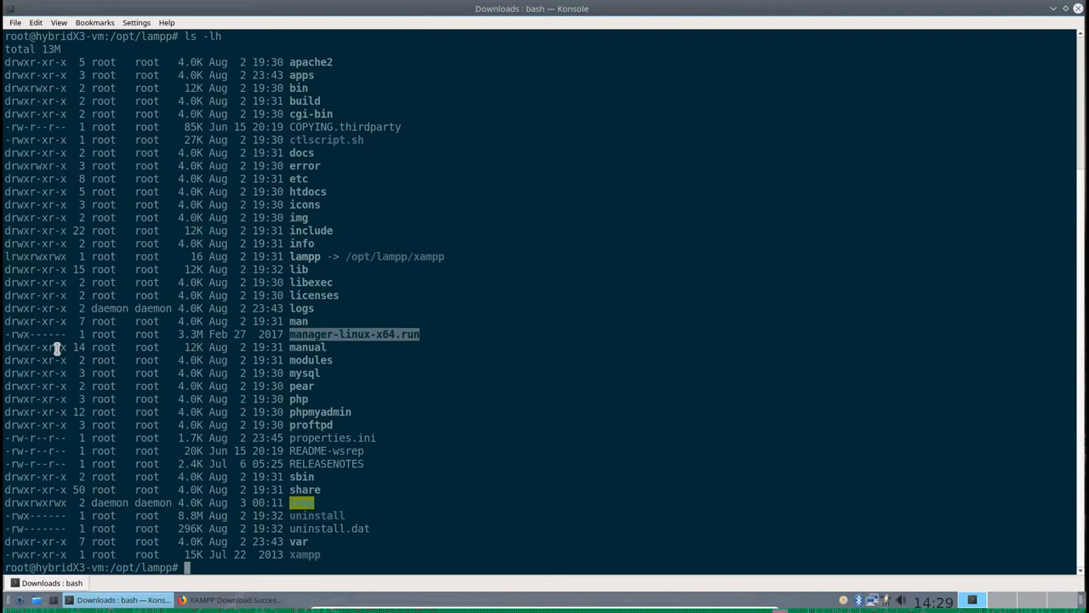
mouse_move(339, 458)
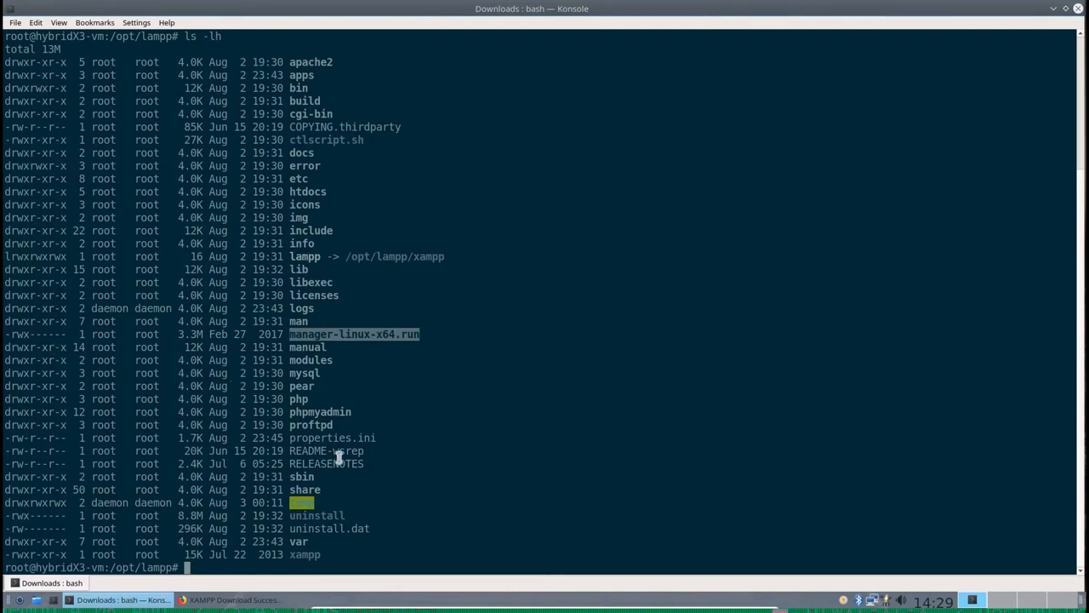
mouse_move(365, 353)
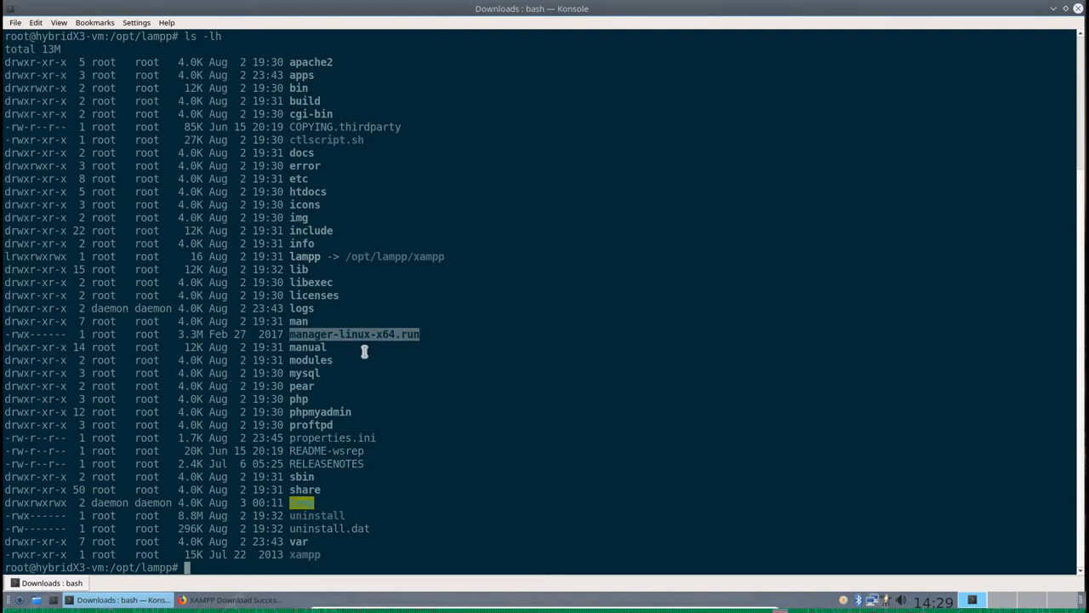
mouse_move(492, 417)
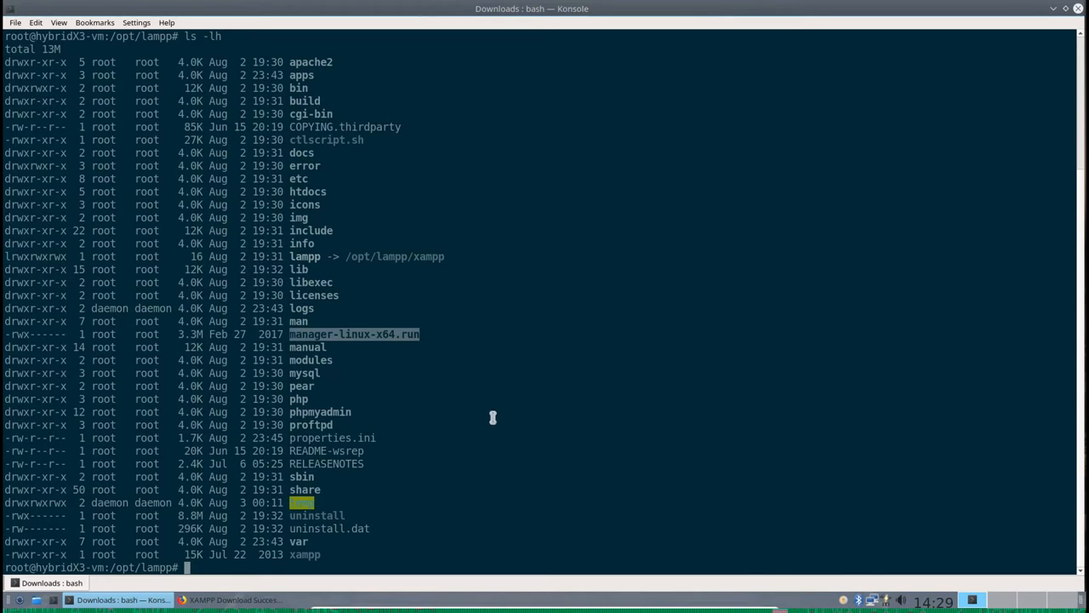
mouse_move(537, 477)
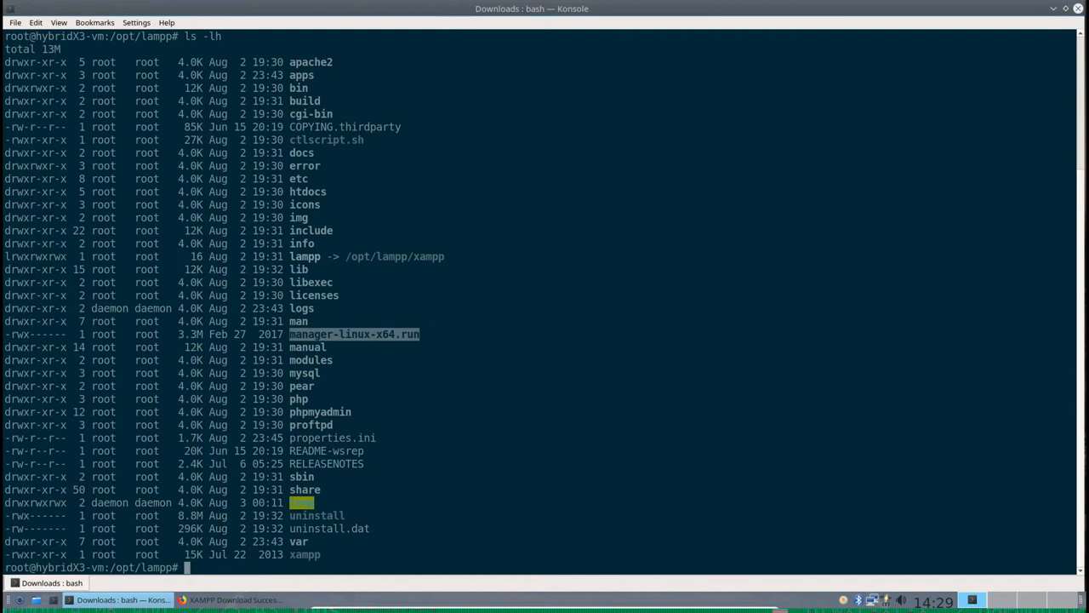
Change into /root and list all files including hidden ones with ls -Alh
text(cd)
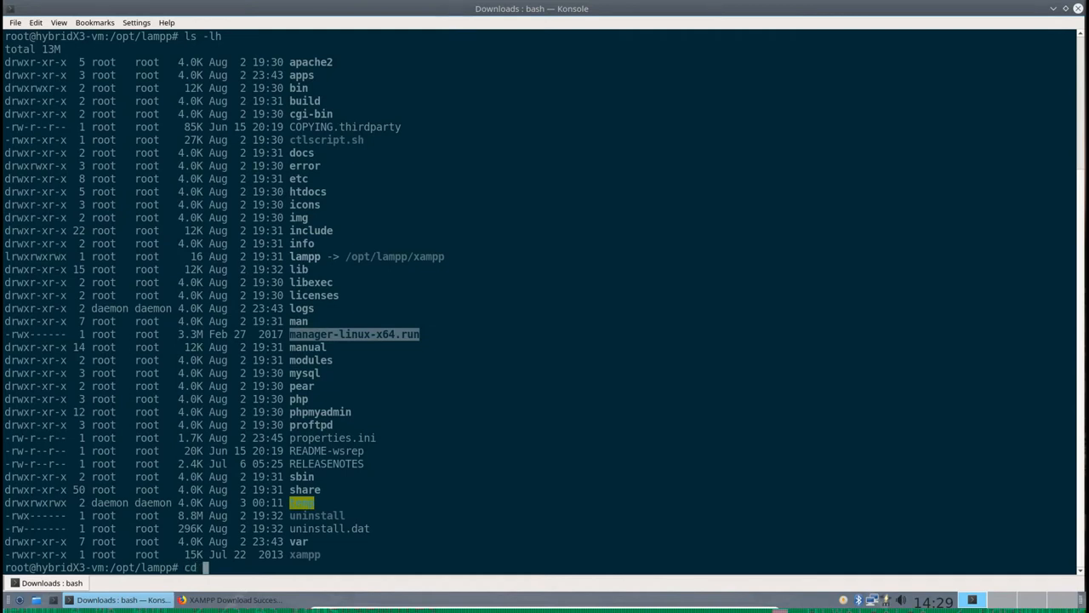
text(/root)
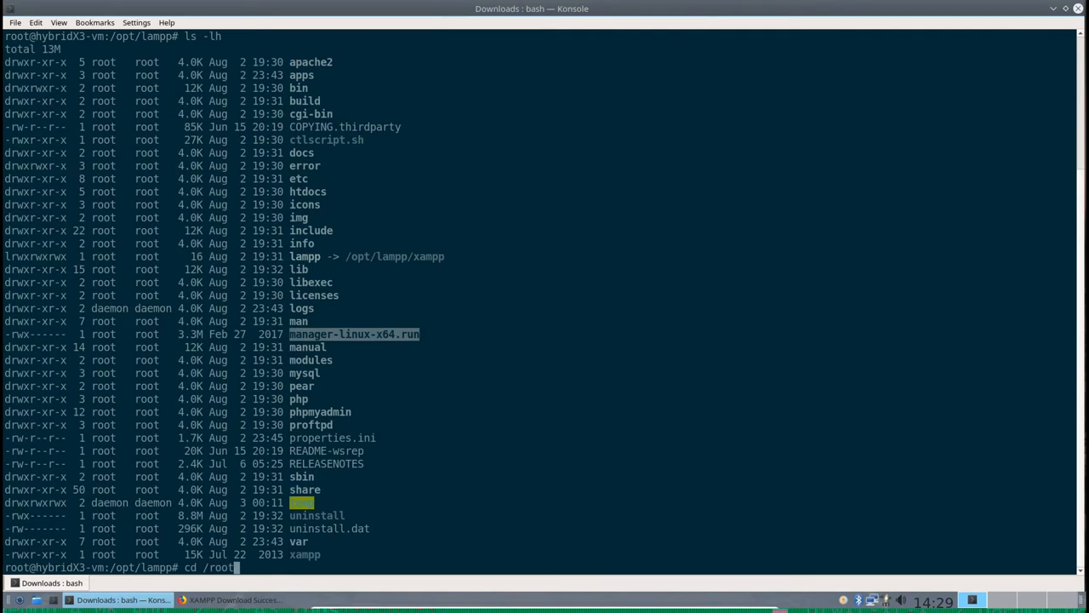
key(Return)
text(ls)
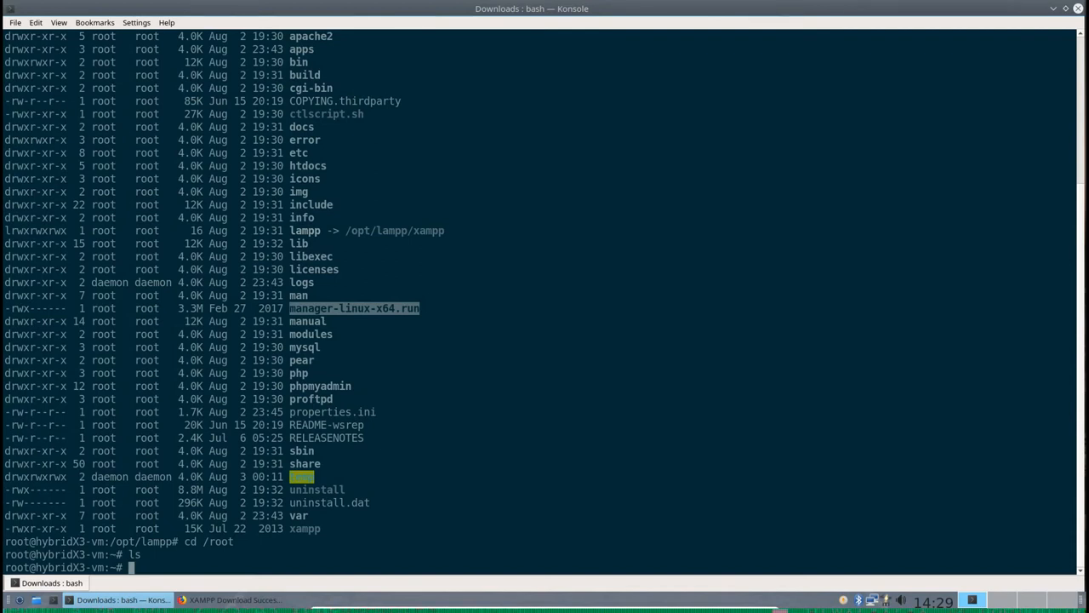
mouse_move(532, 478)
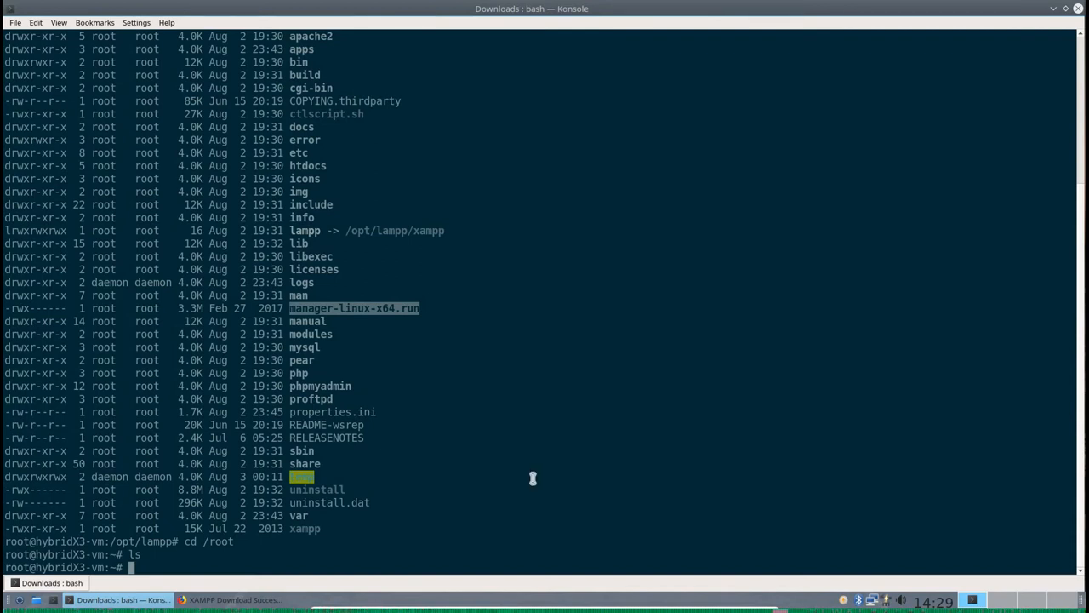
text(ls)
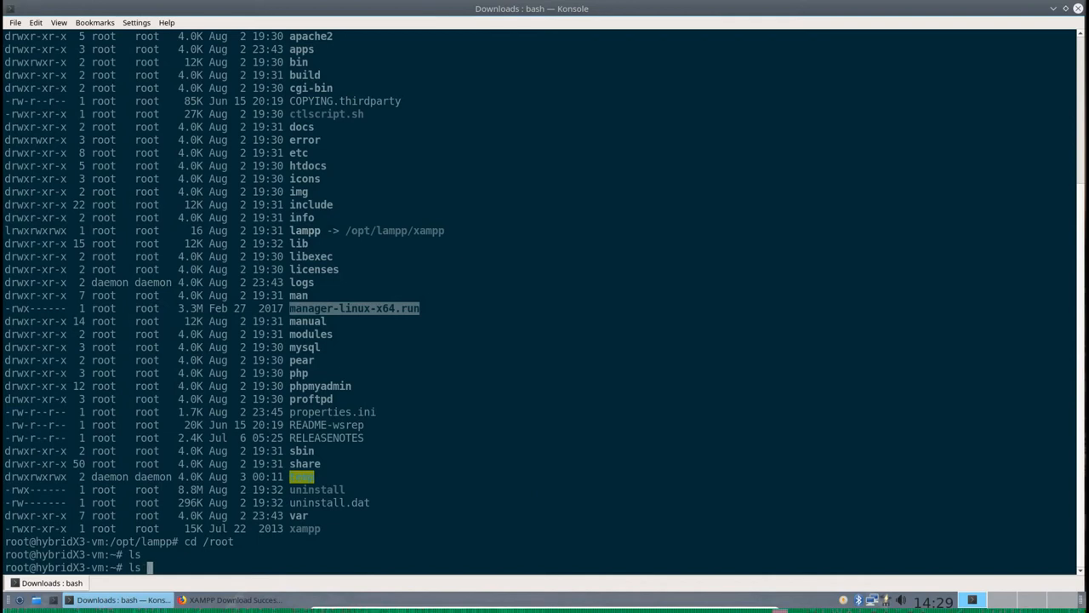
text(ls -Alh)
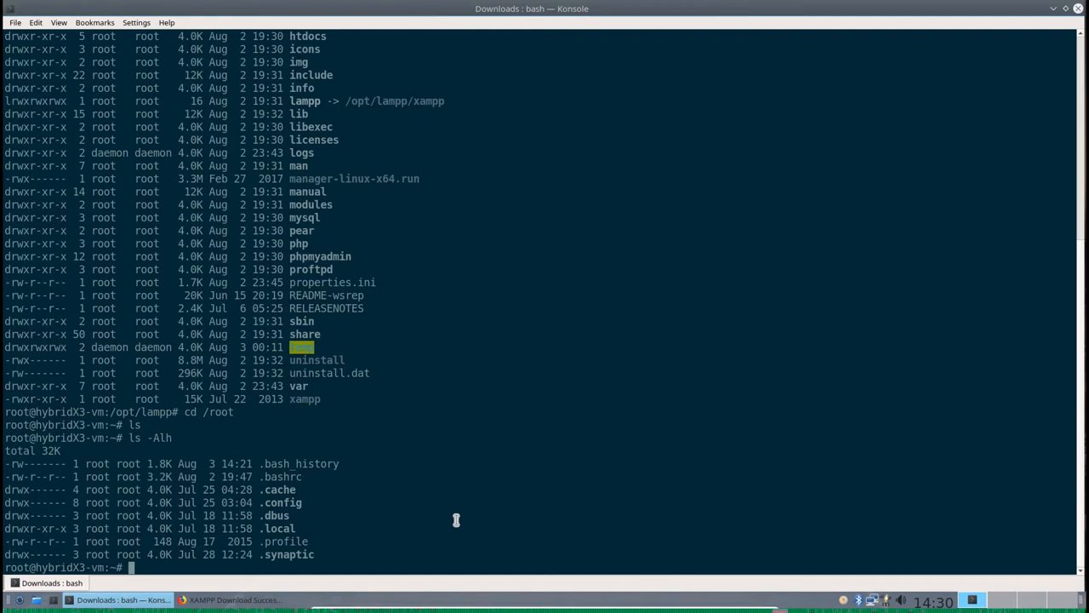
Print root's .bashrc to check the lamppSvr alias
text(cat .)
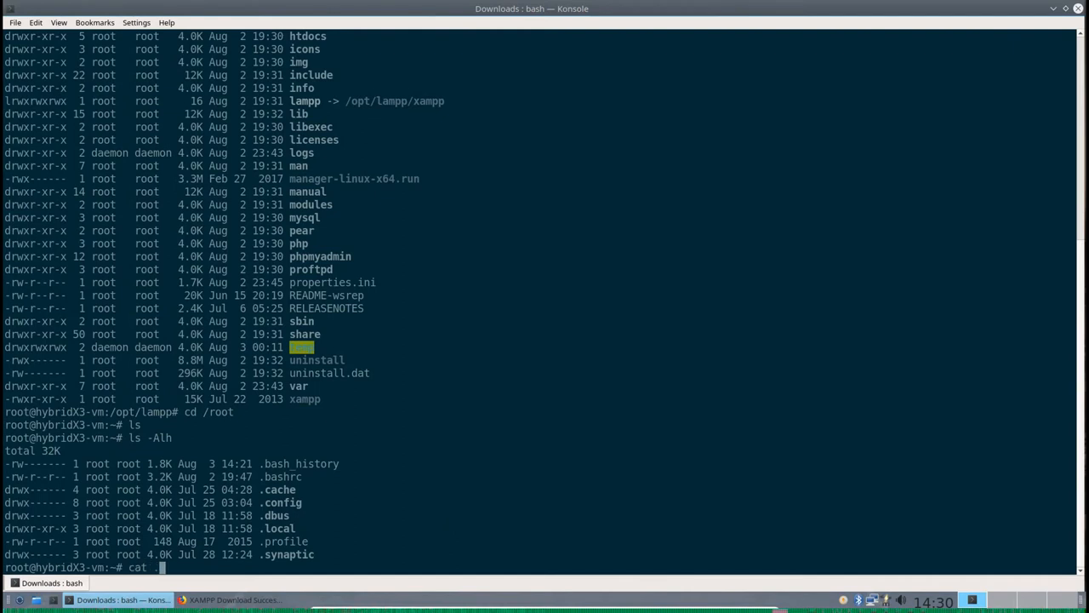
key(Return)
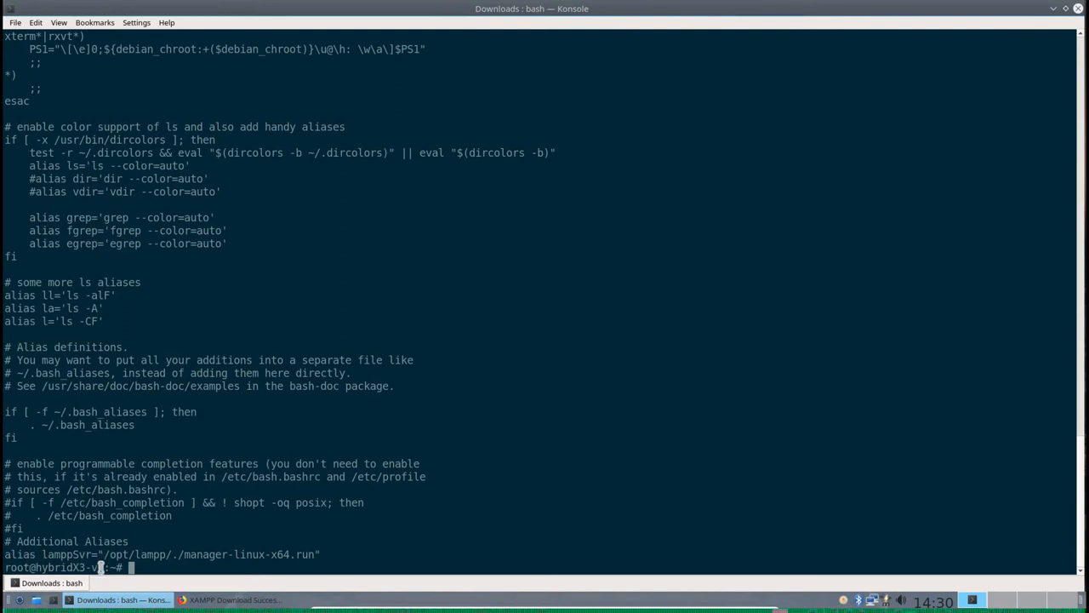
mouse_move(157, 559)
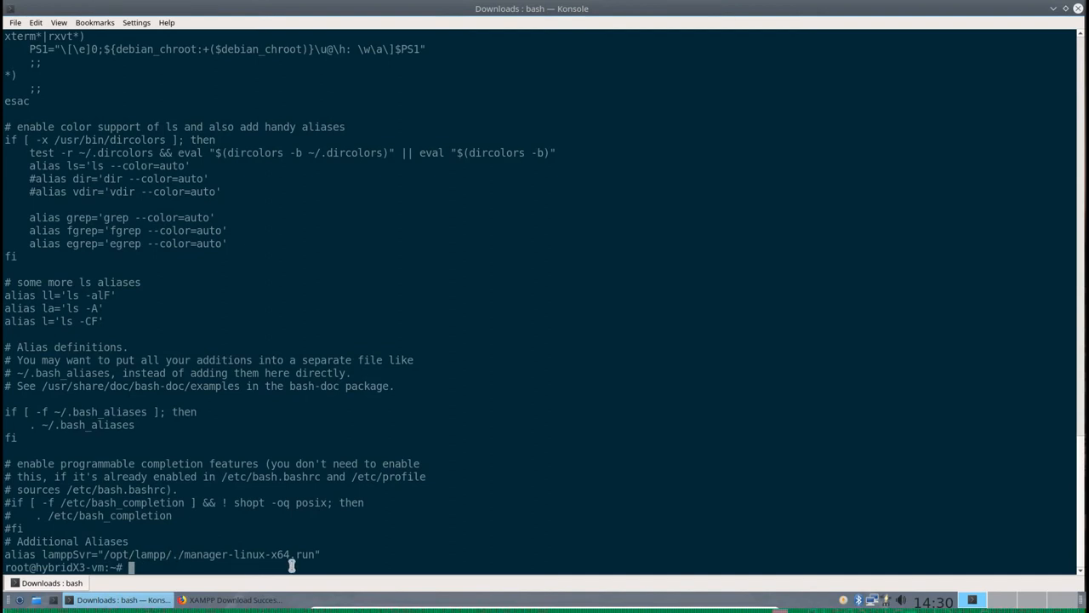
mouse_move(323, 555)
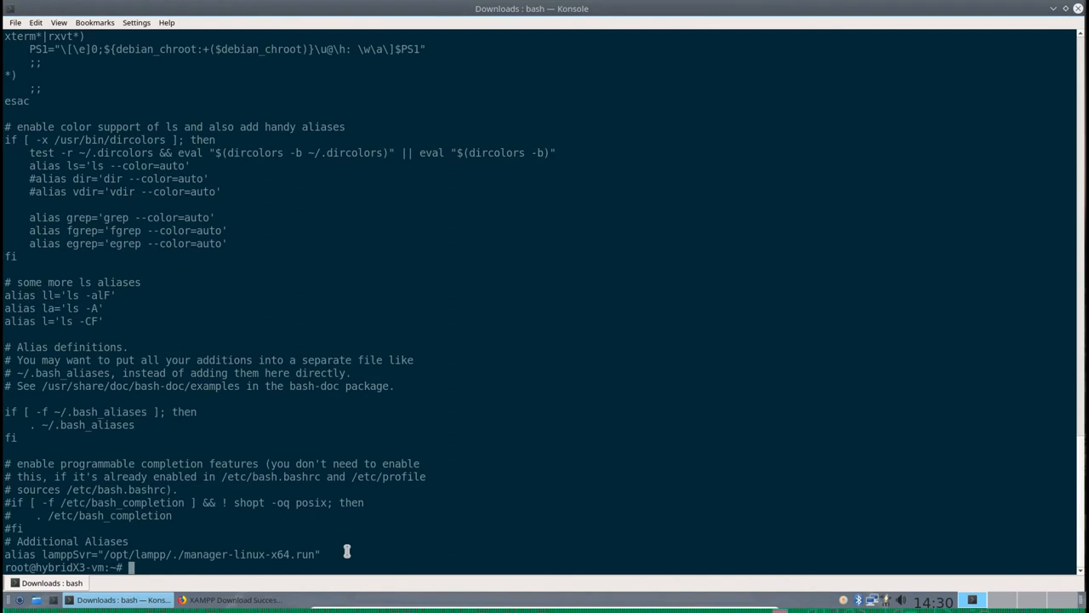
mouse_move(326, 543)
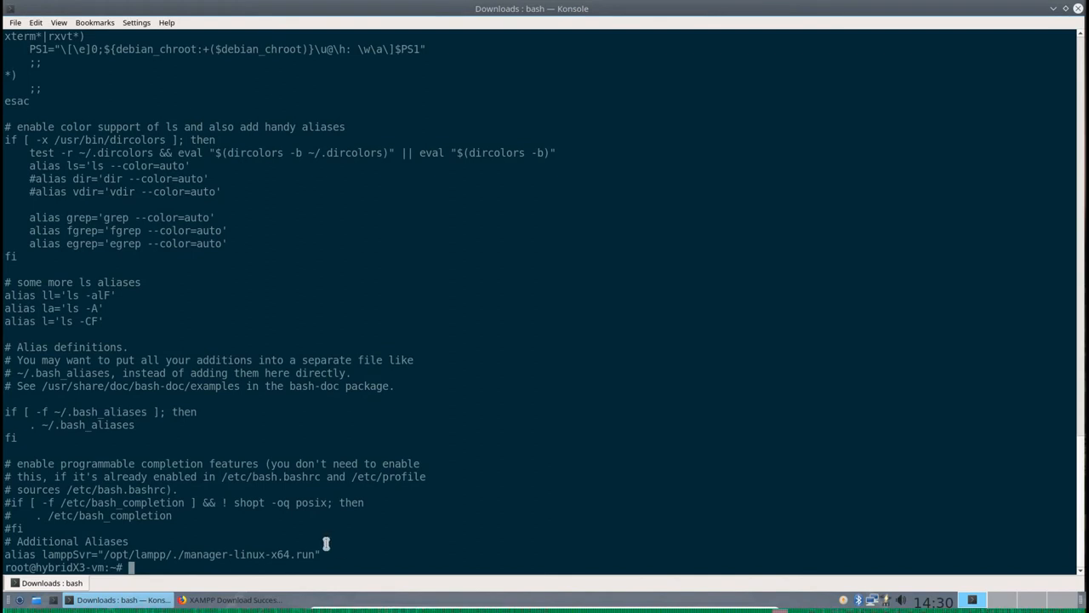
mouse_move(325, 542)
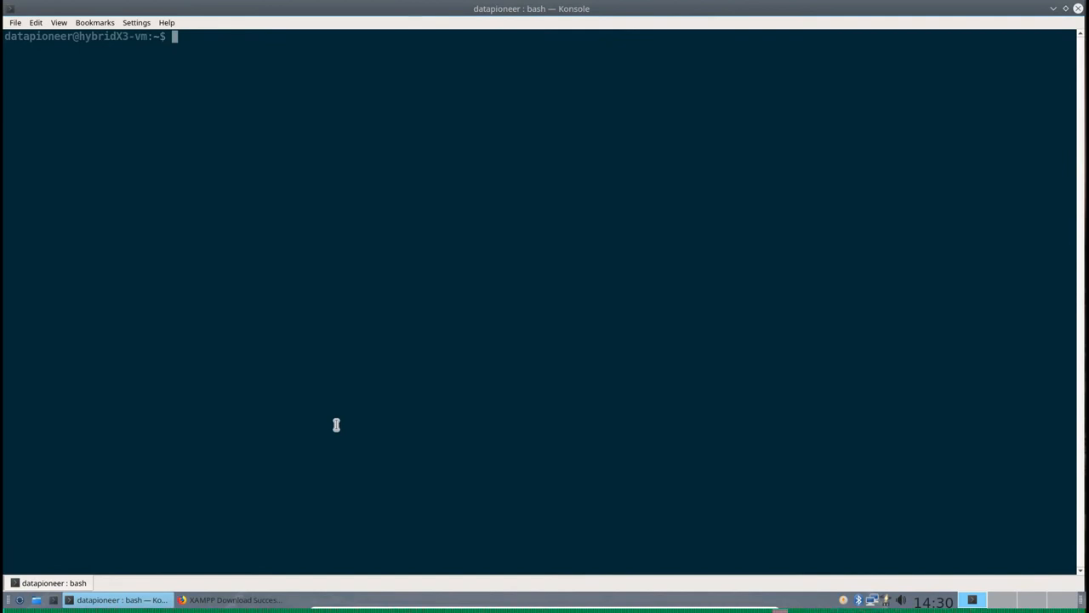
mouse_move(211, 87)
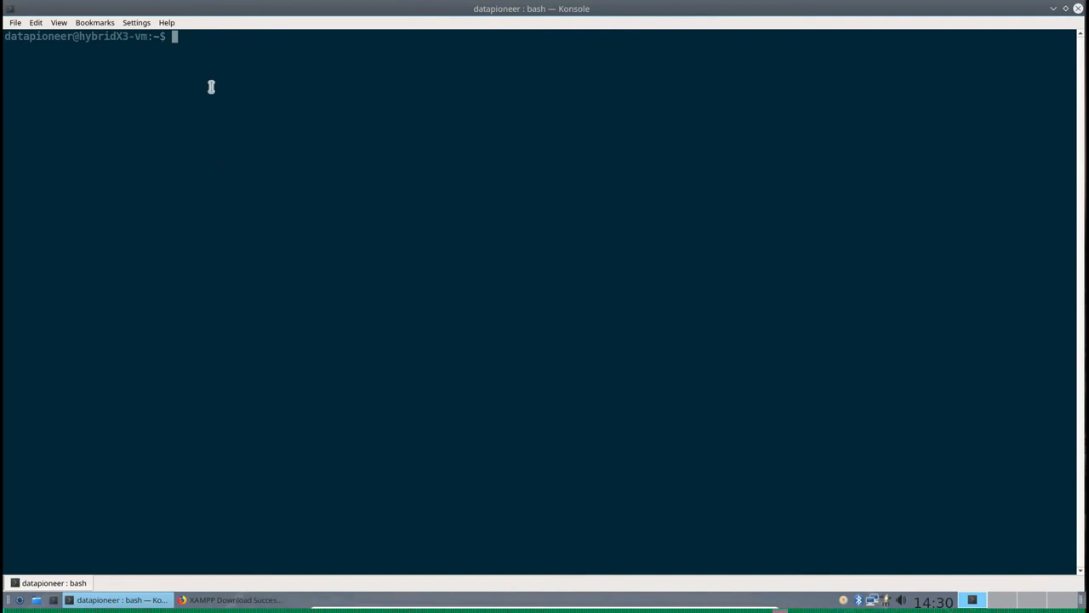
mouse_move(161, 41)
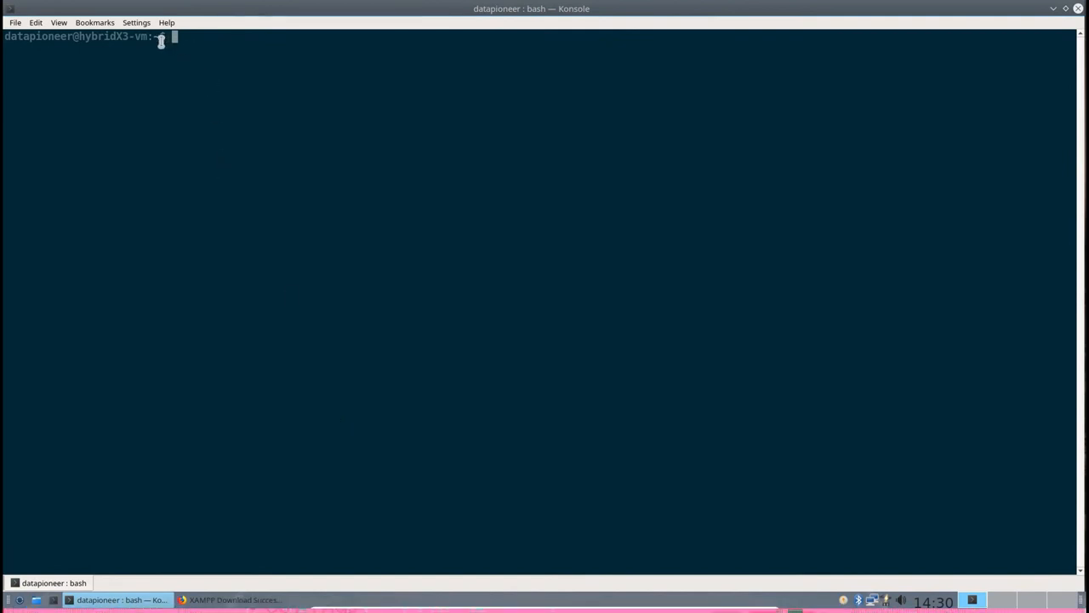
Confirm the working directory with pwd, then switch to root with su
text(pwd)
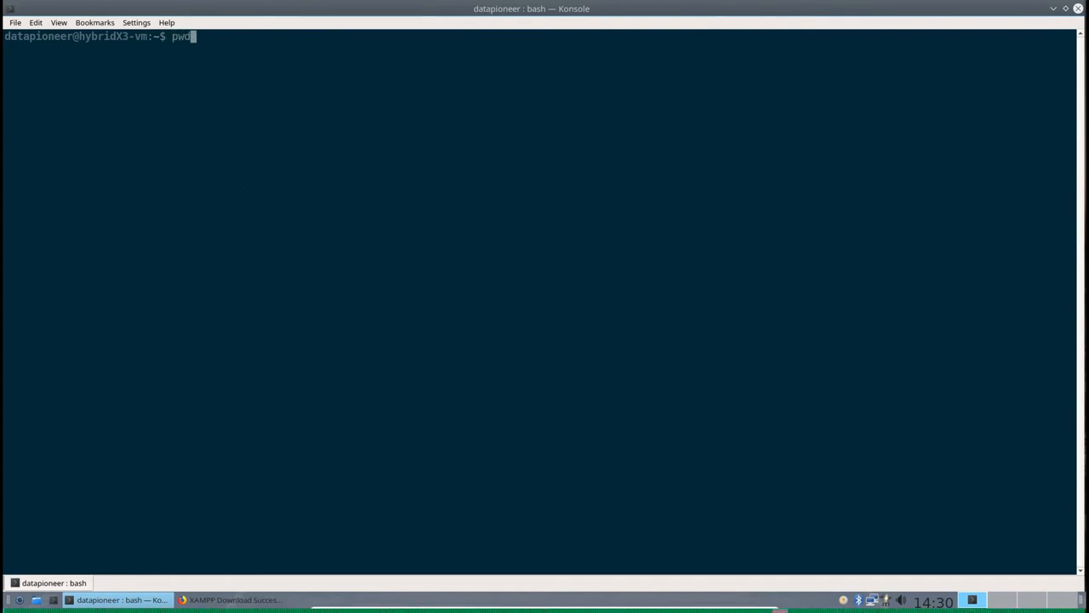
key(Return)
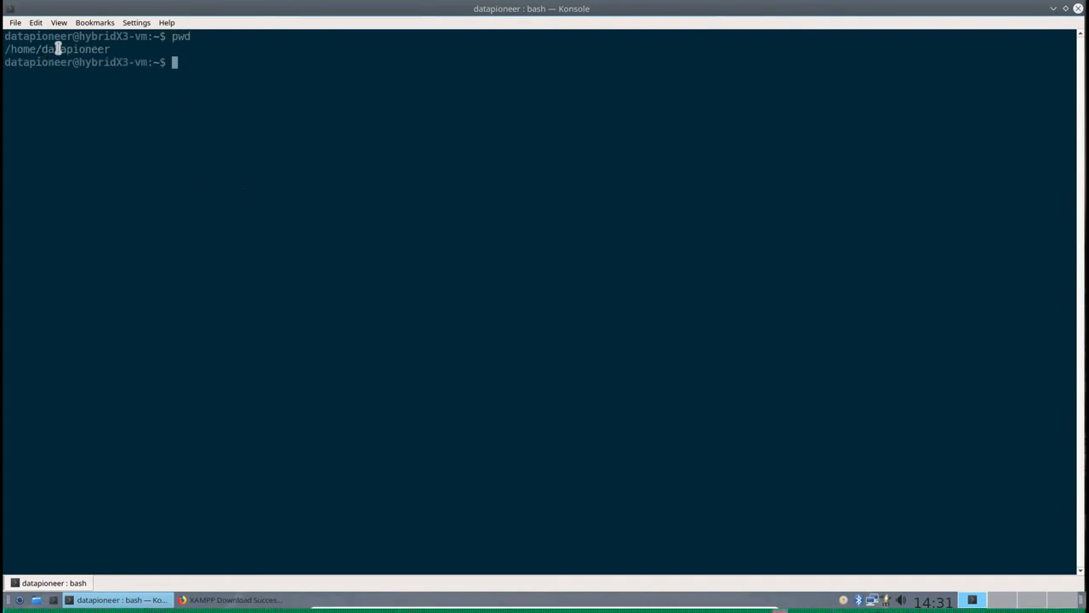
mouse_move(128, 154)
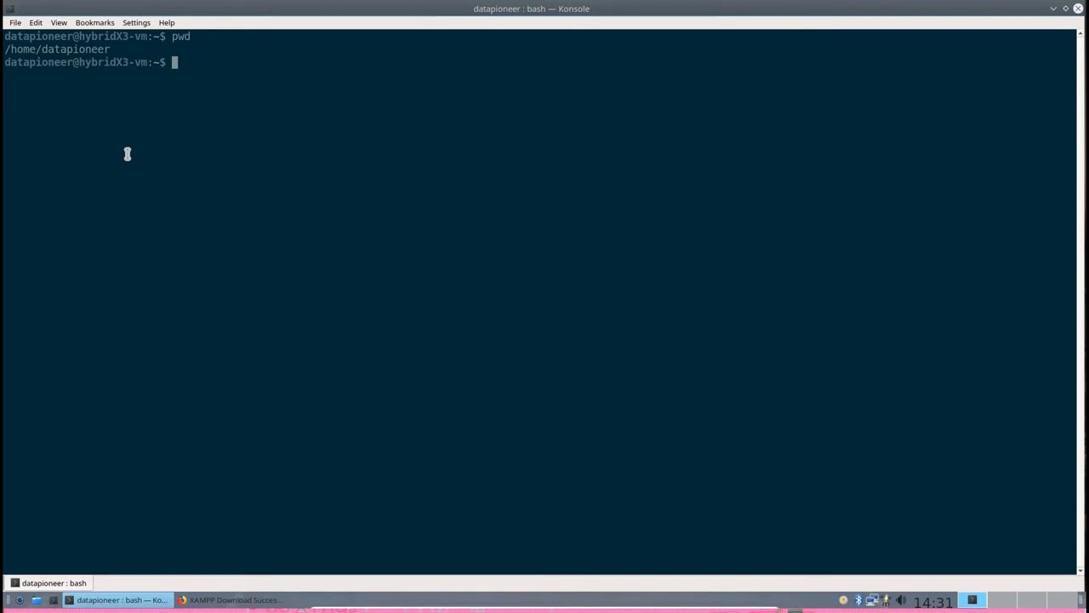
mouse_move(133, 166)
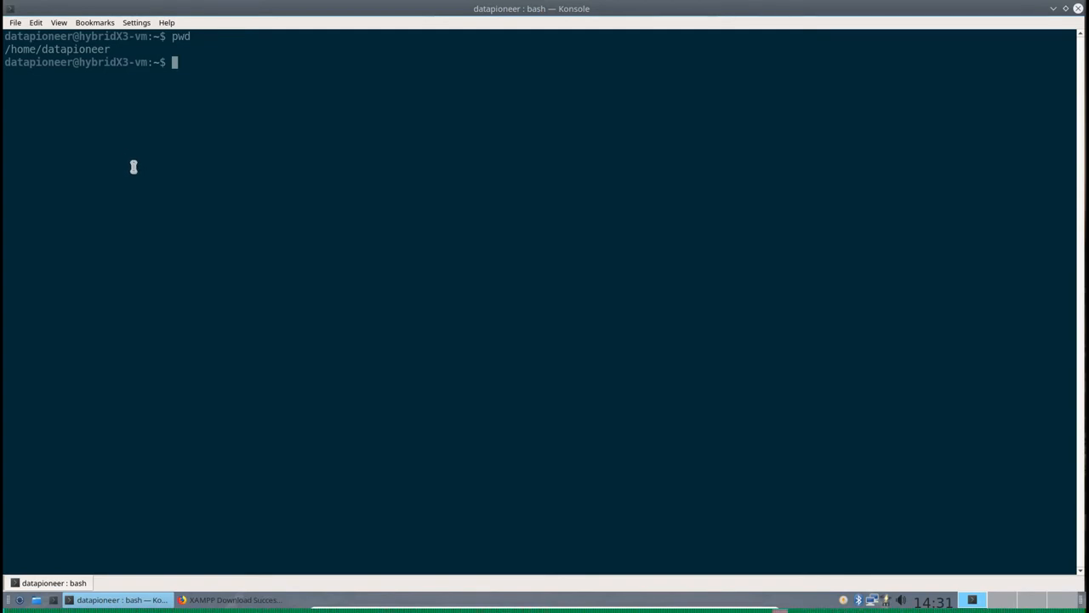
mouse_move(183, 136)
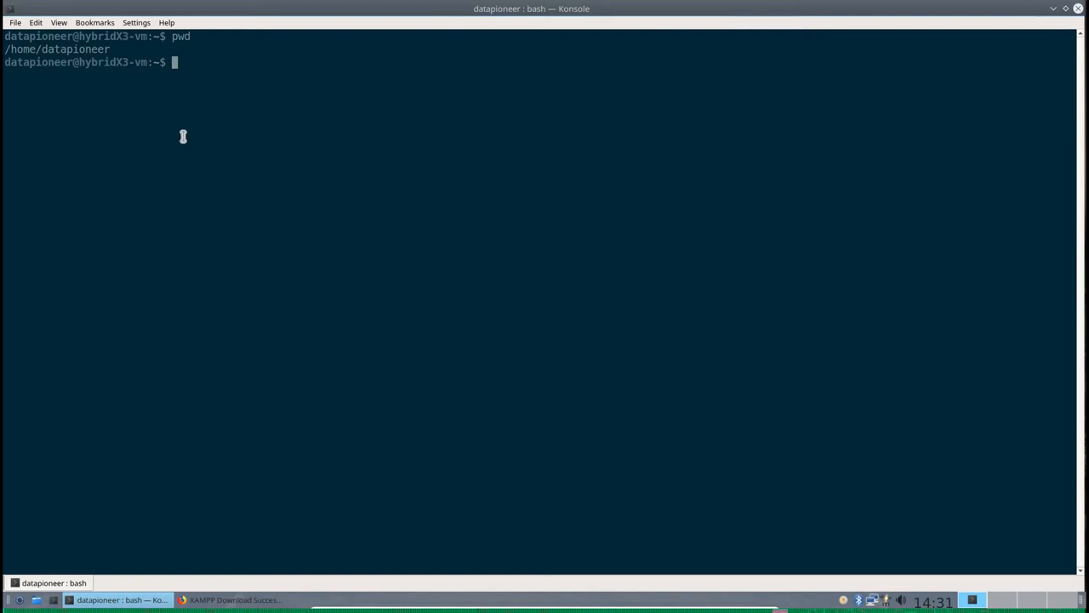
mouse_move(182, 127)
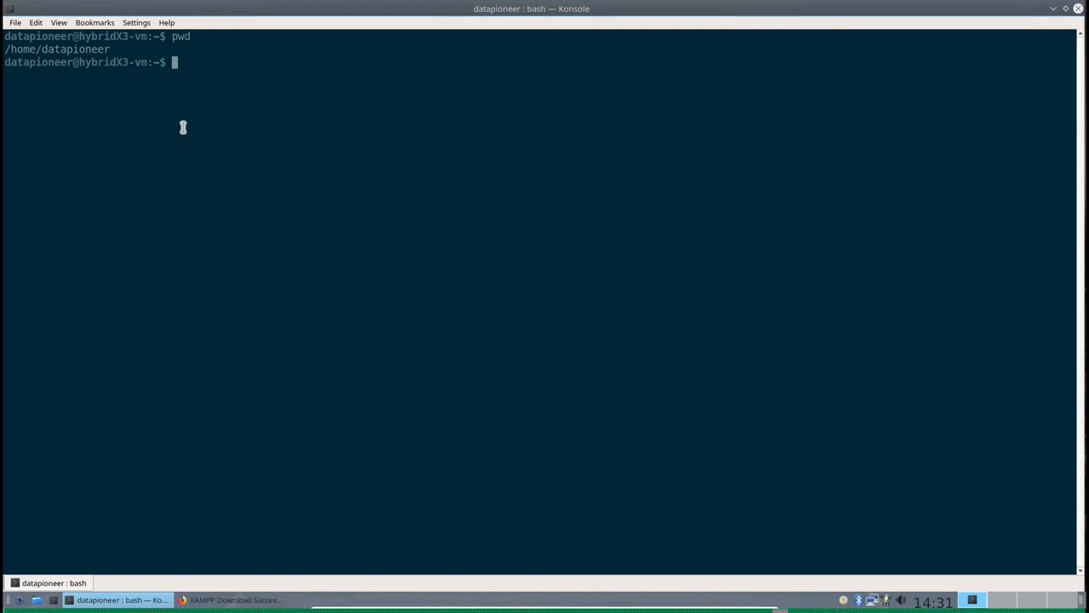
mouse_move(183, 122)
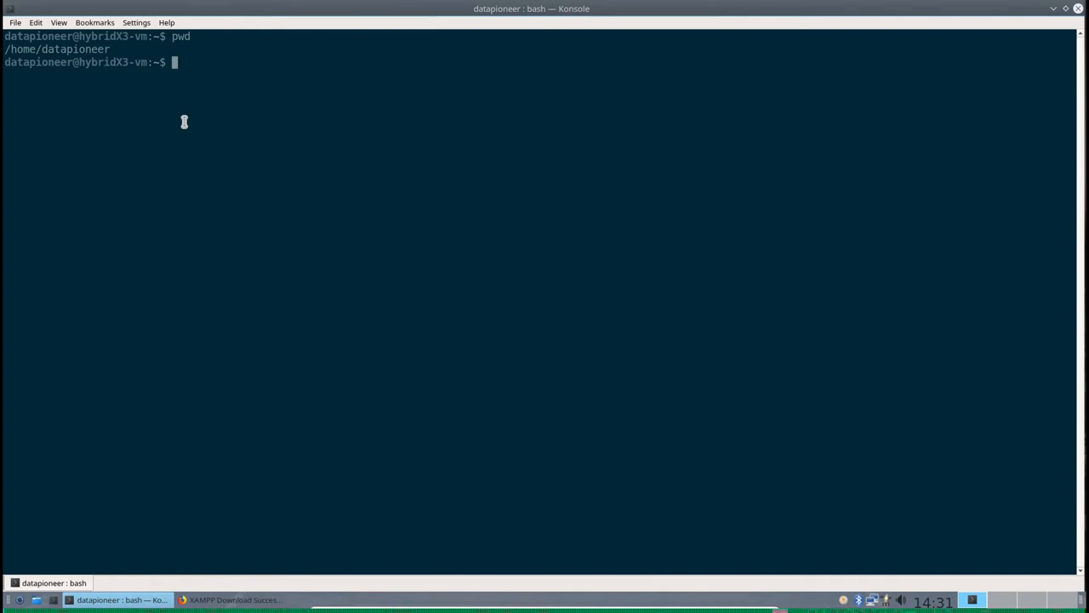
mouse_move(188, 117)
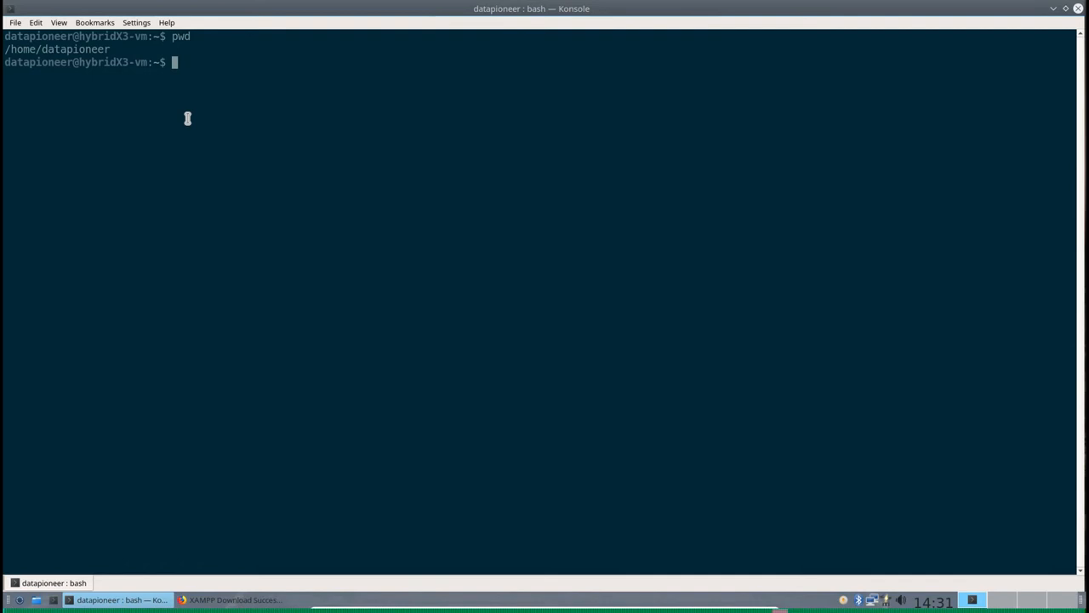
text(su)
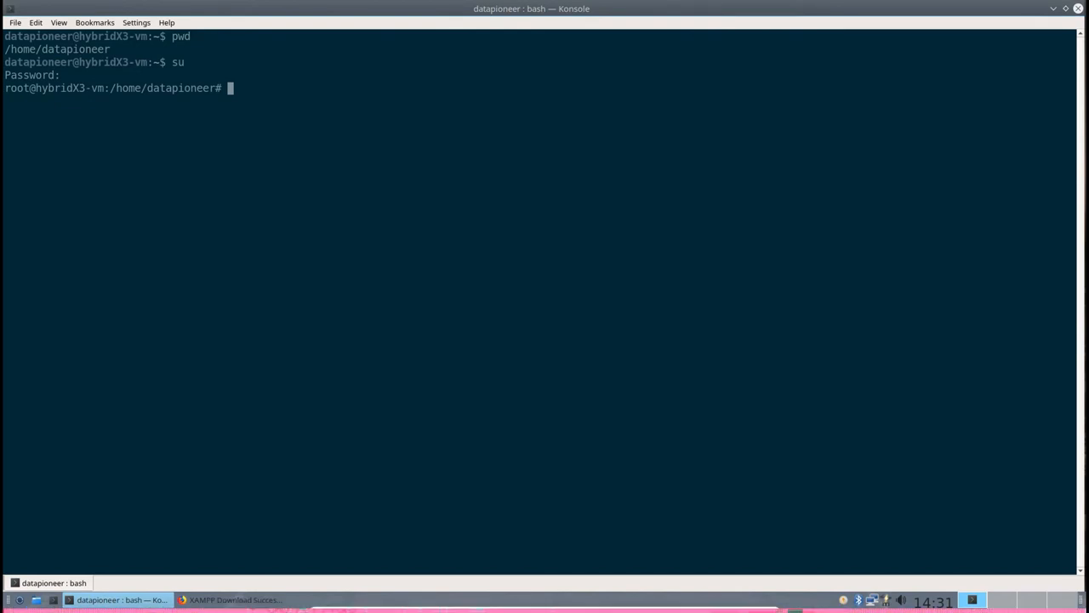
Run the lamppSvr alias to launch the XAMPP 7.2.7-0 manager
text(lamppSvr)
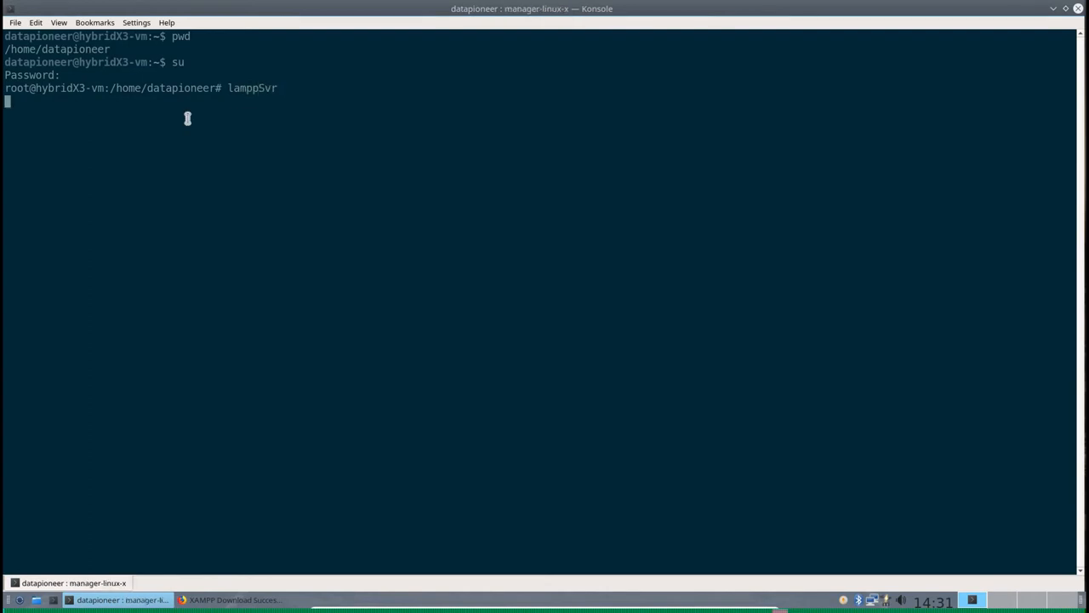
key(Return)
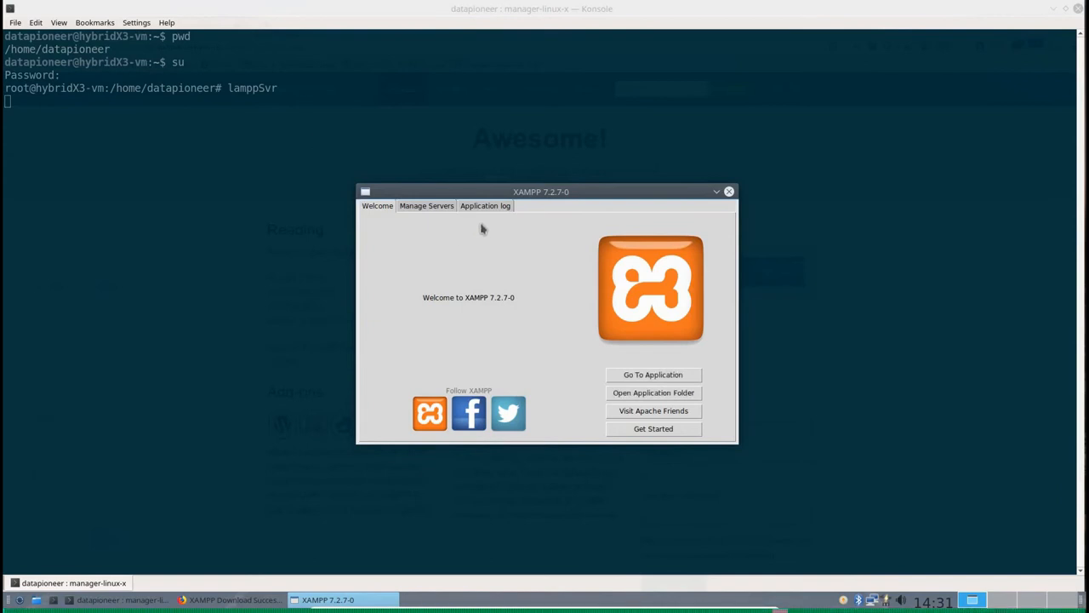
mouse_move(459, 237)
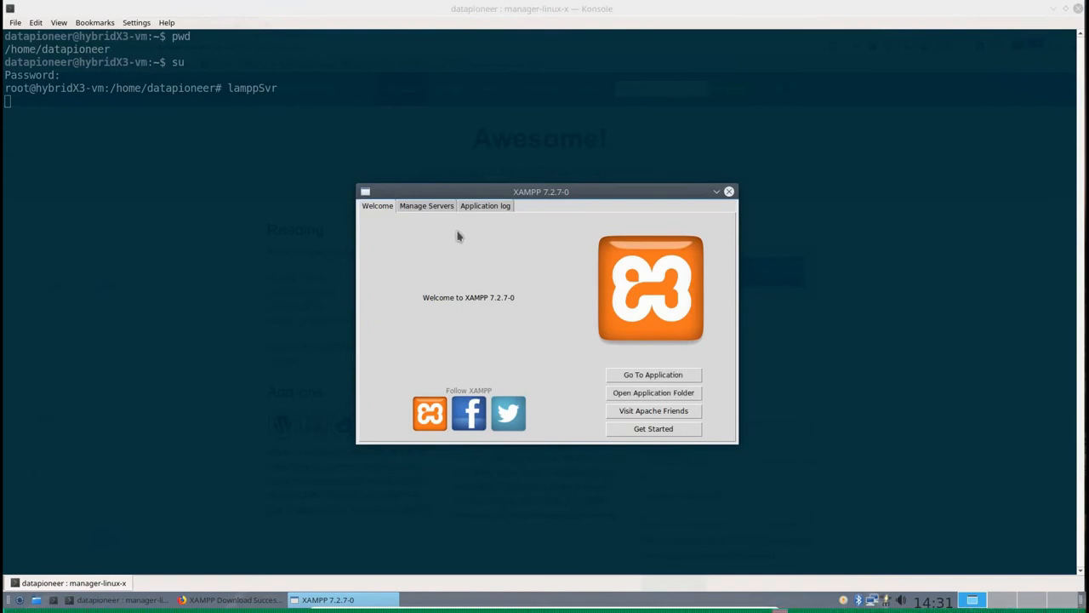
mouse_move(437, 206)
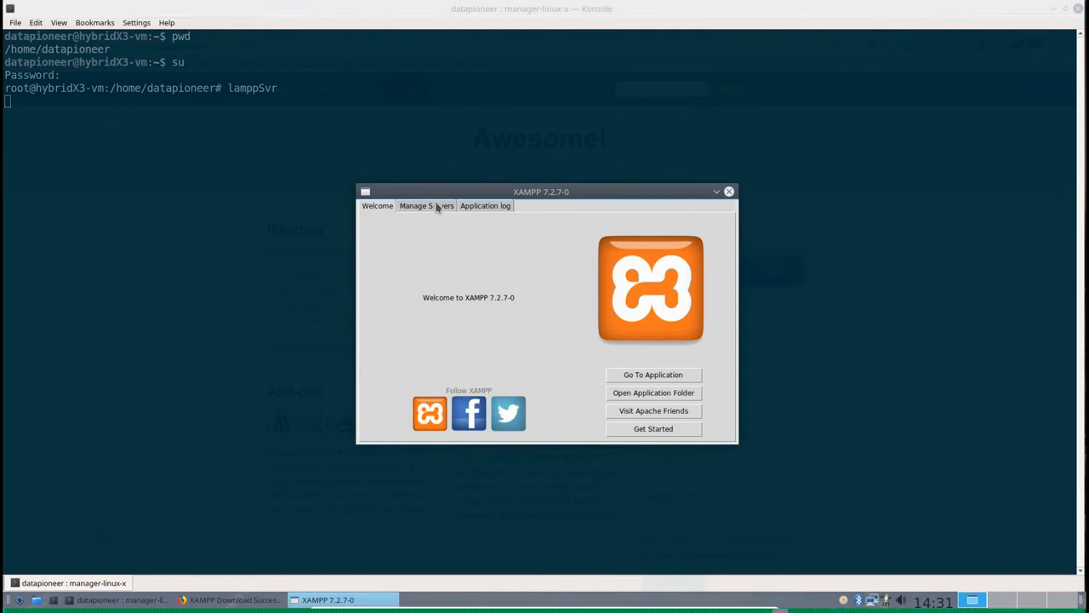
From Manage Servers, start the Apache Web Server and the MySQL Database
click(426, 205)
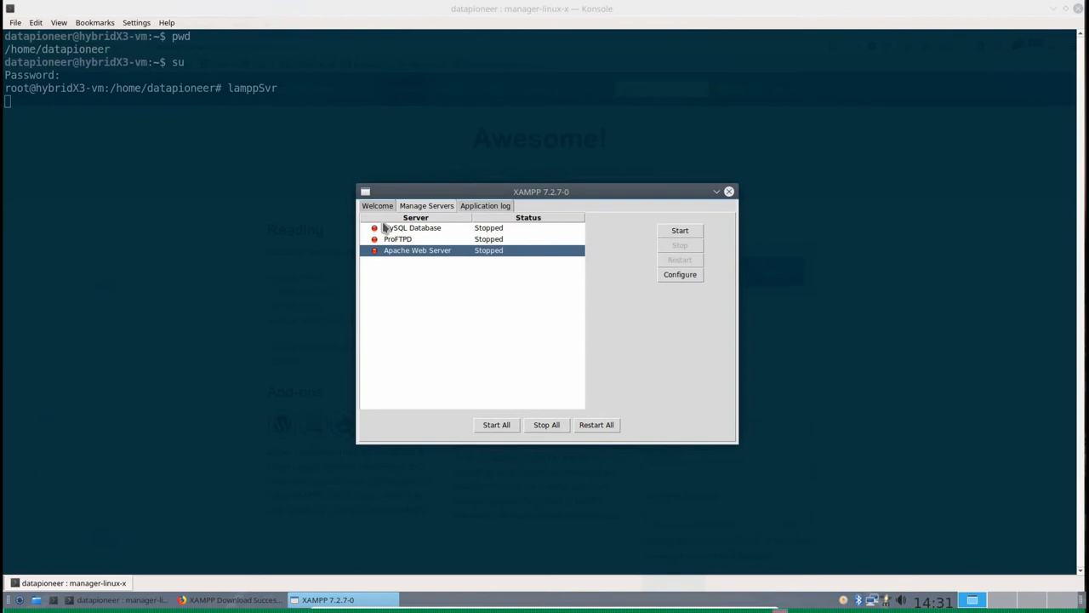
mouse_move(495, 259)
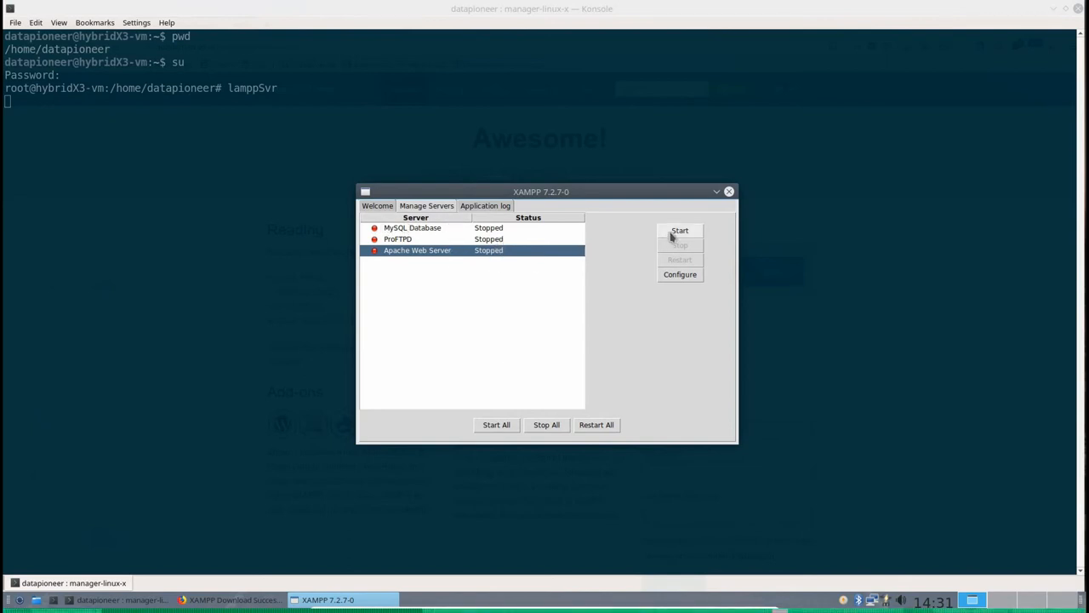
click(680, 231)
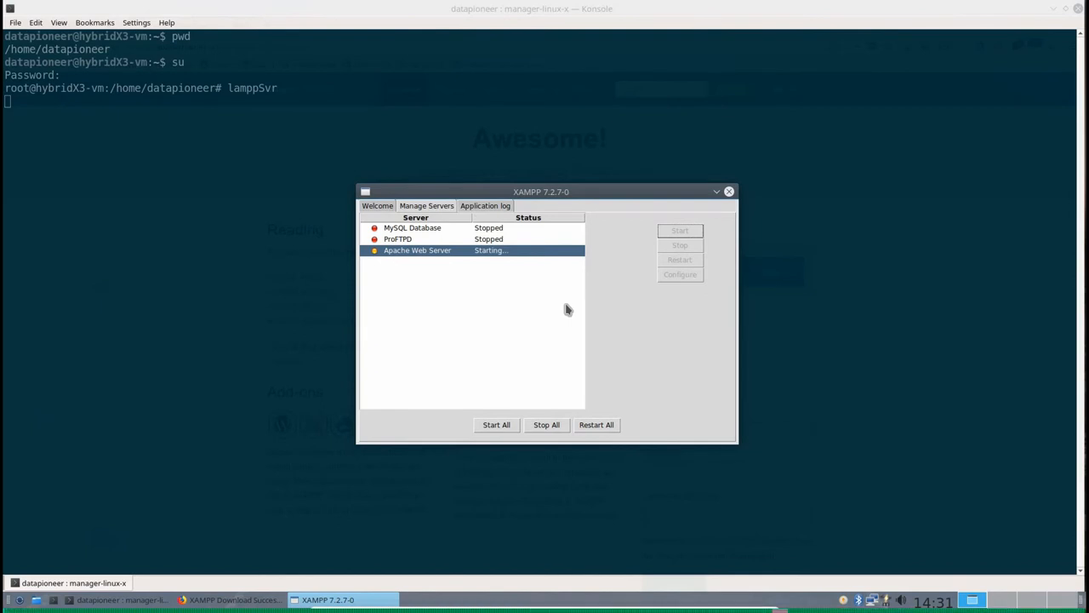
mouse_move(499, 229)
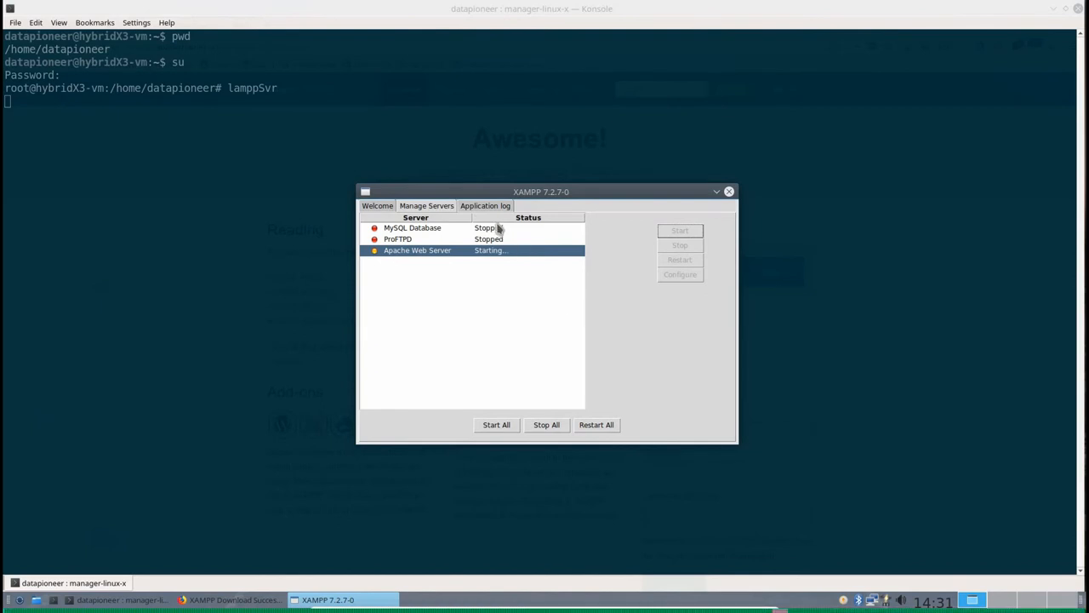
click(413, 227)
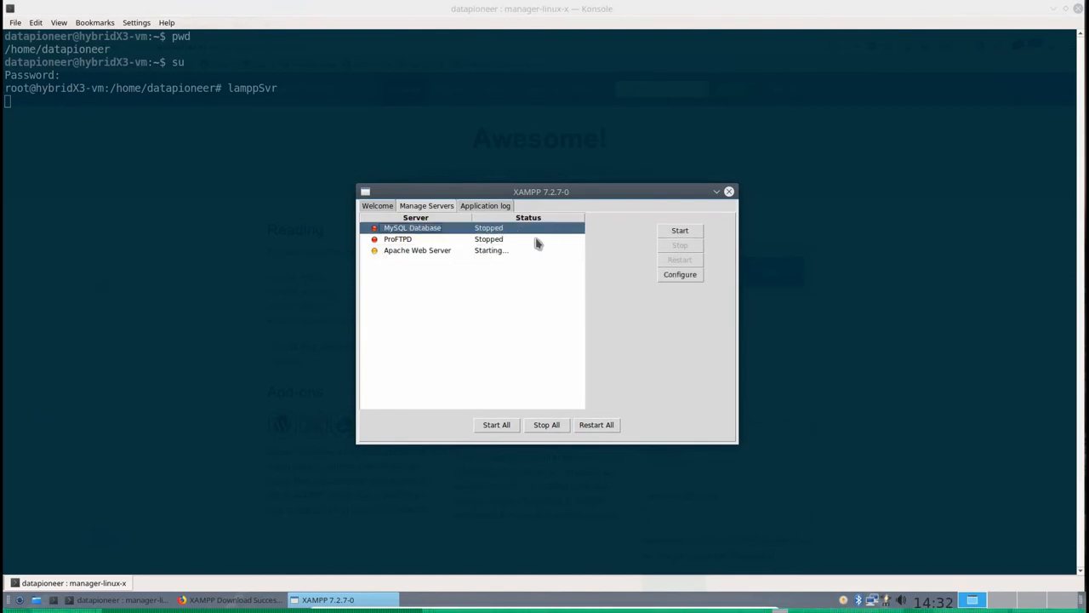
click(679, 230)
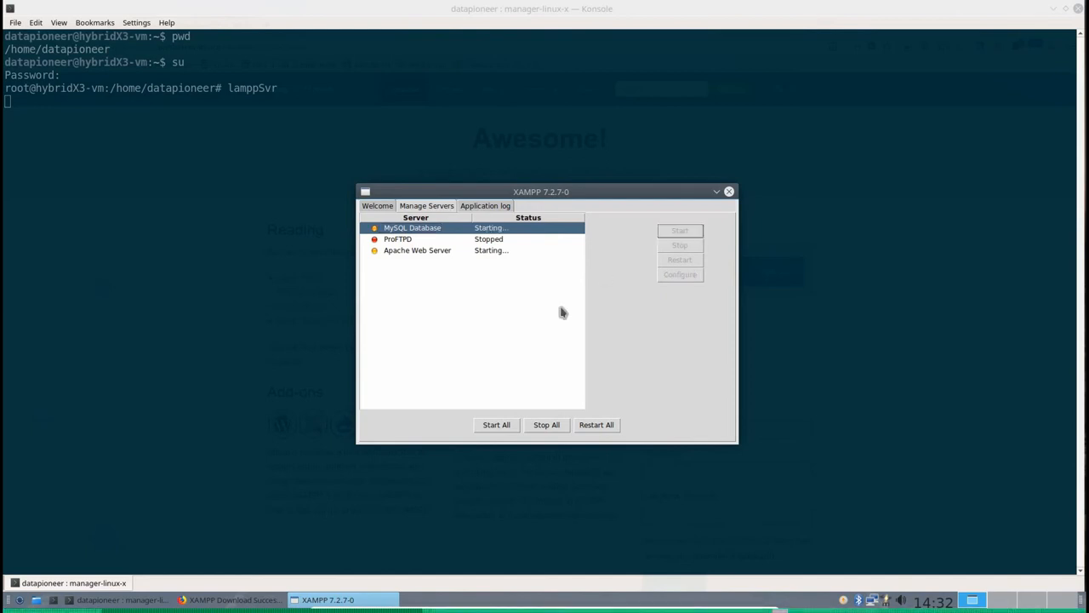
mouse_move(649, 340)
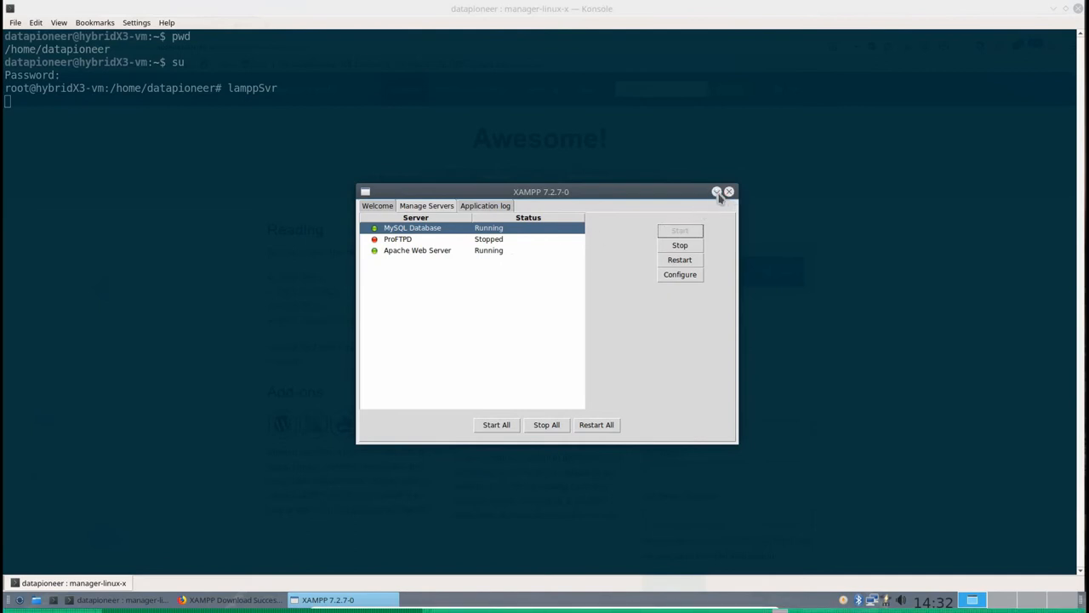
Minimize the XAMPP manager window
click(730, 191)
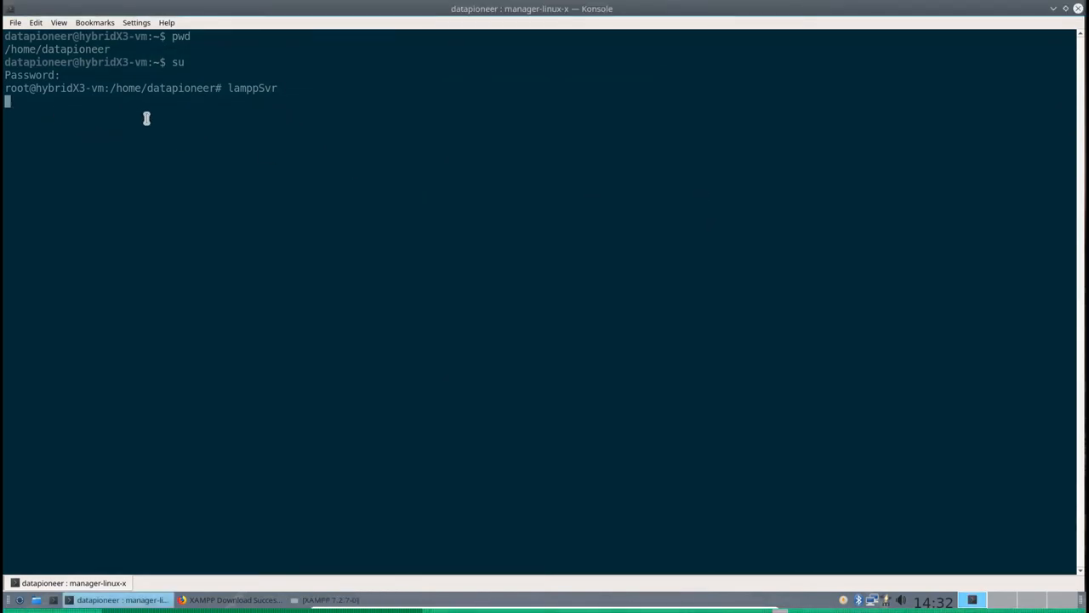
mouse_move(200, 155)
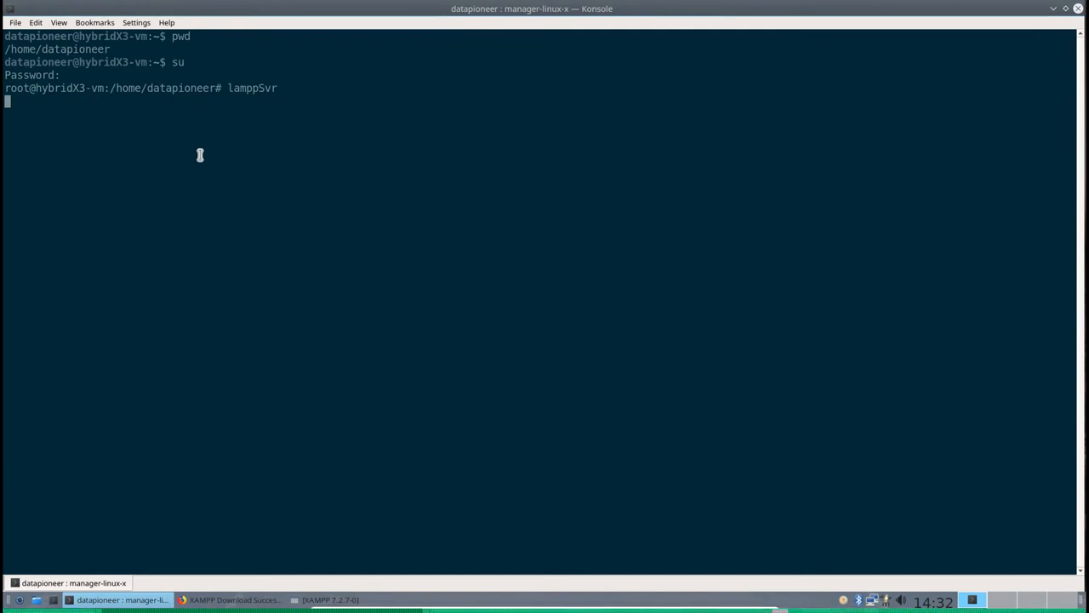
mouse_move(256, 486)
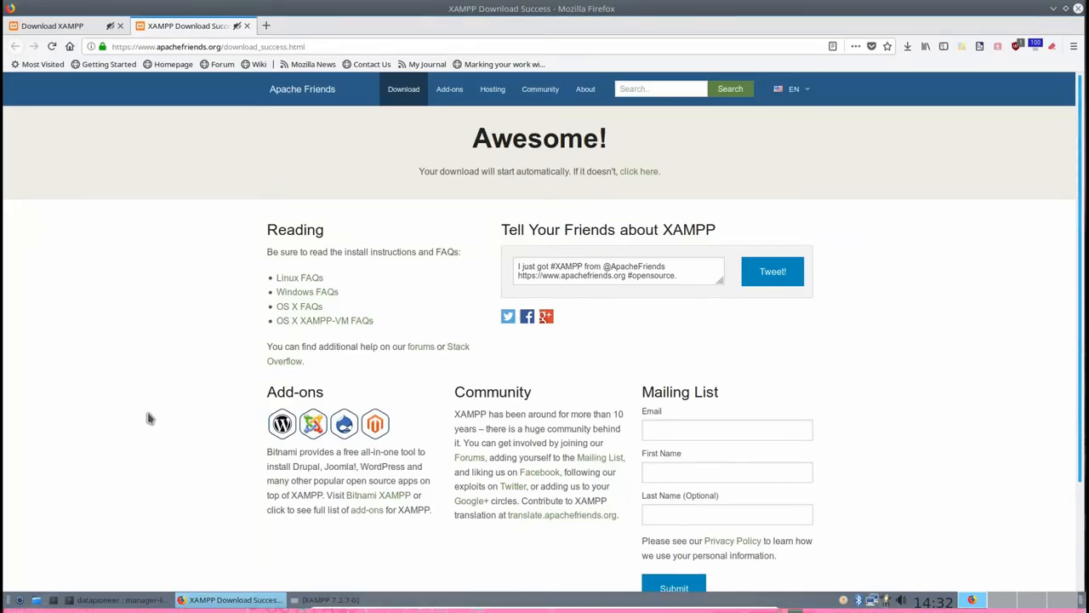
mouse_move(246, 100)
text(local)
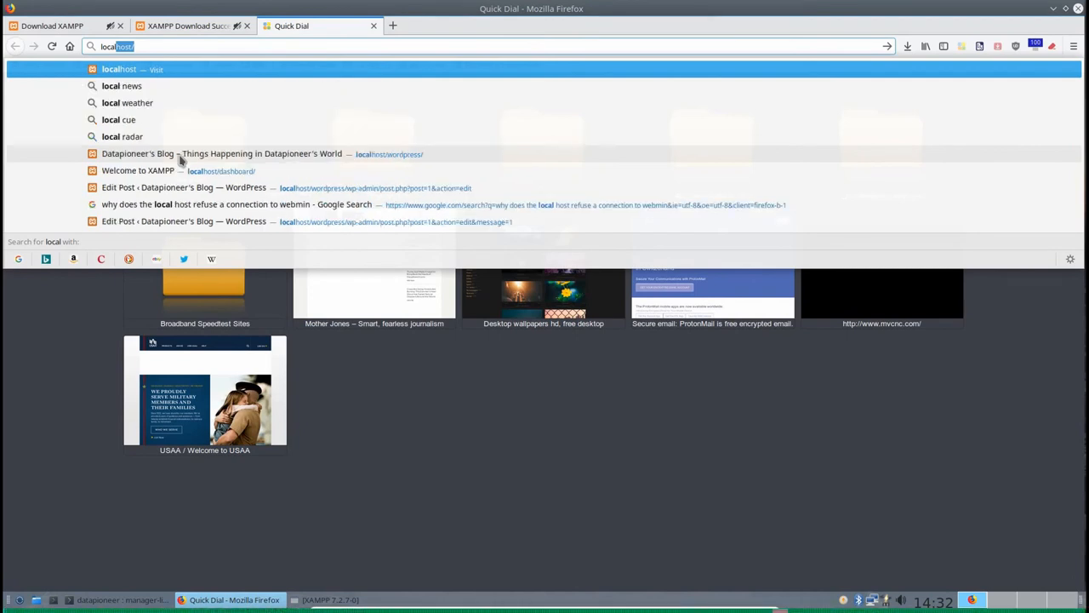
Load the XAMPP dashboard at localhost/dashboard from the address-bar suggestion
click(138, 171)
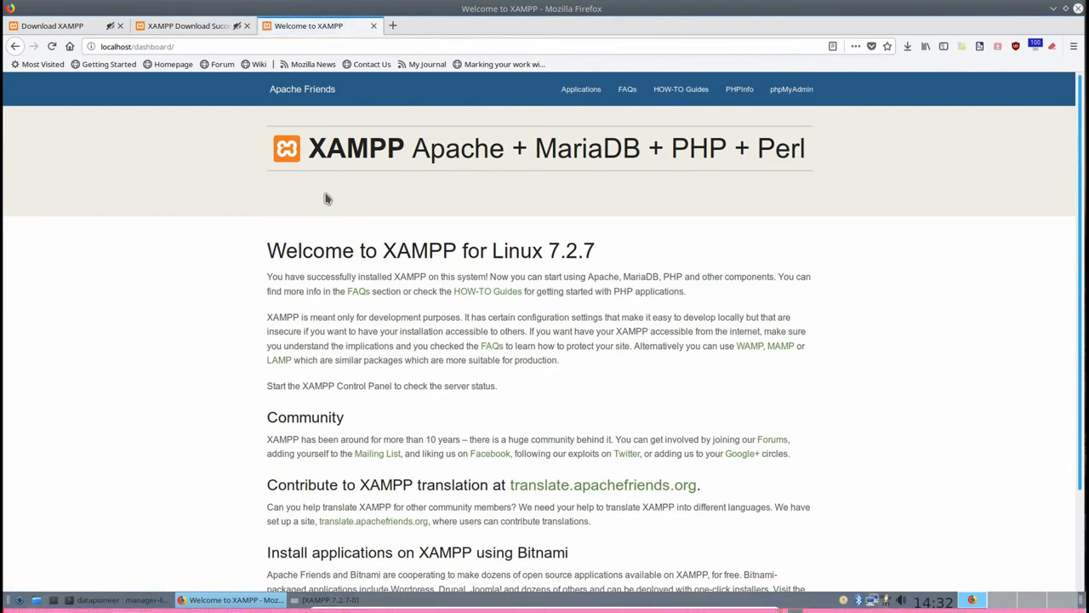
mouse_move(583, 191)
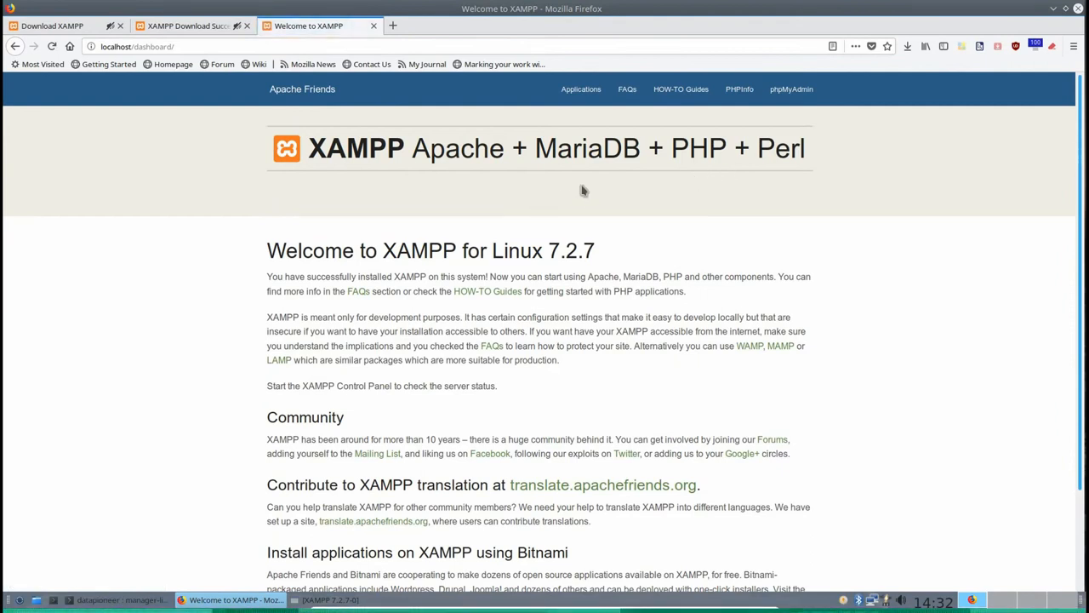
mouse_move(782, 88)
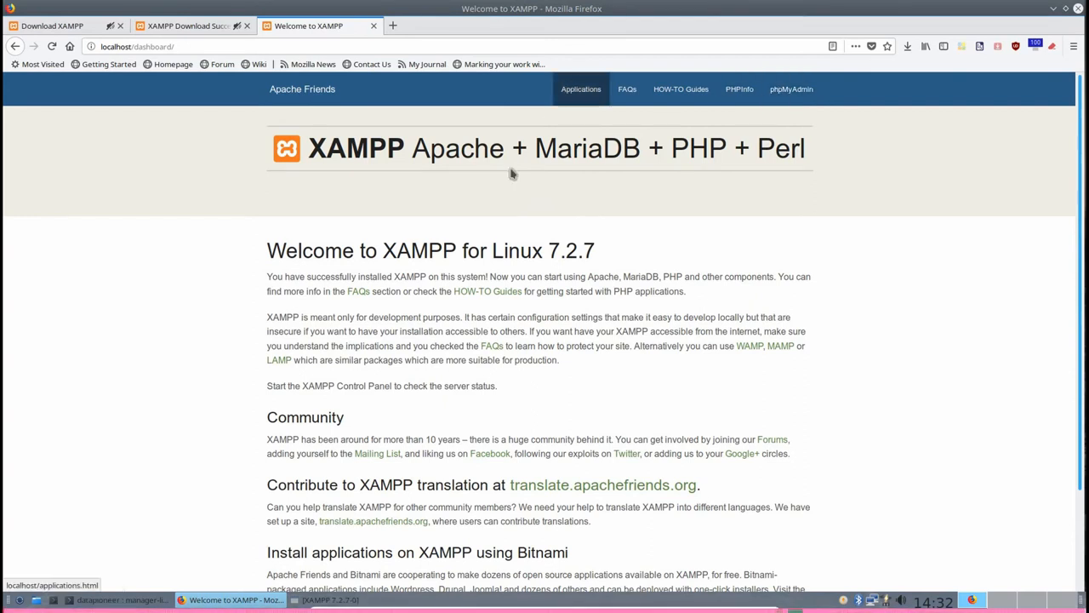
mouse_move(490, 228)
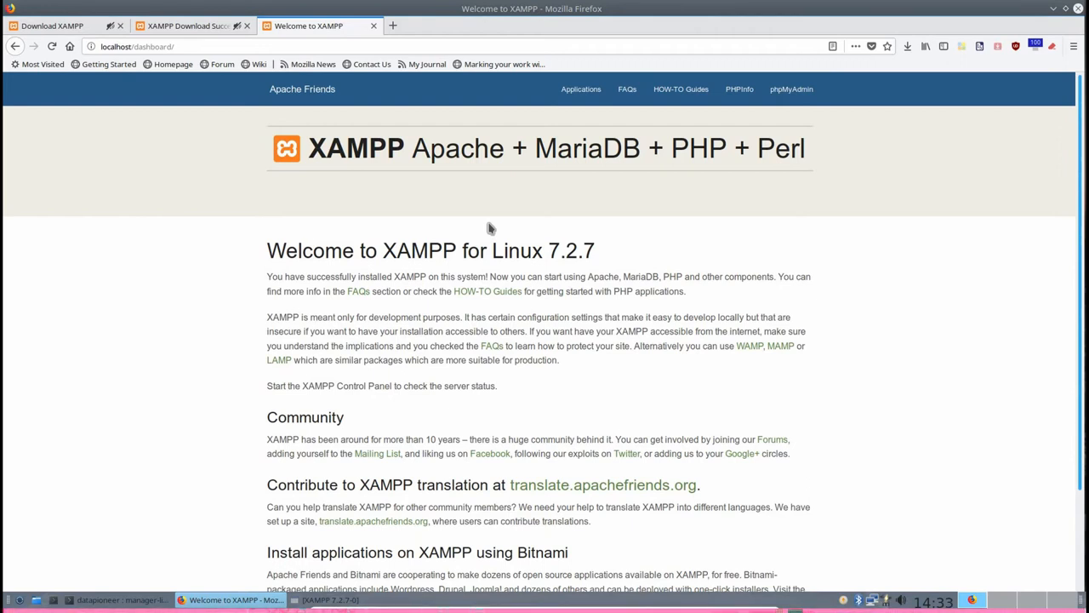
mouse_move(498, 224)
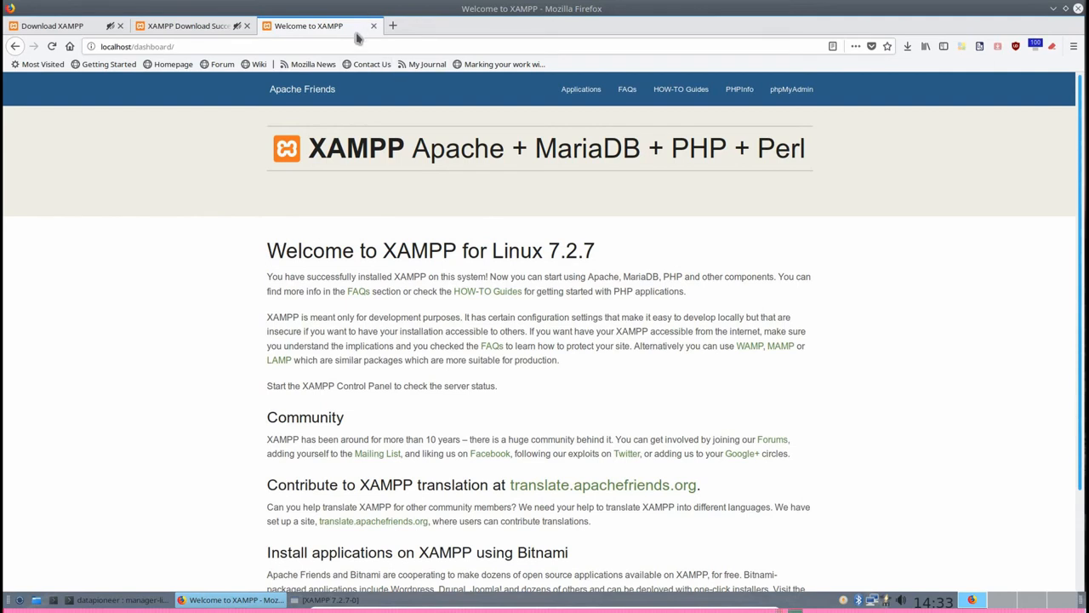
scroll(down, 3)
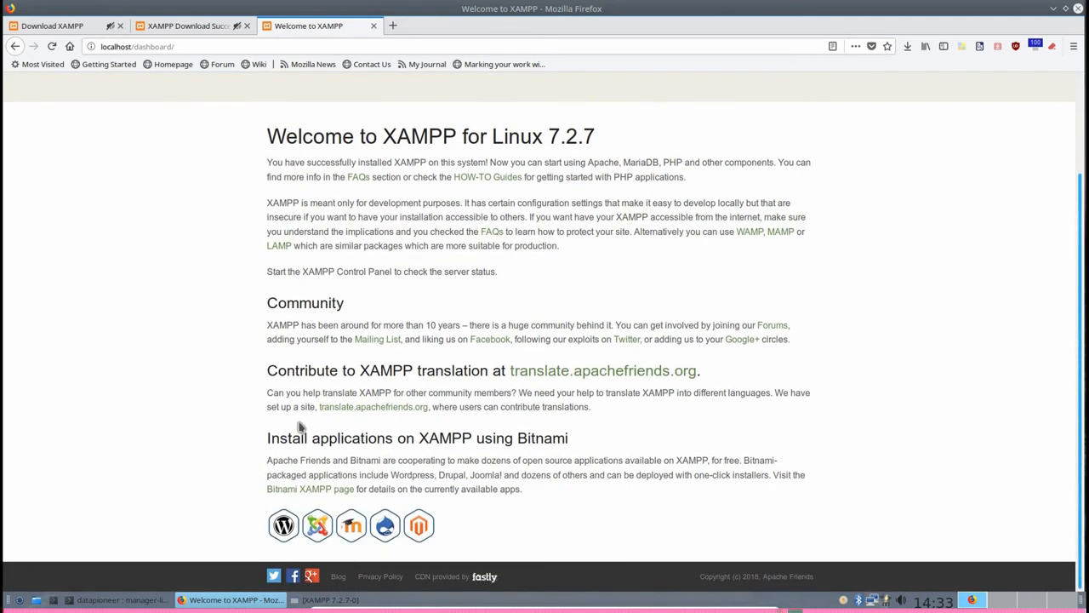
mouse_move(385, 526)
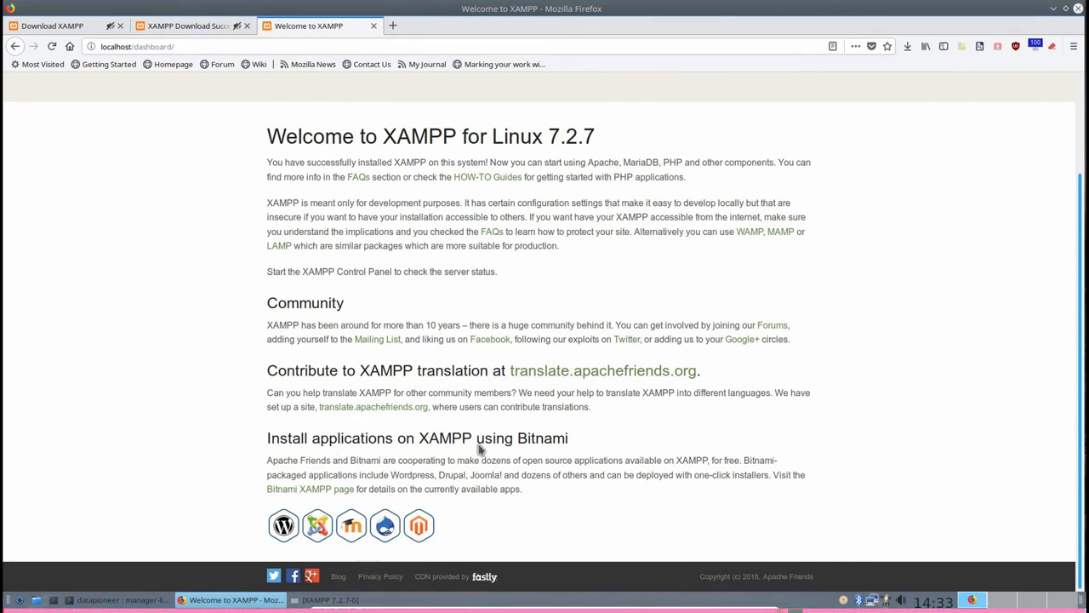
mouse_move(284, 525)
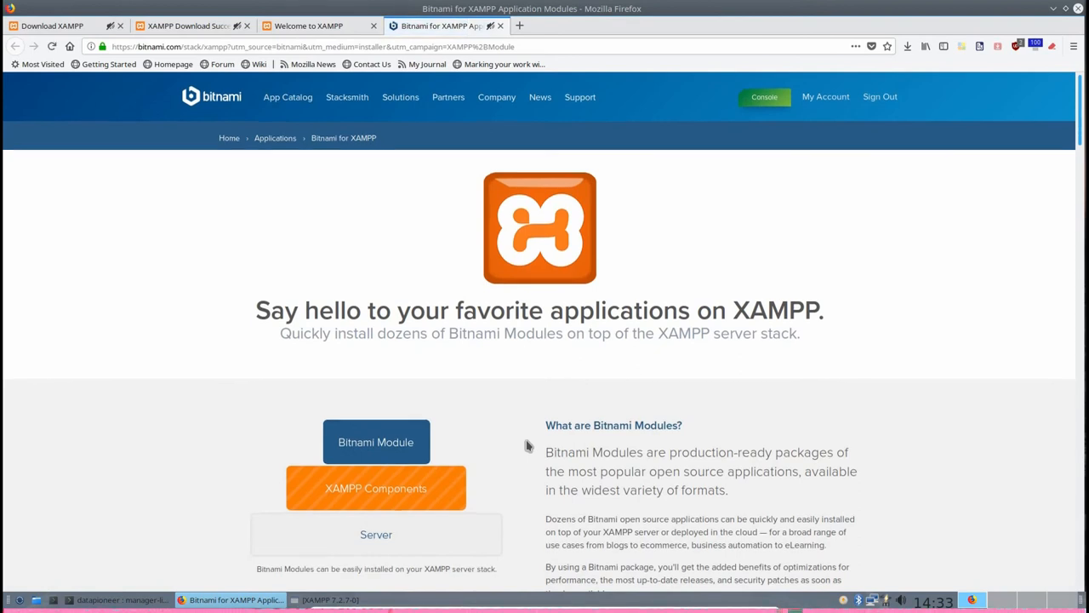
scroll(down, 3)
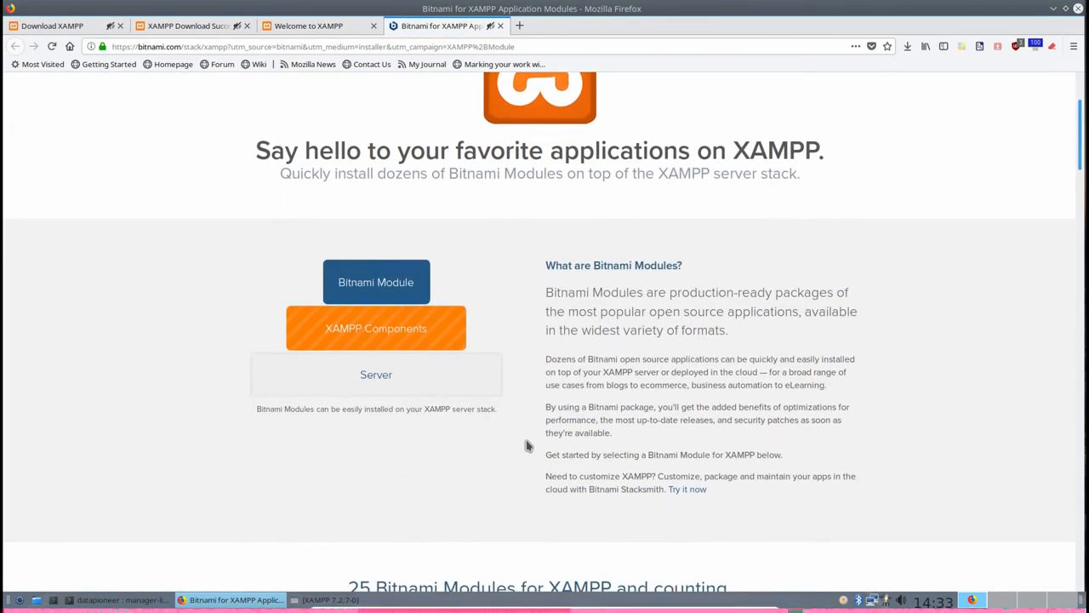
scroll(up, 3)
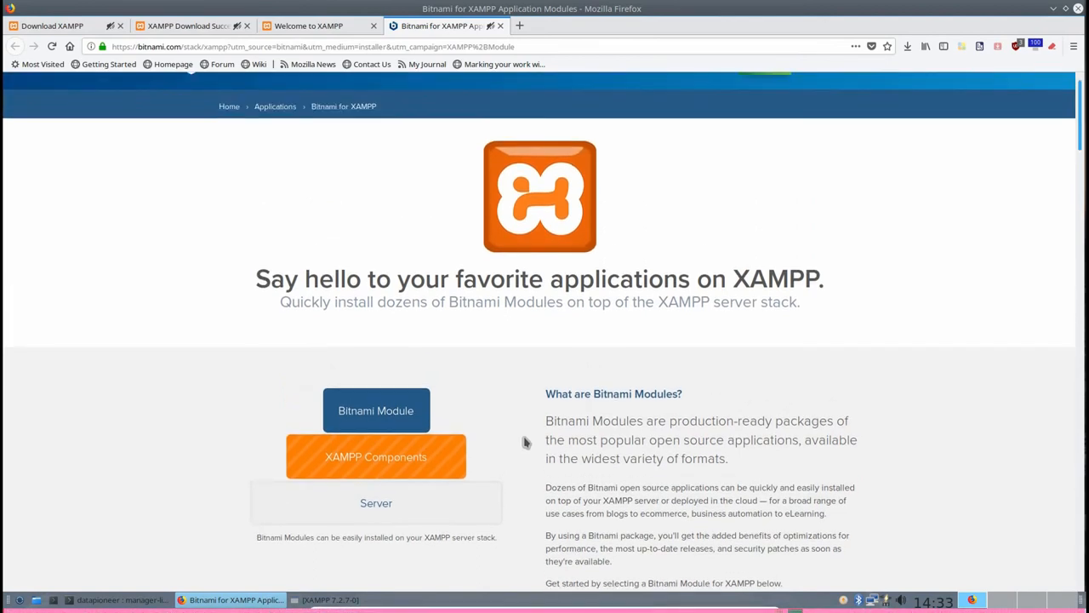
mouse_move(519, 445)
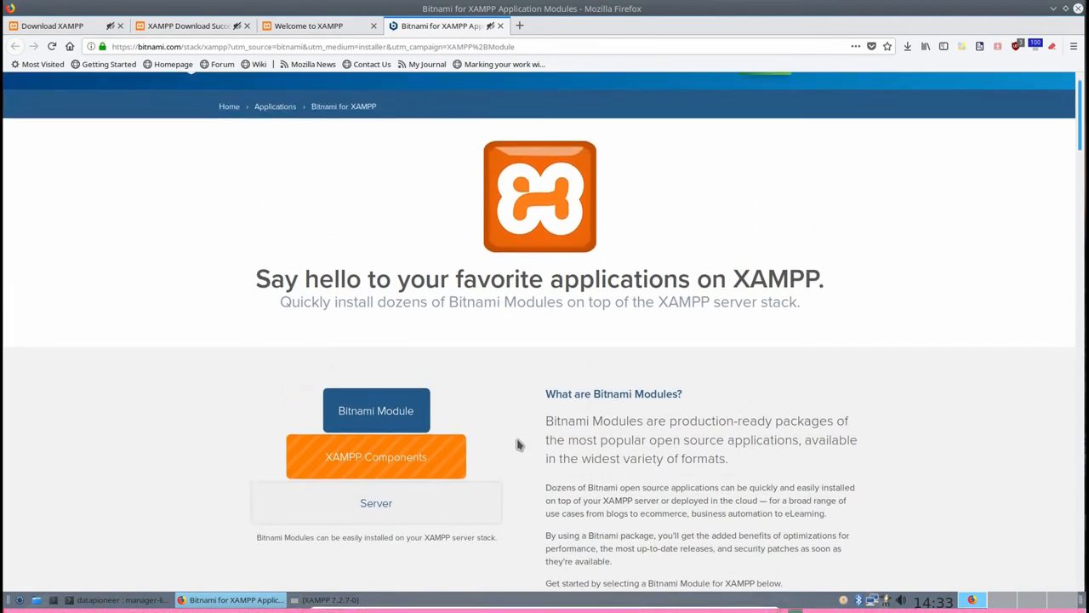
mouse_move(394, 420)
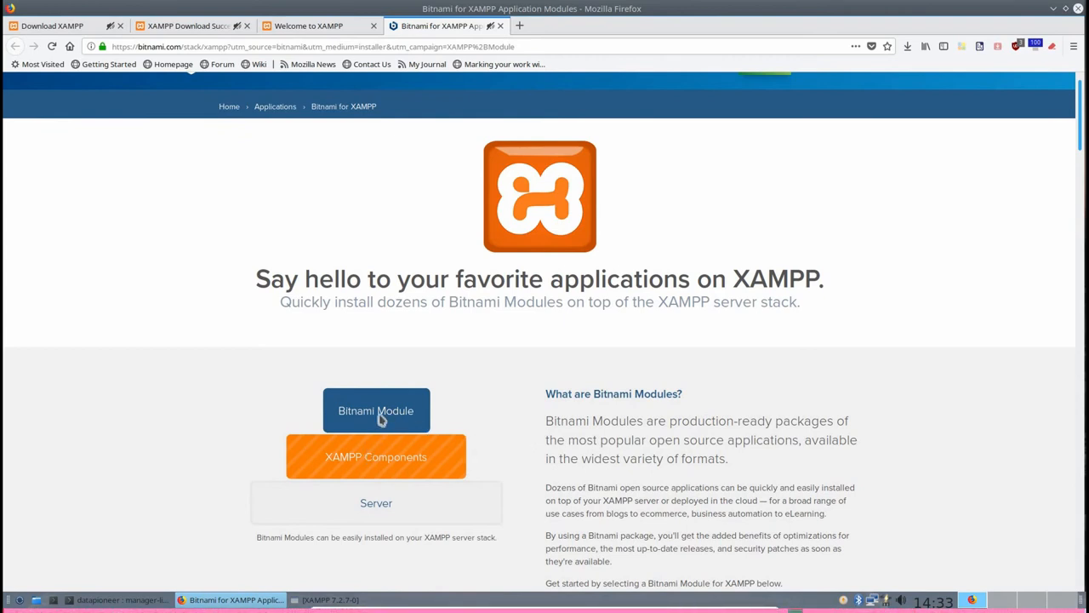
mouse_move(410, 417)
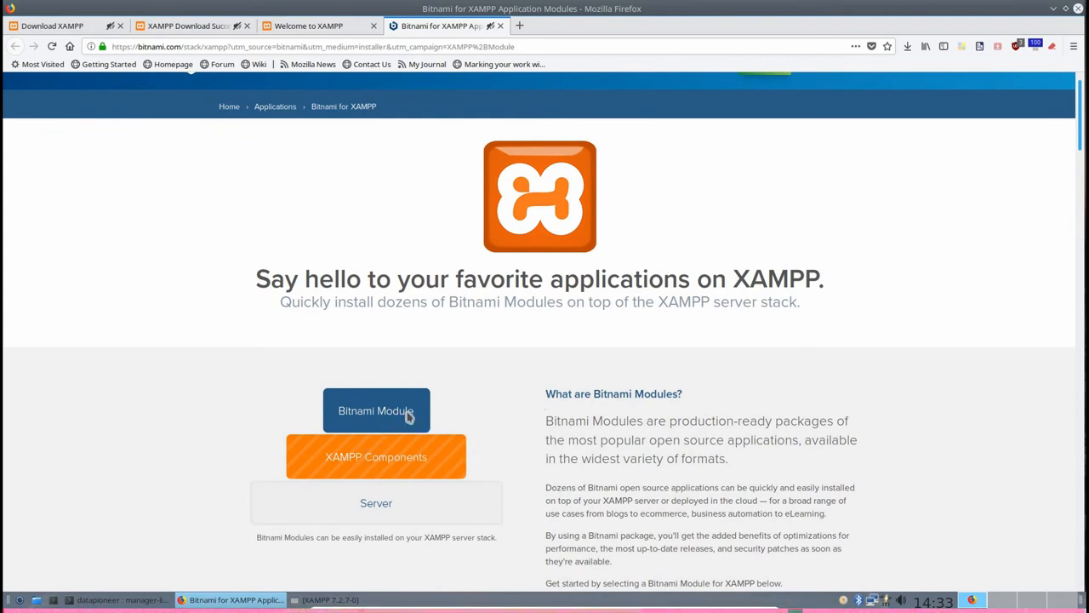
scroll(down, 3)
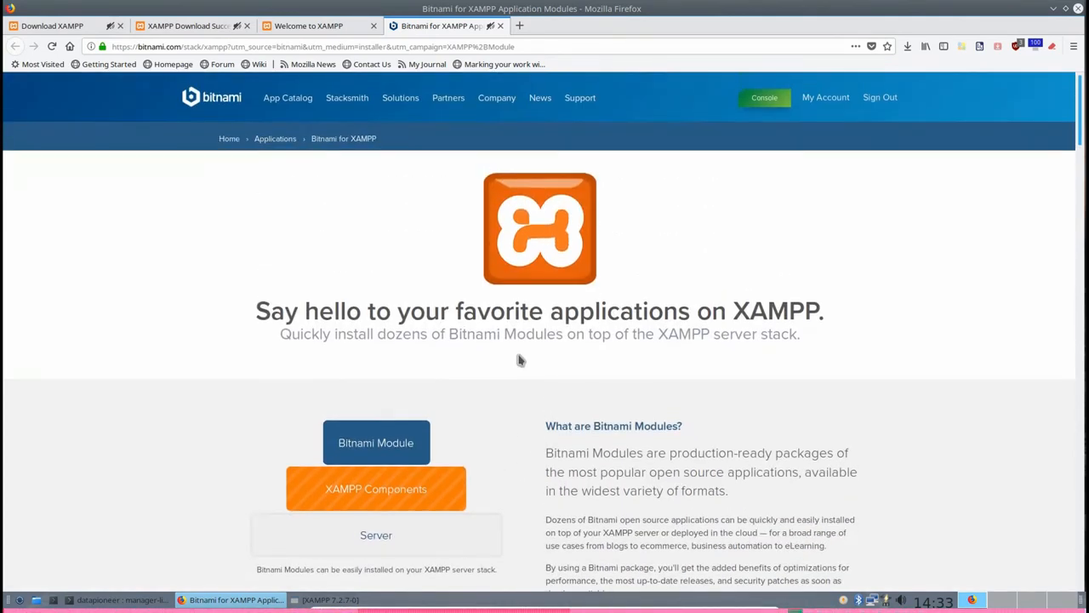
mouse_move(706, 194)
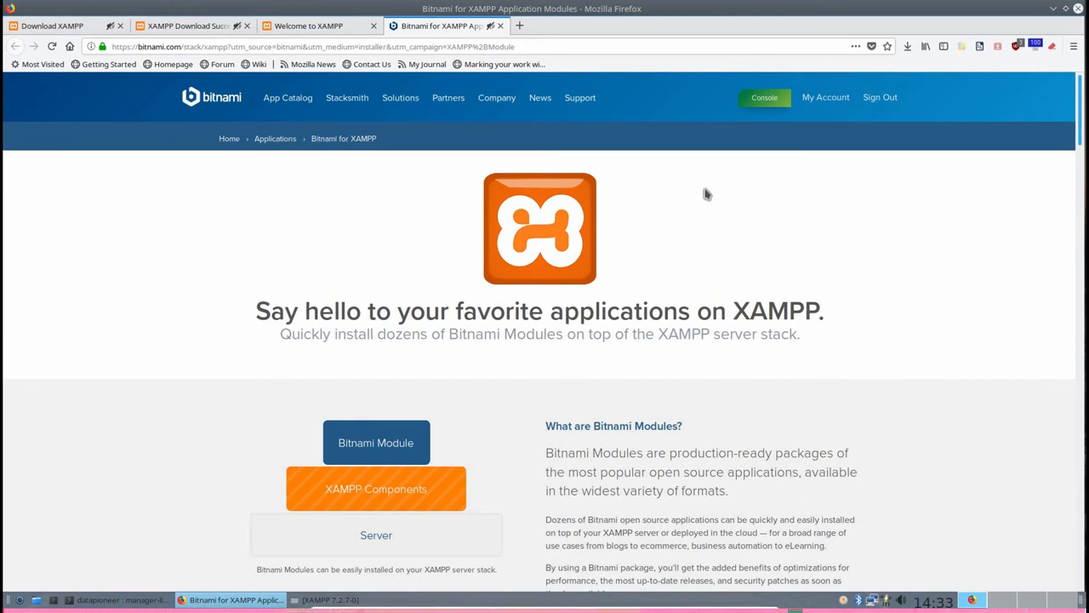
mouse_move(712, 401)
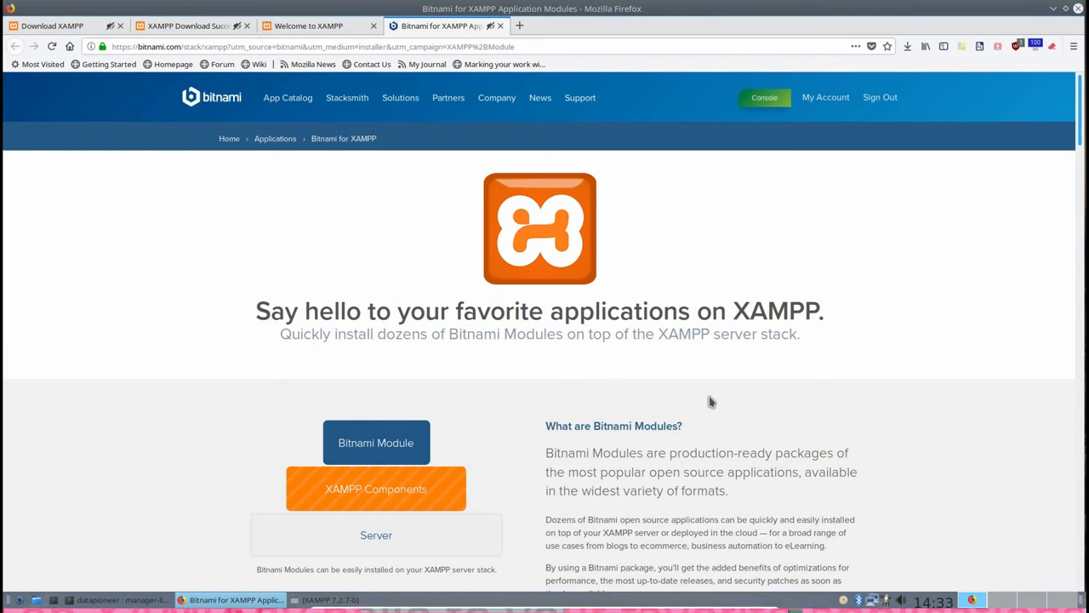
mouse_move(711, 408)
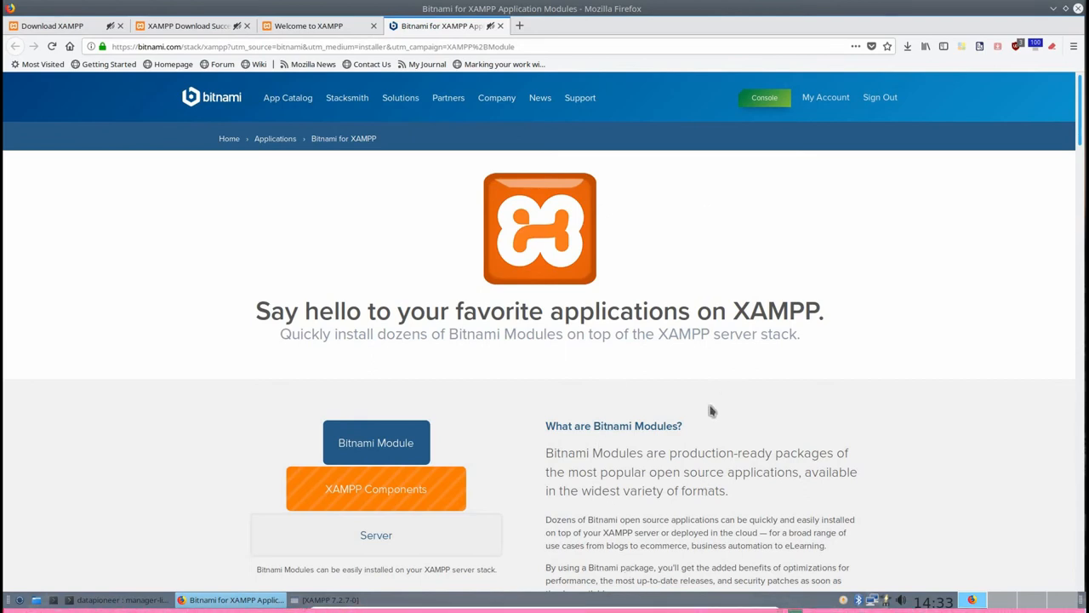
mouse_move(714, 430)
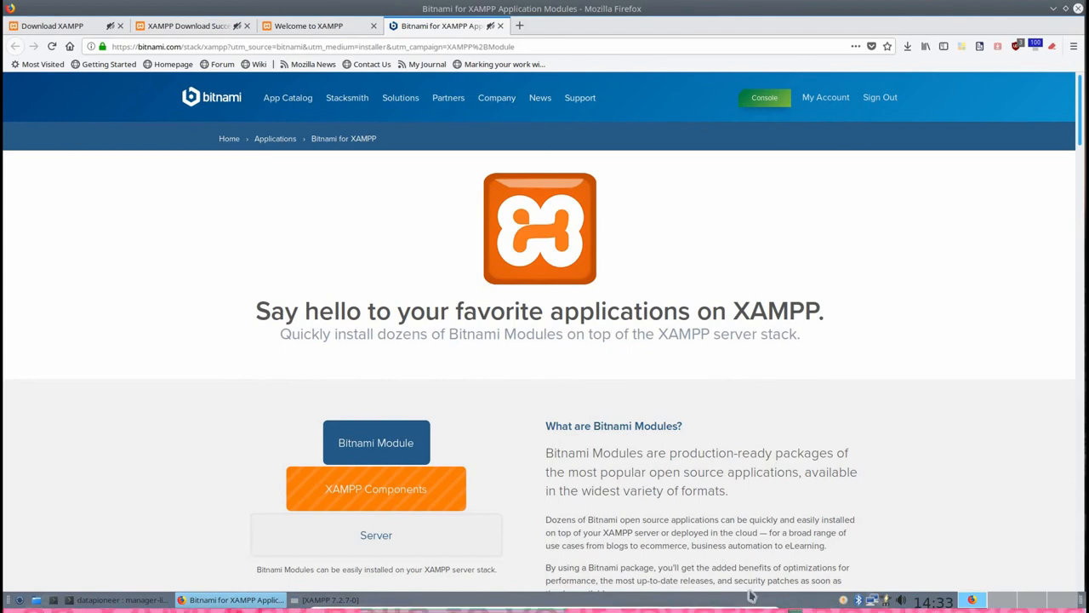
mouse_move(525, 320)
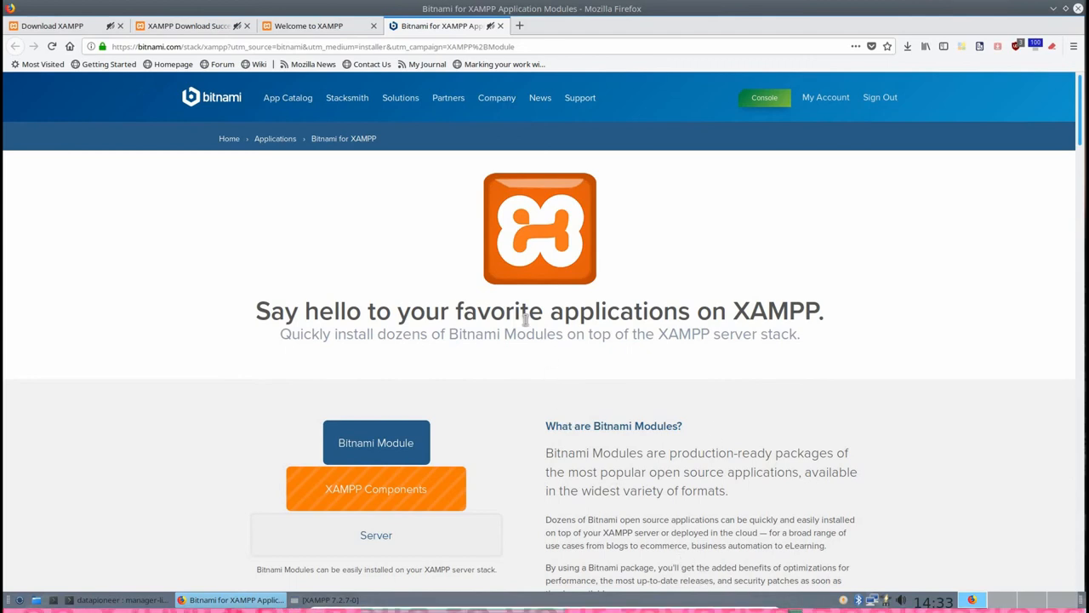
Bring up the Bitnami for XAMPP start guide and read through File Locations, Credentials and Graphical Manager
click(309, 25)
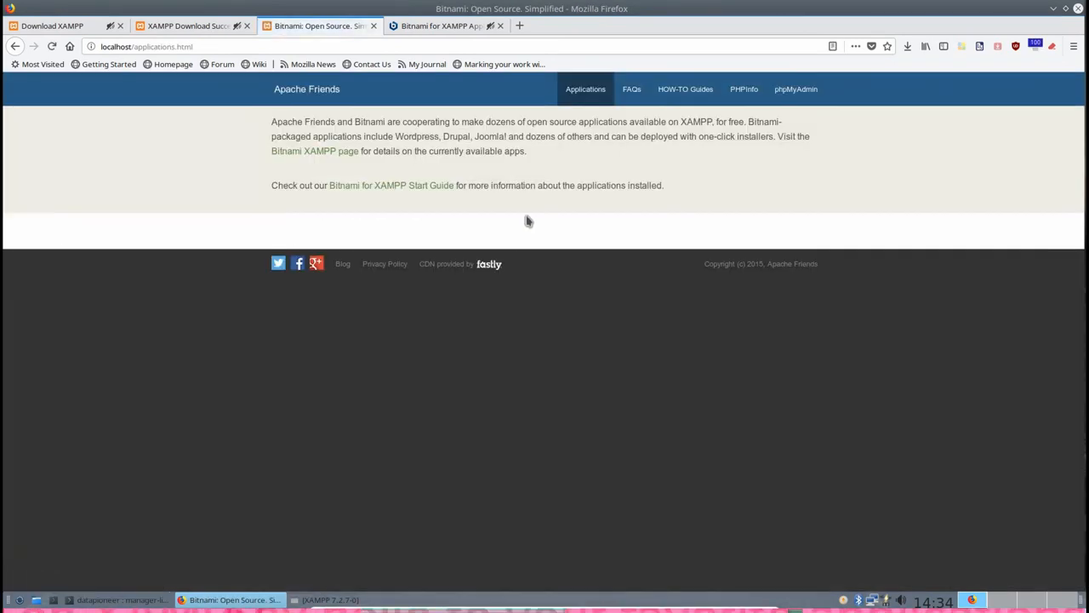
mouse_move(383, 196)
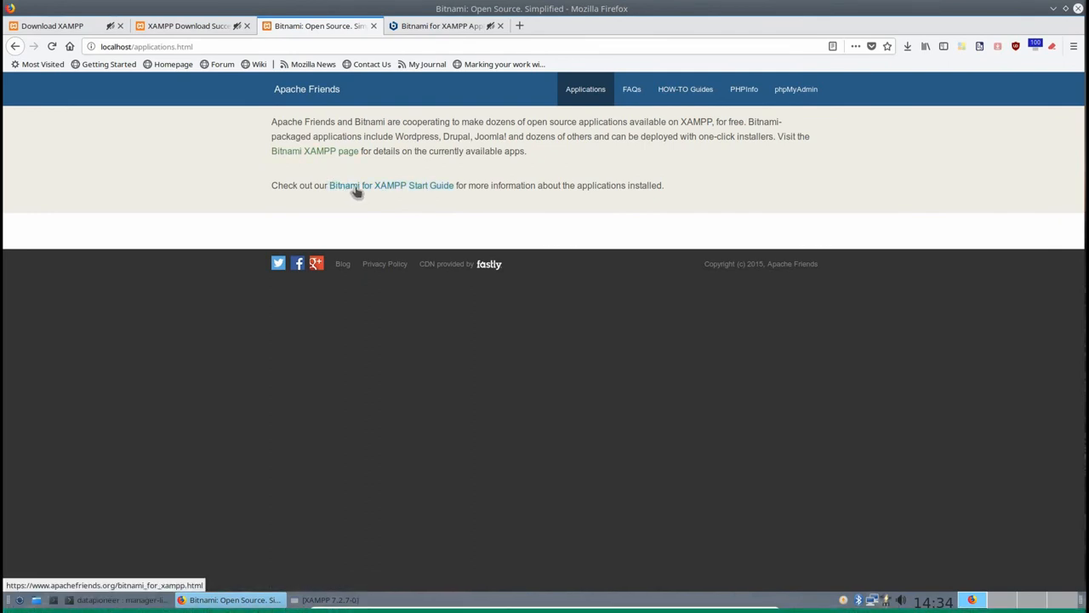
click(391, 184)
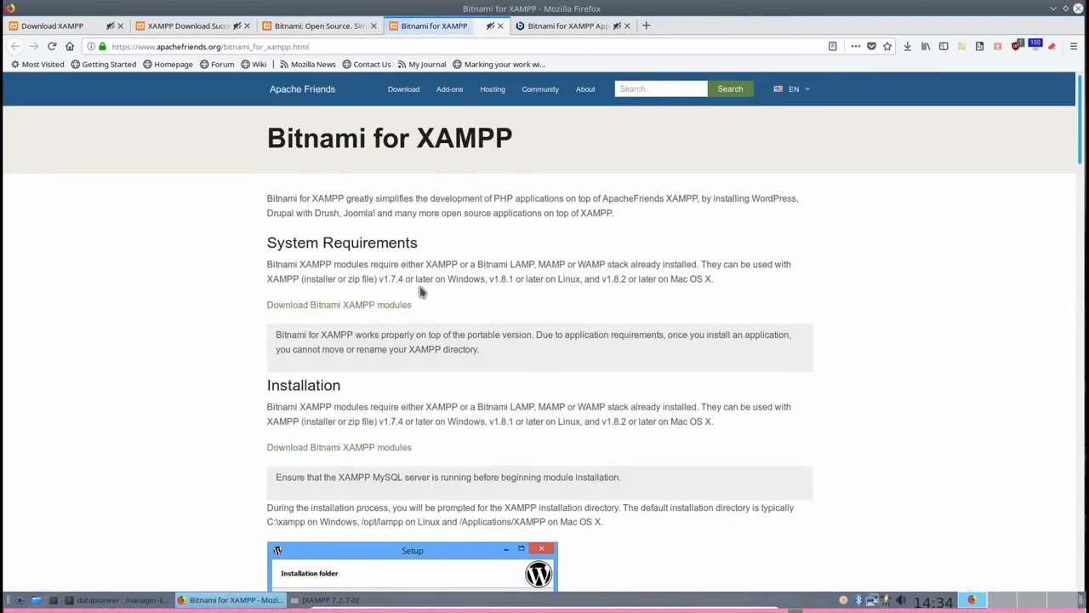
scroll(down, 3)
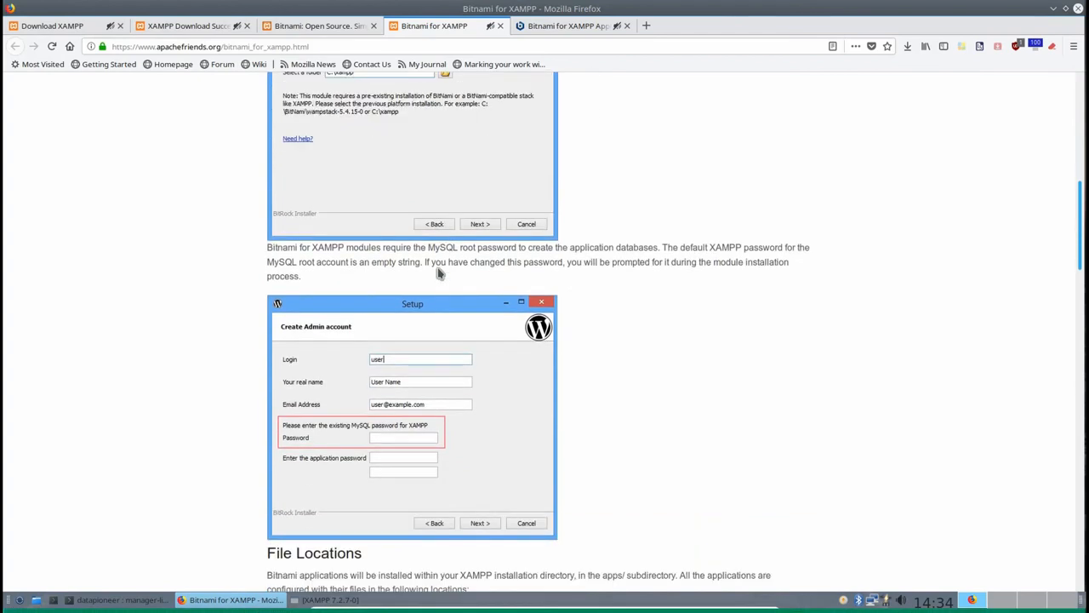
scroll(down, 3)
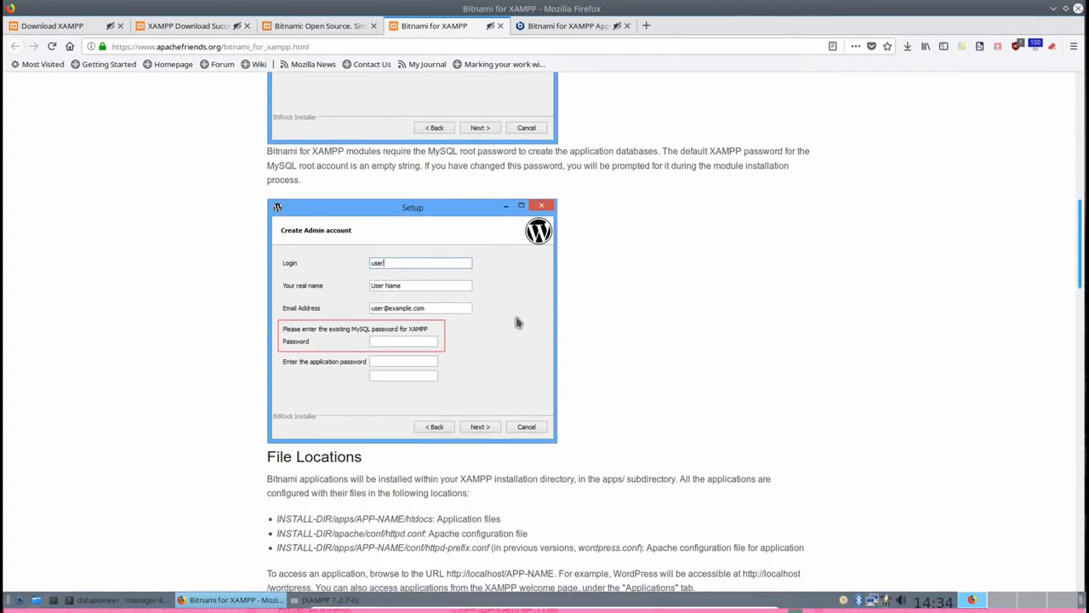
scroll(down, 3)
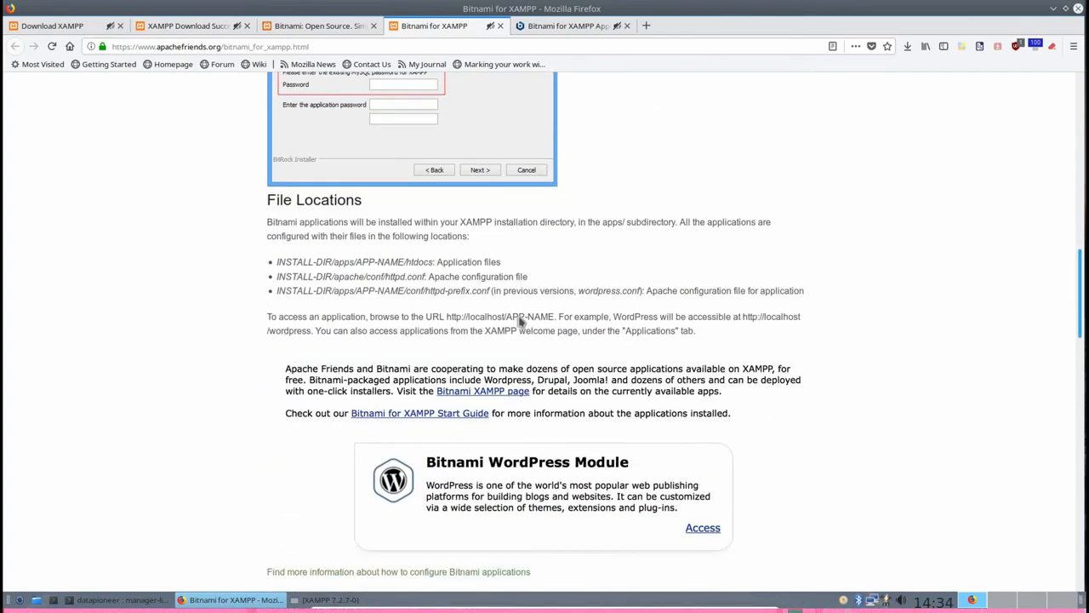
mouse_move(619, 506)
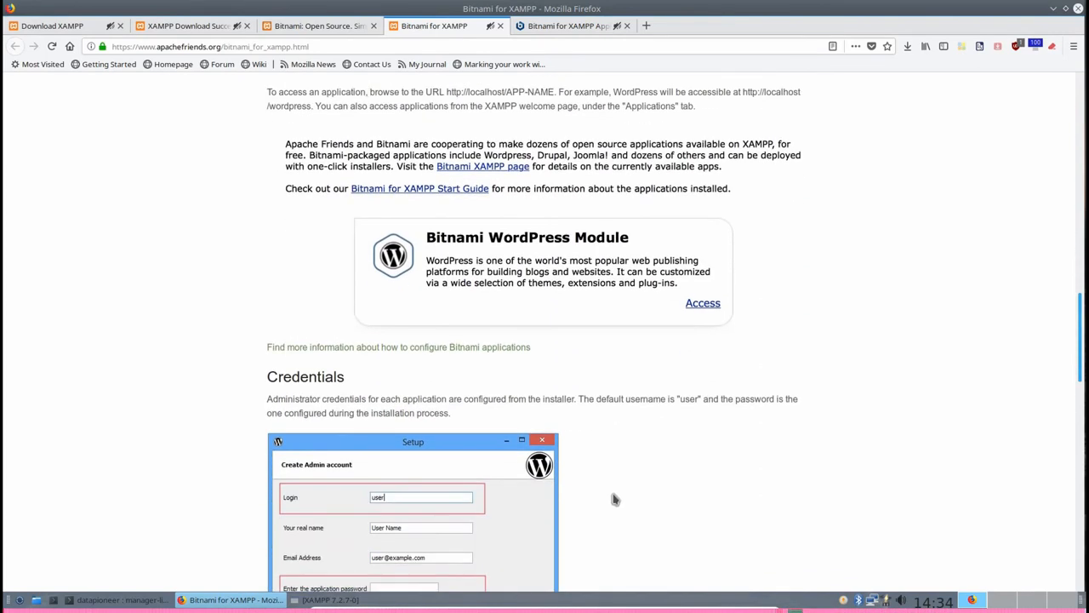
mouse_move(616, 492)
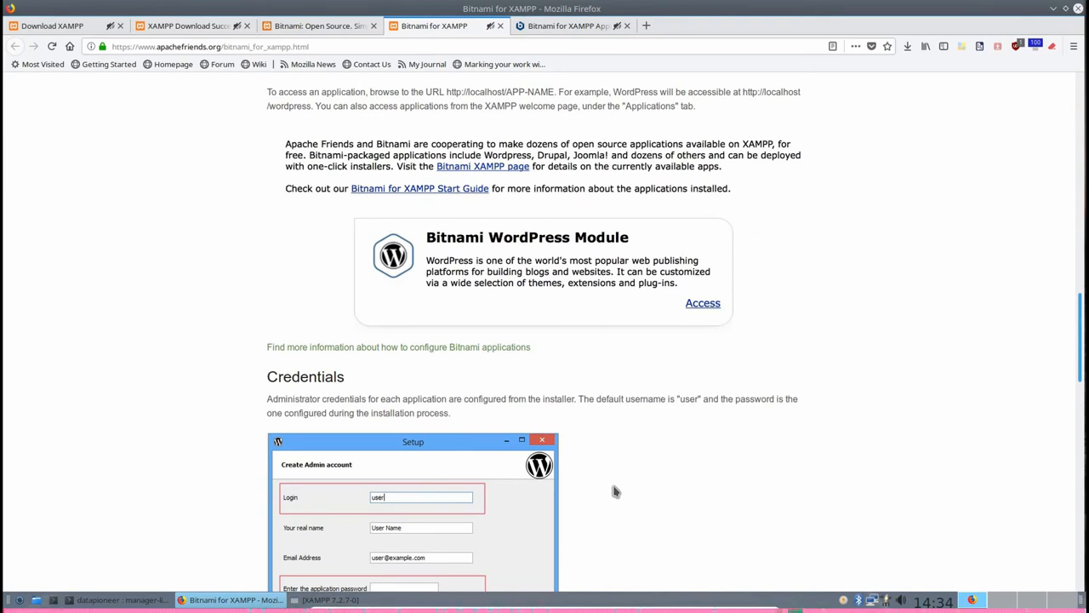
scroll(down, 3)
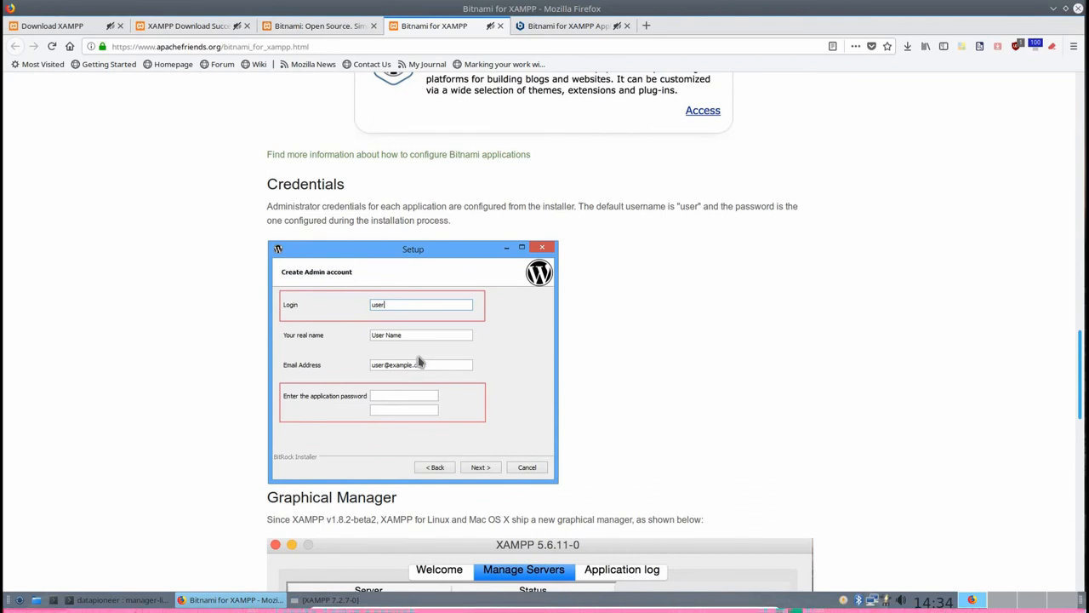
scroll(down, 3)
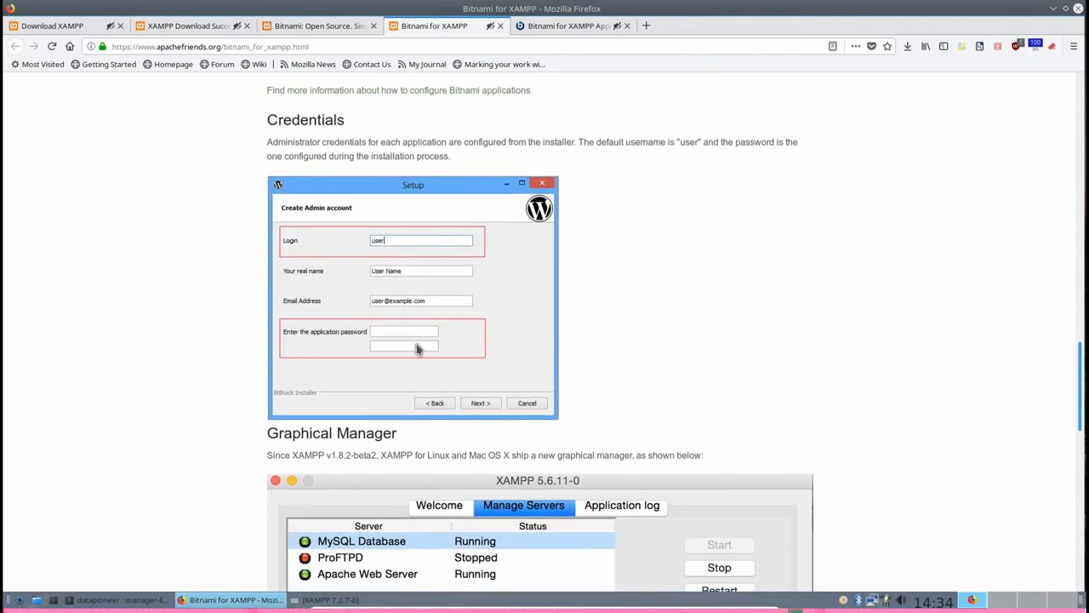
scroll(down, 3)
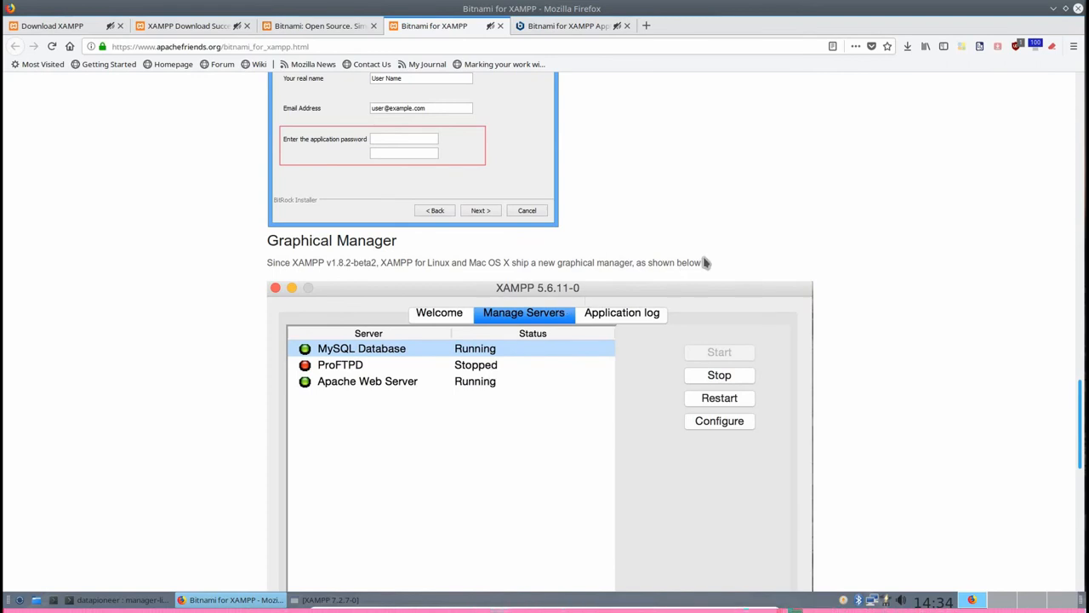
mouse_move(660, 77)
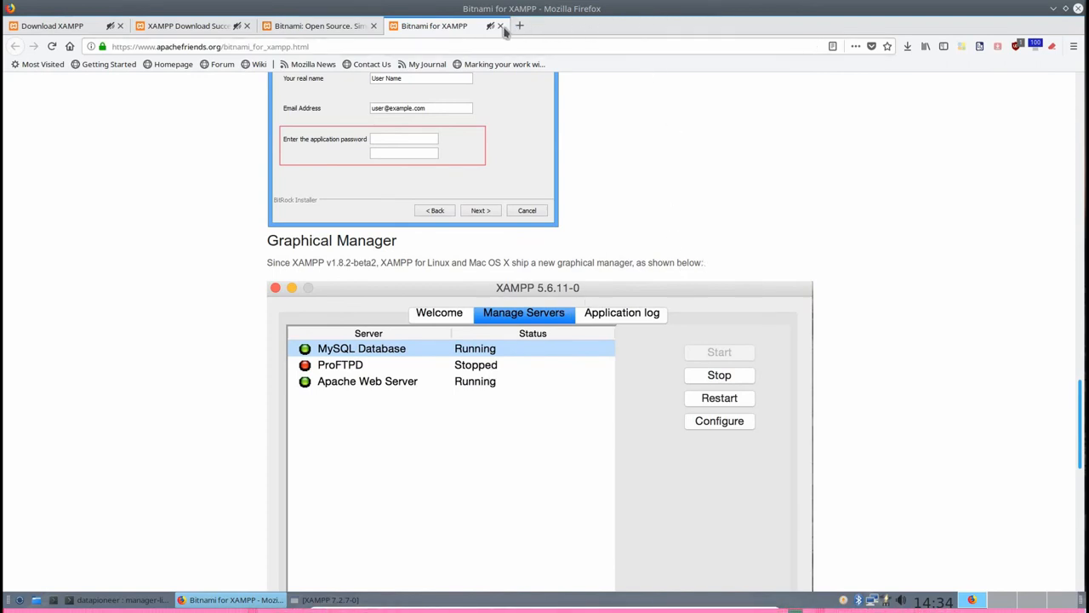
mouse_move(520, 26)
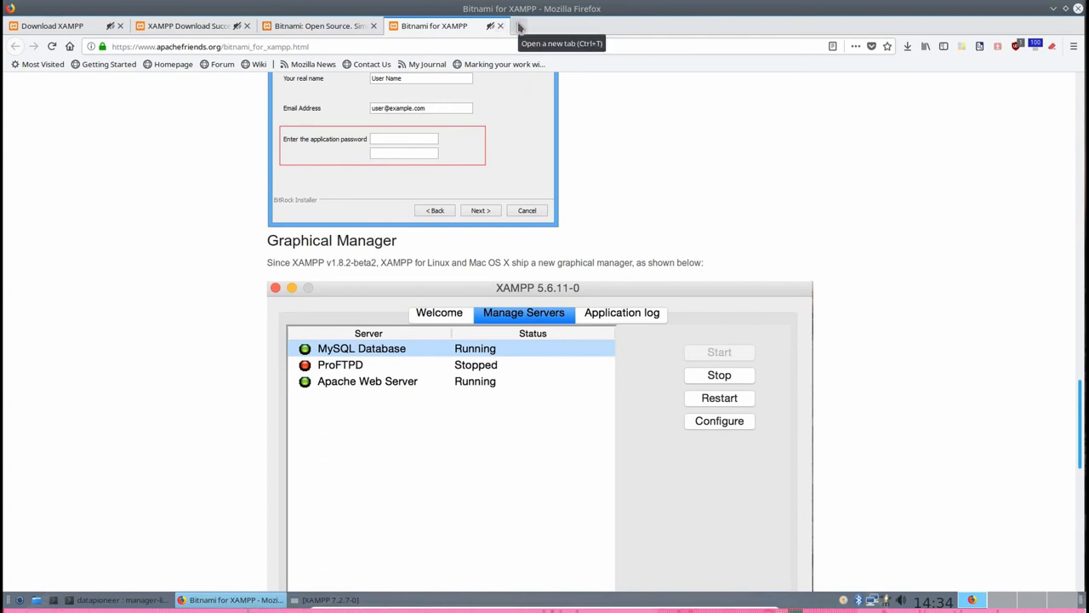
click(521, 26)
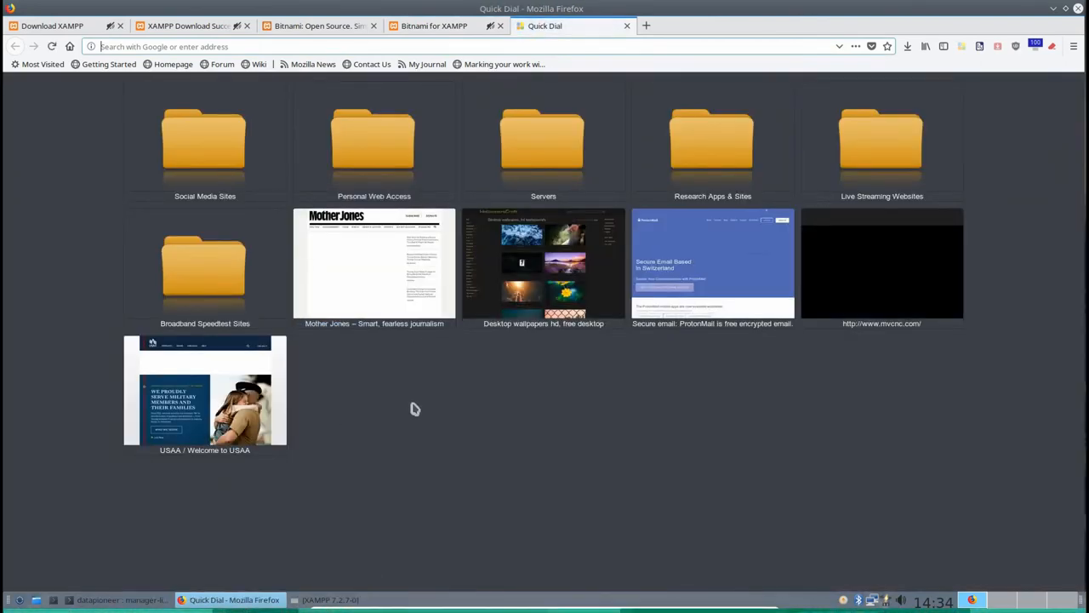
text(http://localhost/)
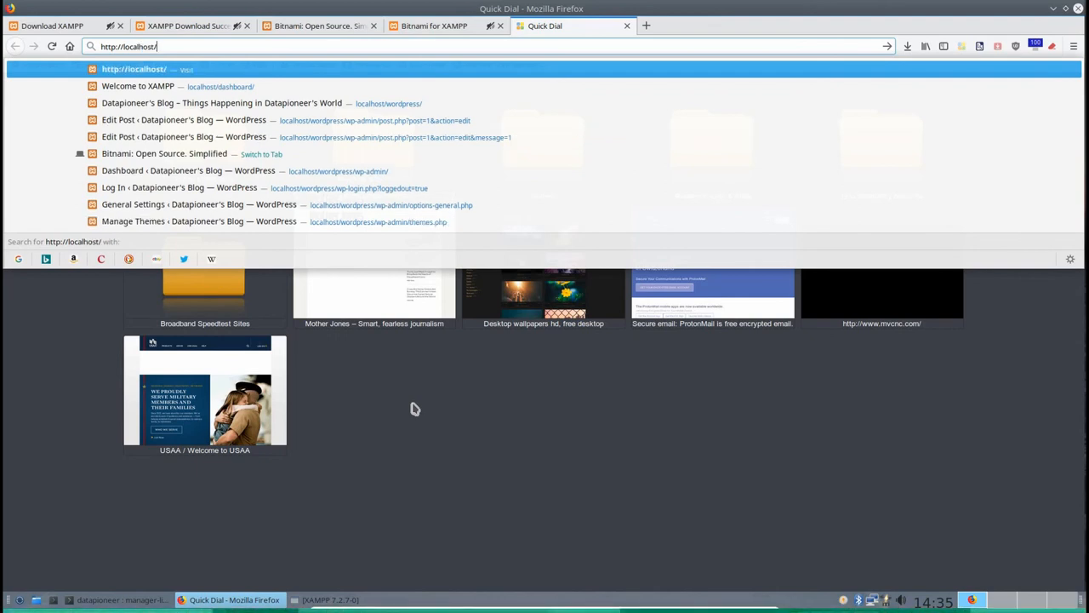
text(wordpress/)
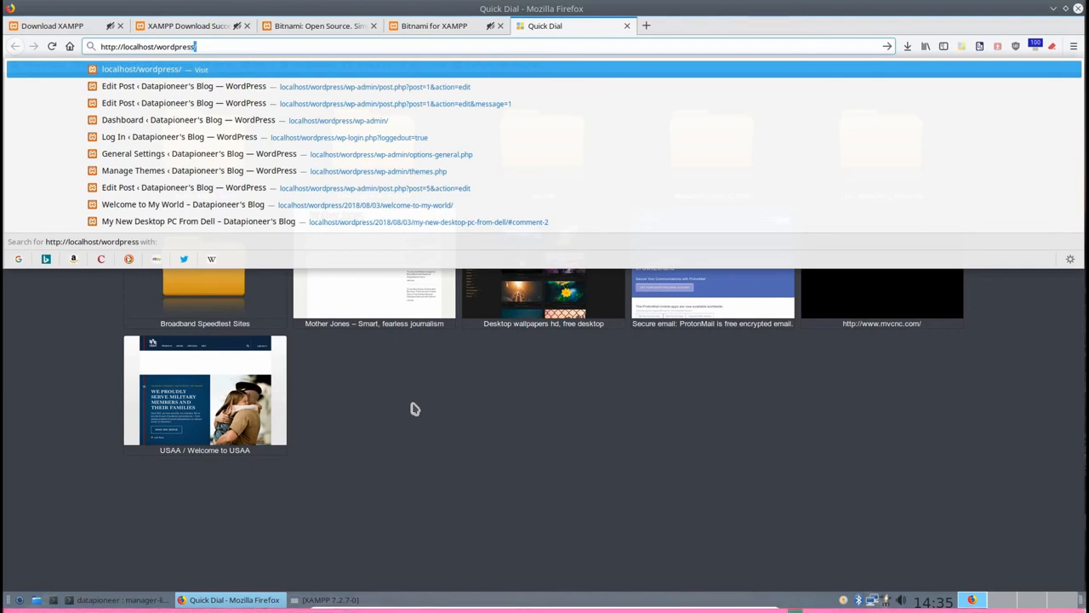
text(wp-admin%2F&reauth=1)
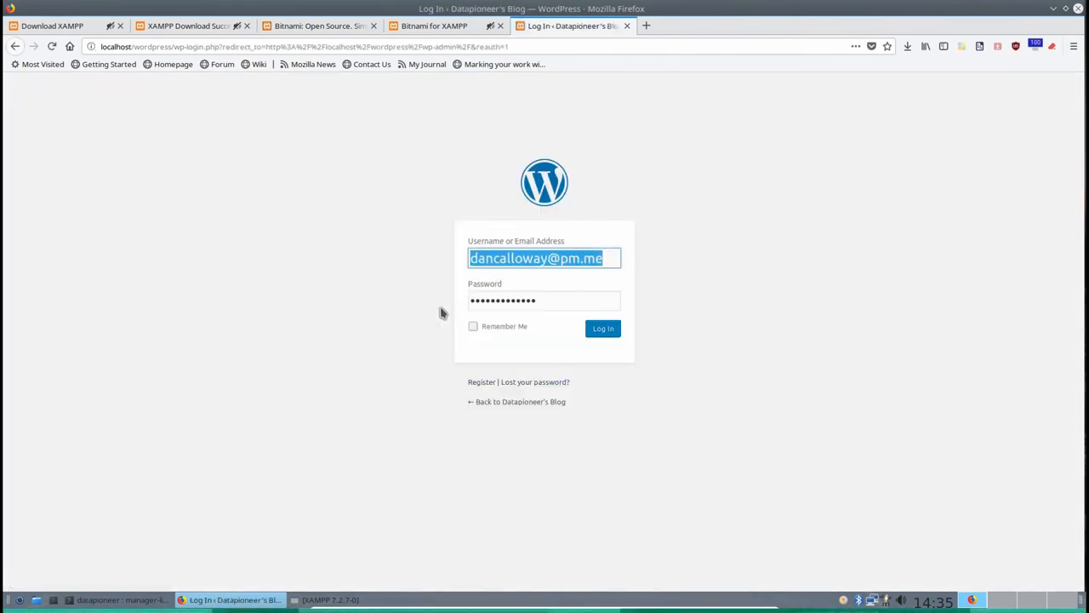
mouse_move(585, 280)
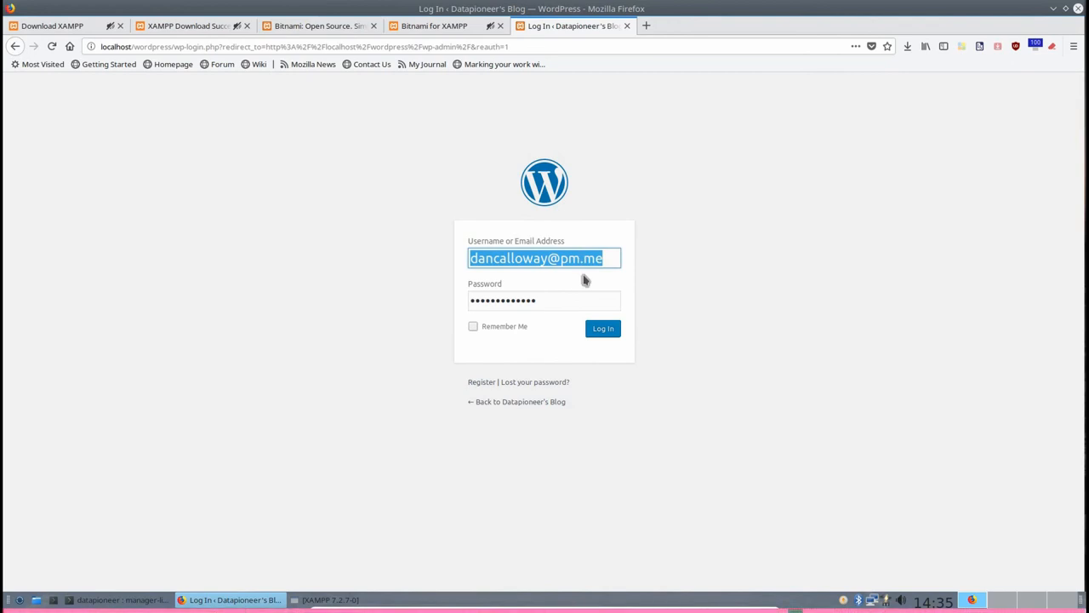
mouse_move(577, 346)
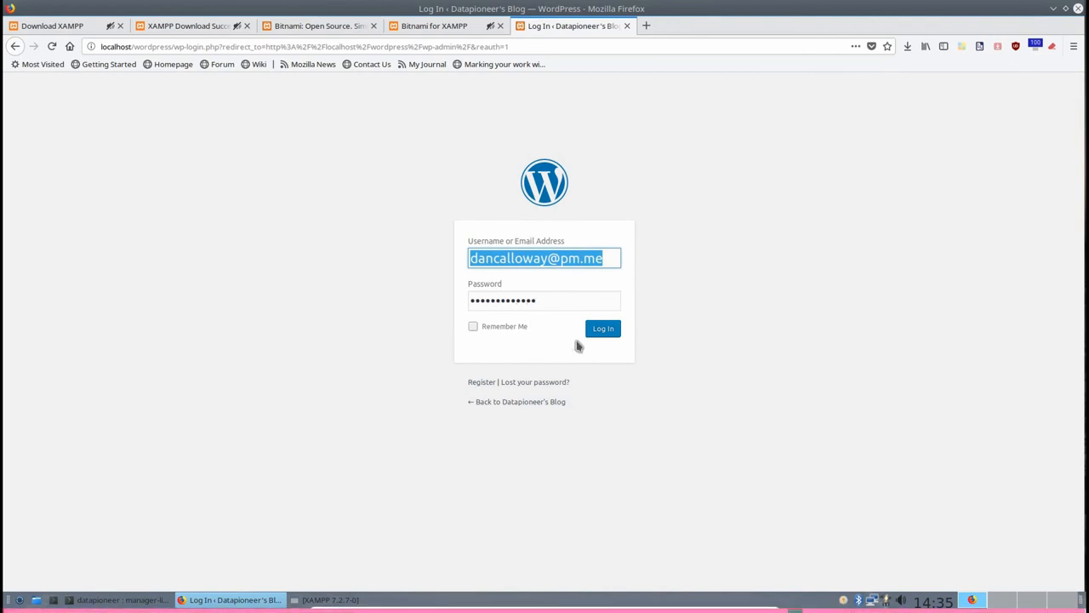
Log in to Datapioneer's Blog with the saved credentials to reach the admin Dashboard
click(602, 328)
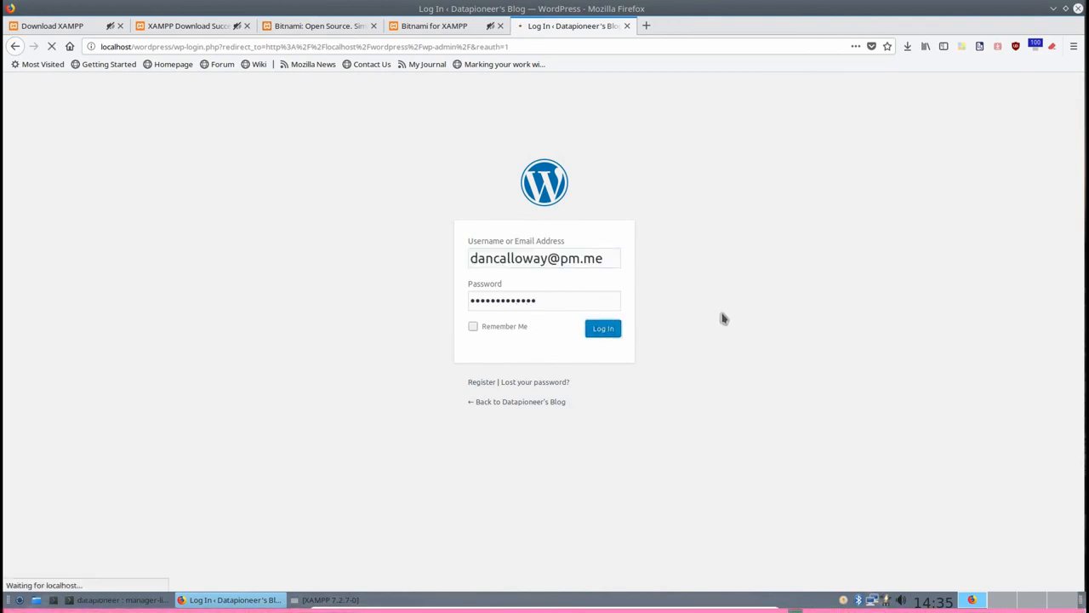
click(603, 328)
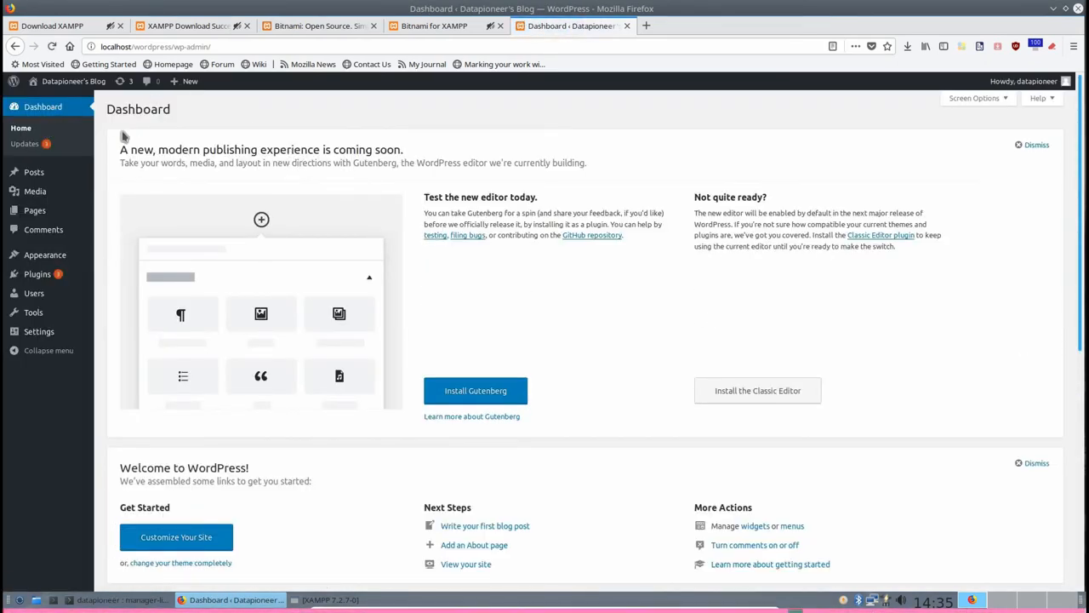
mouse_move(74, 81)
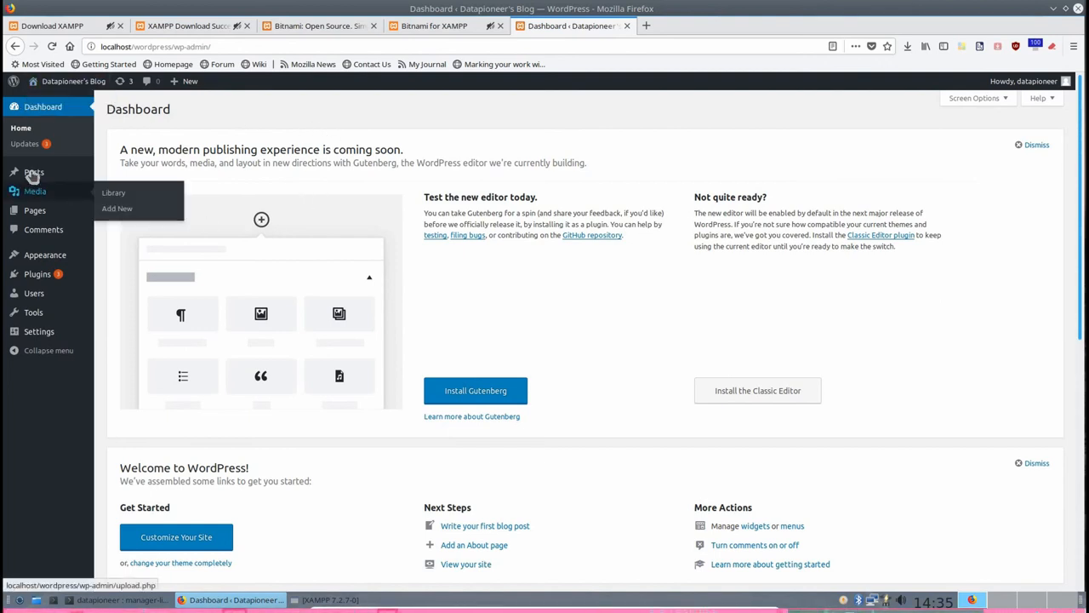
mouse_move(34, 172)
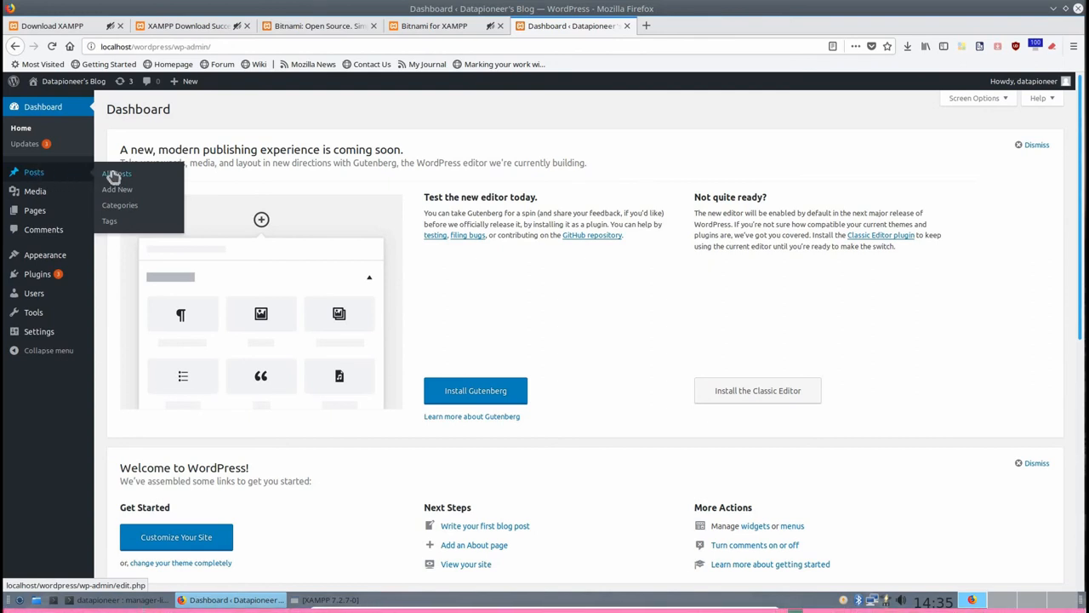
Show All Posts, listing the three published entries including 'Welcome to My World'
click(117, 173)
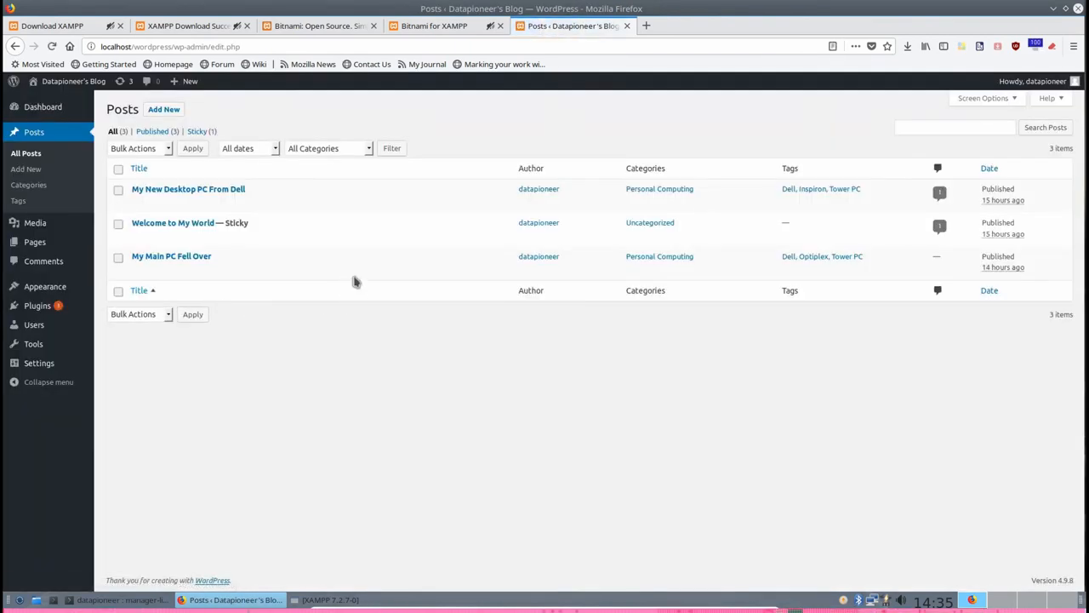
mouse_move(213, 189)
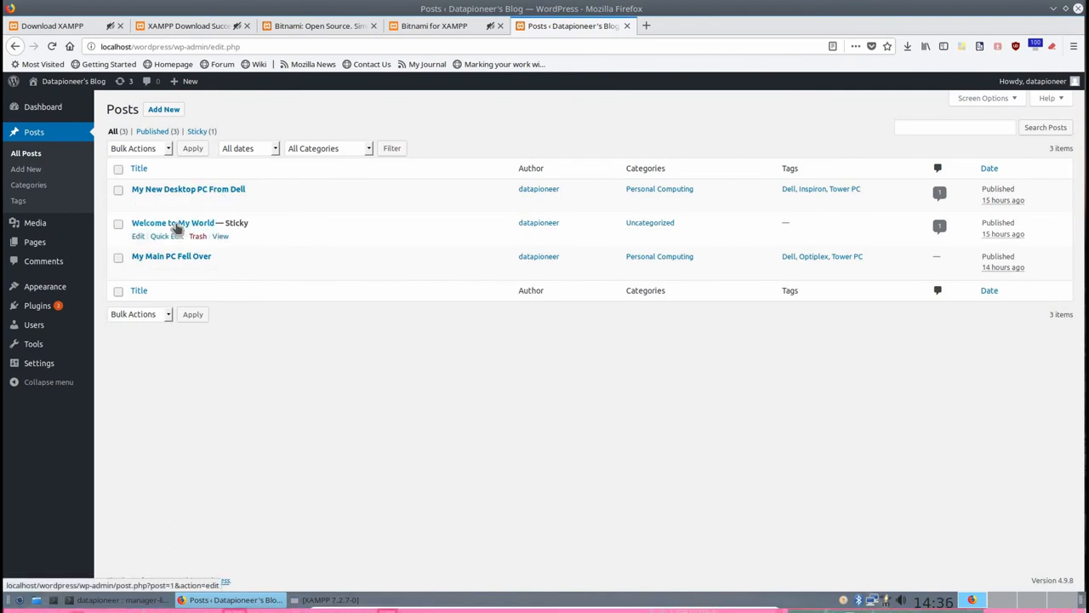
mouse_move(176, 228)
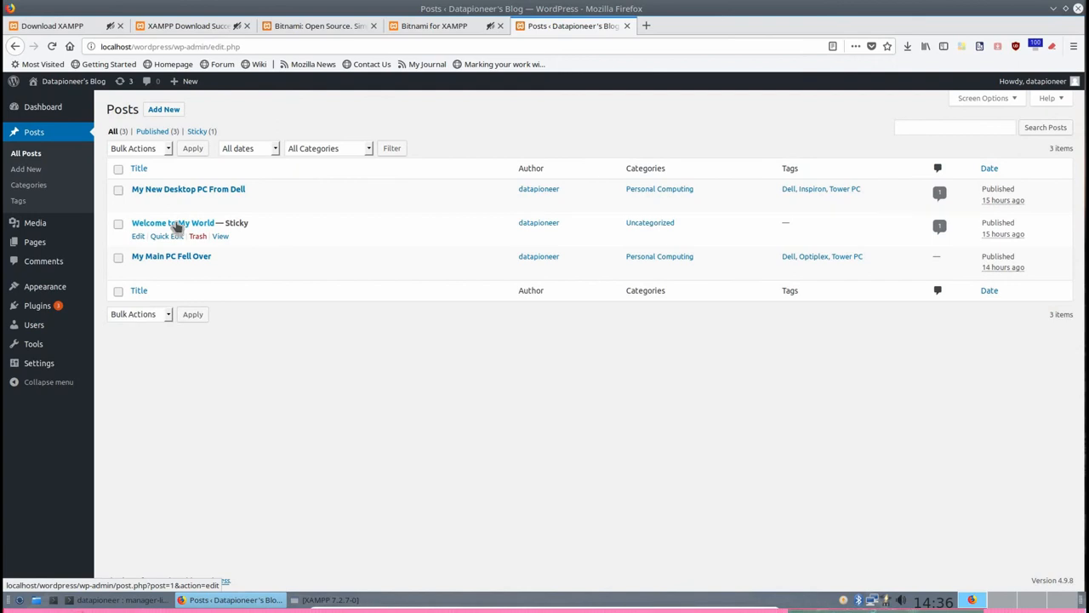
mouse_move(242, 239)
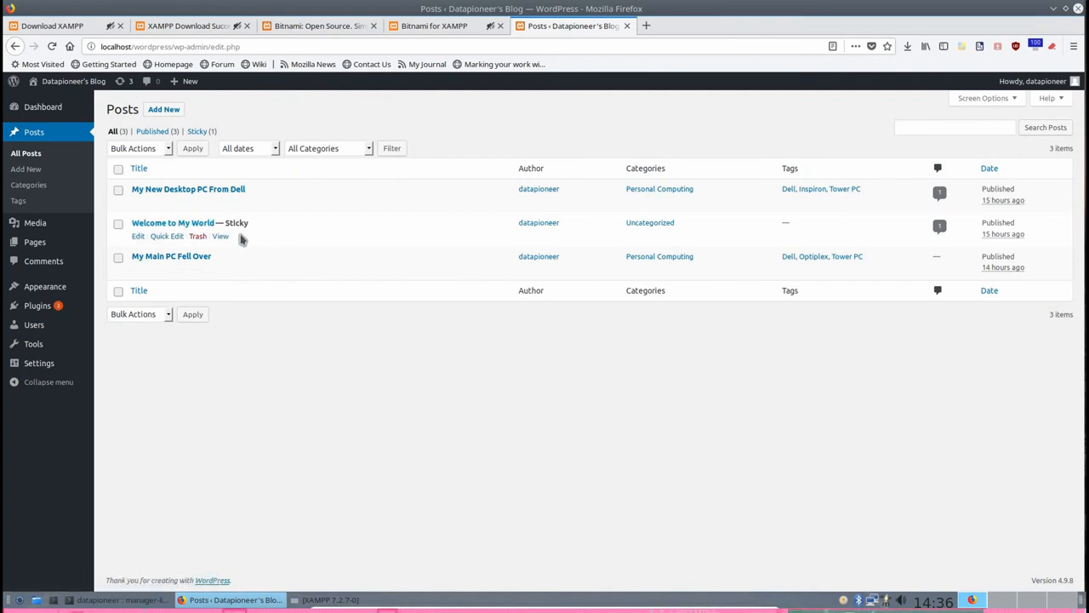
mouse_move(141, 189)
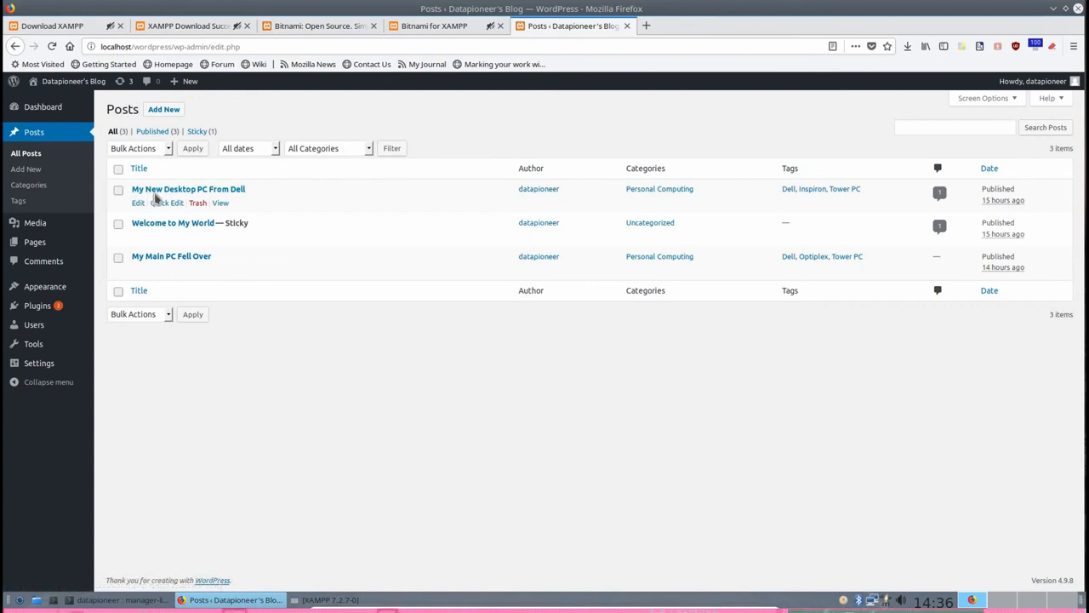
mouse_move(244, 198)
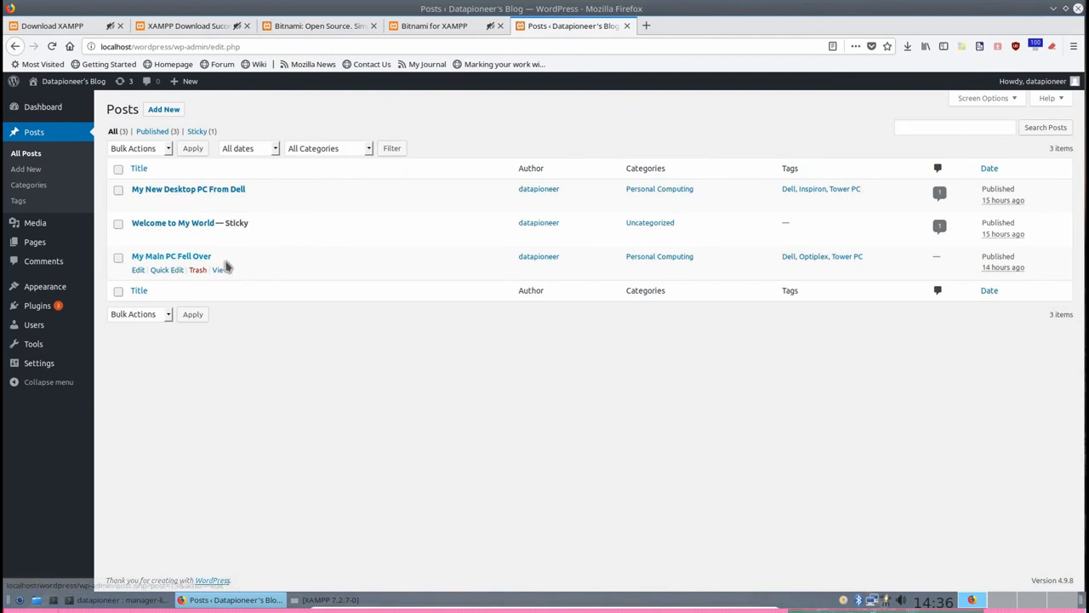
mouse_move(138, 203)
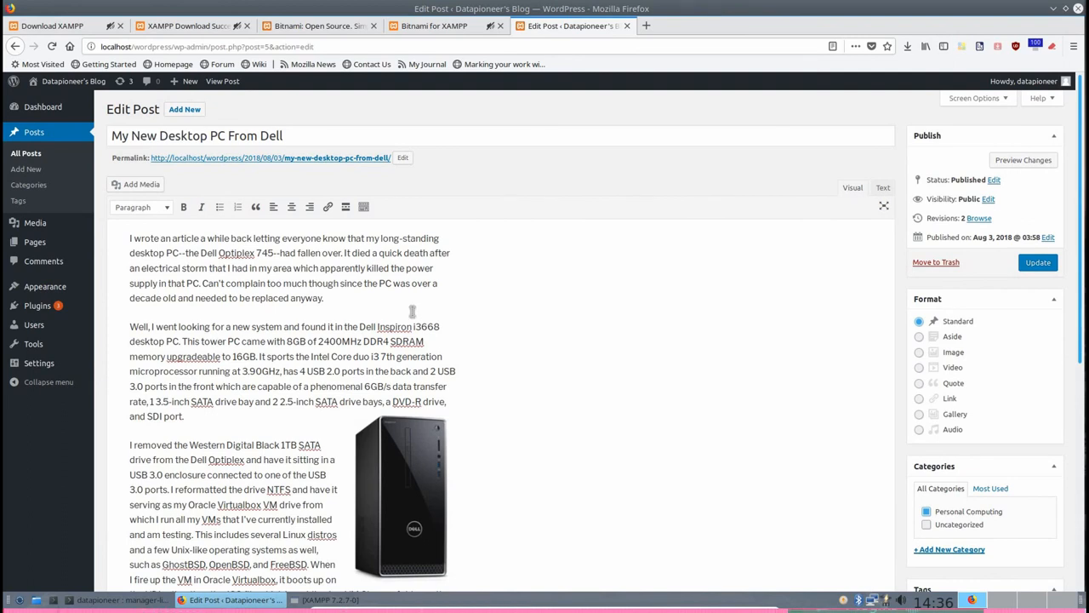
mouse_move(430, 500)
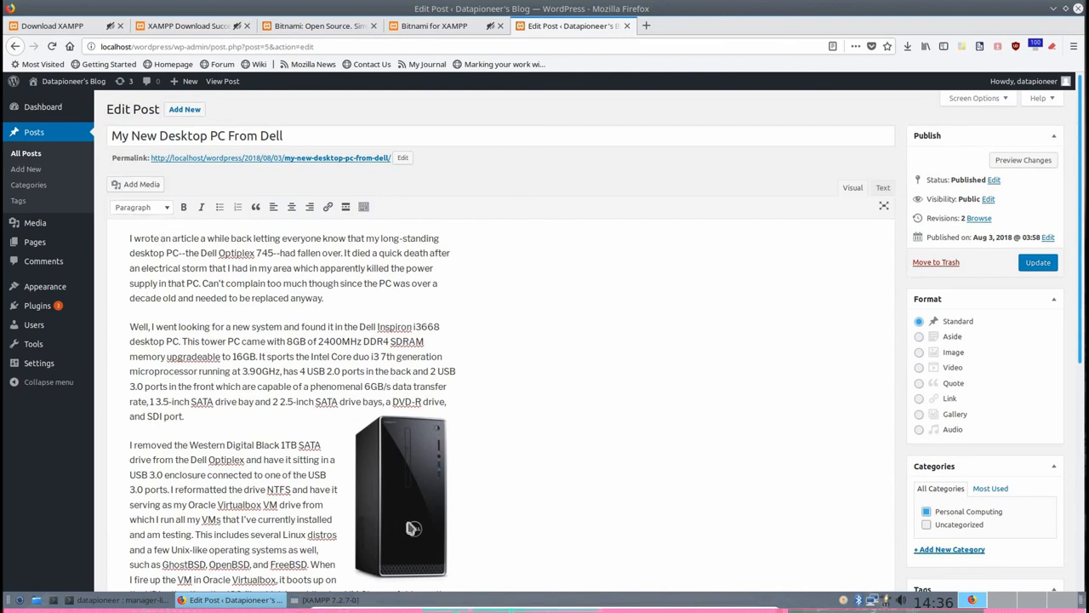
mouse_move(353, 484)
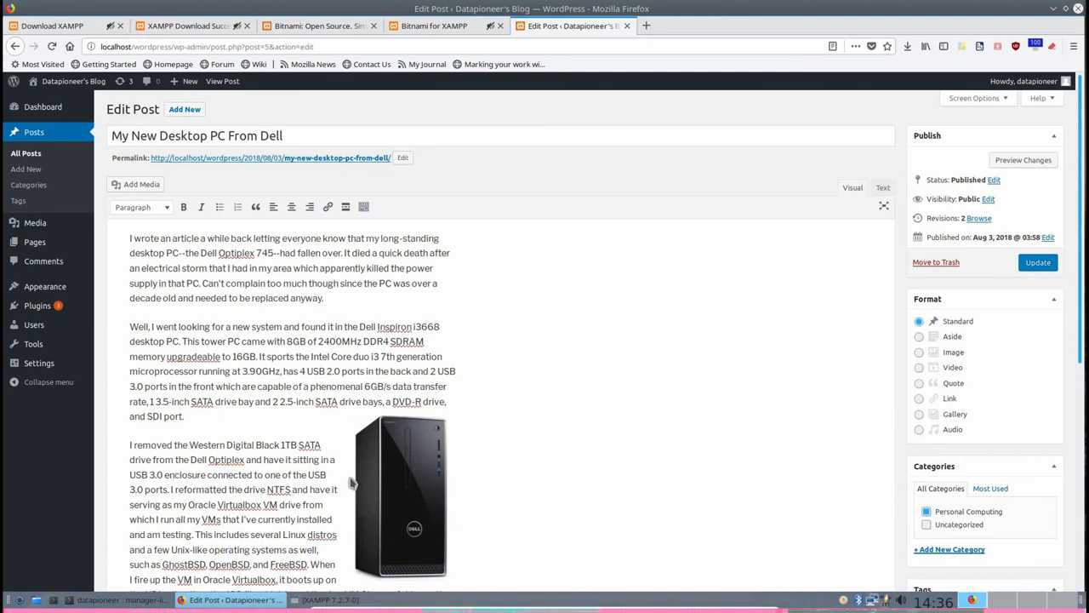
mouse_move(98, 231)
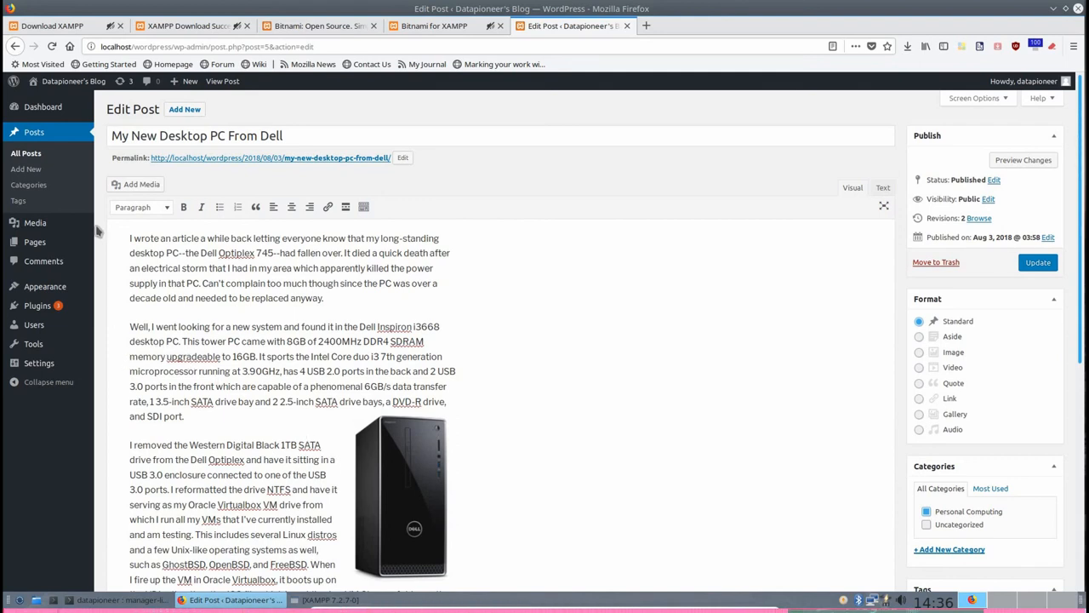
mouse_move(35, 222)
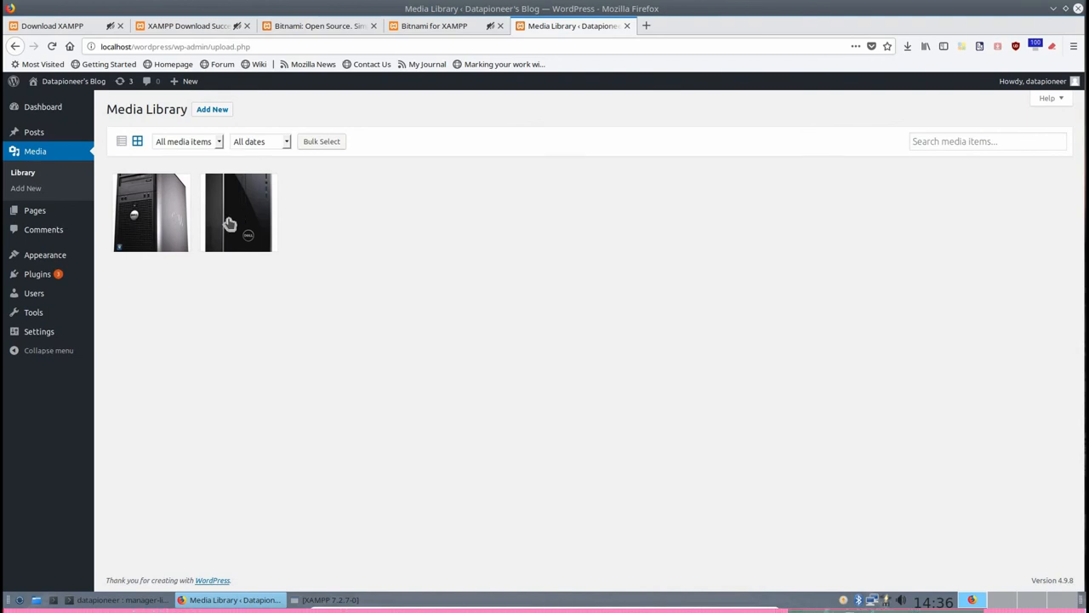
mouse_move(231, 223)
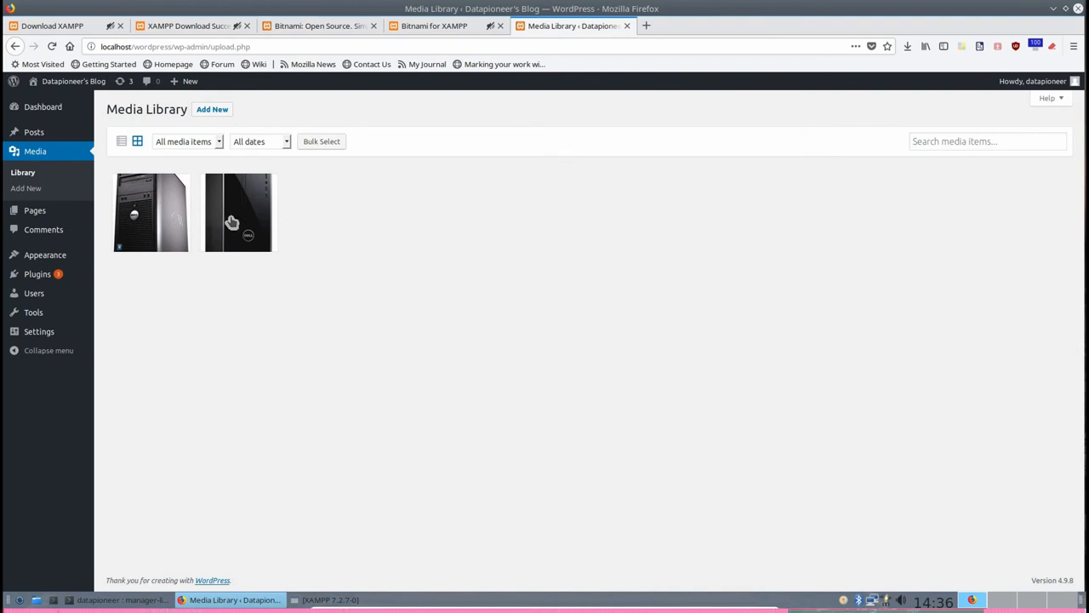
mouse_move(264, 231)
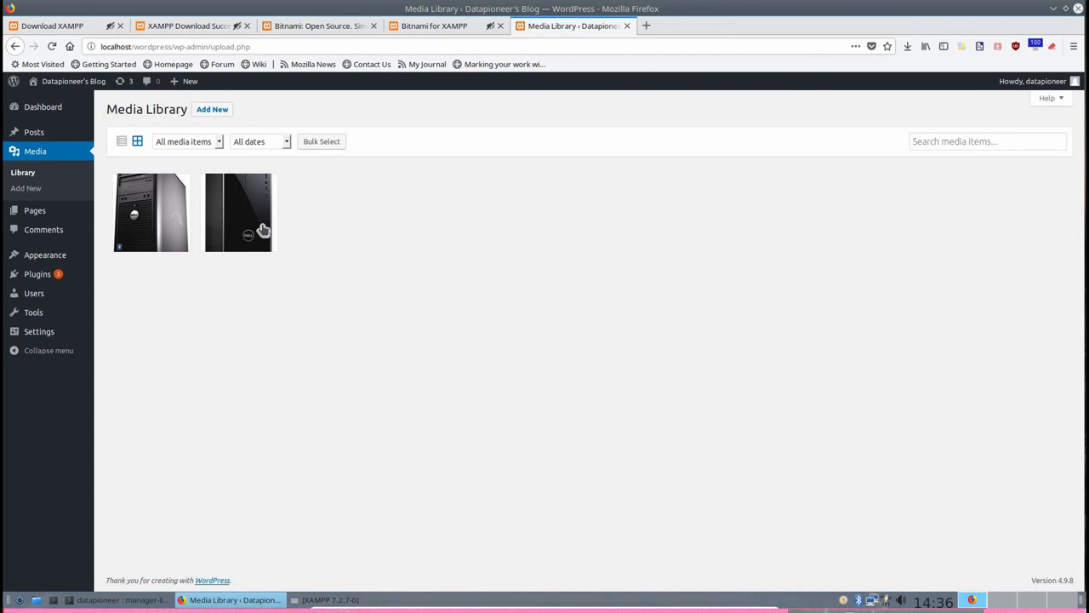
mouse_move(208, 387)
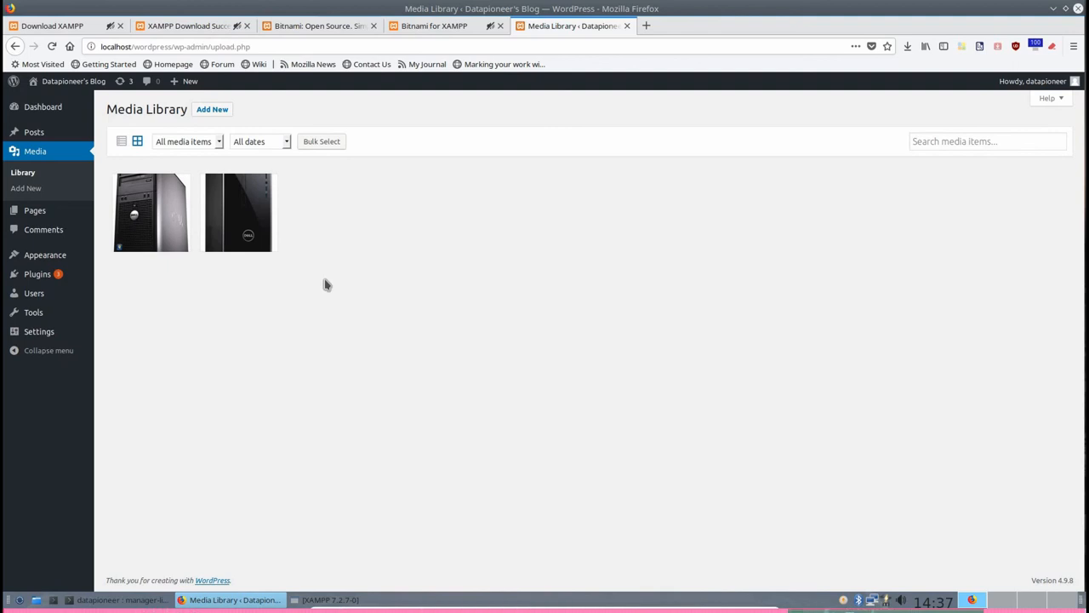
mouse_move(272, 299)
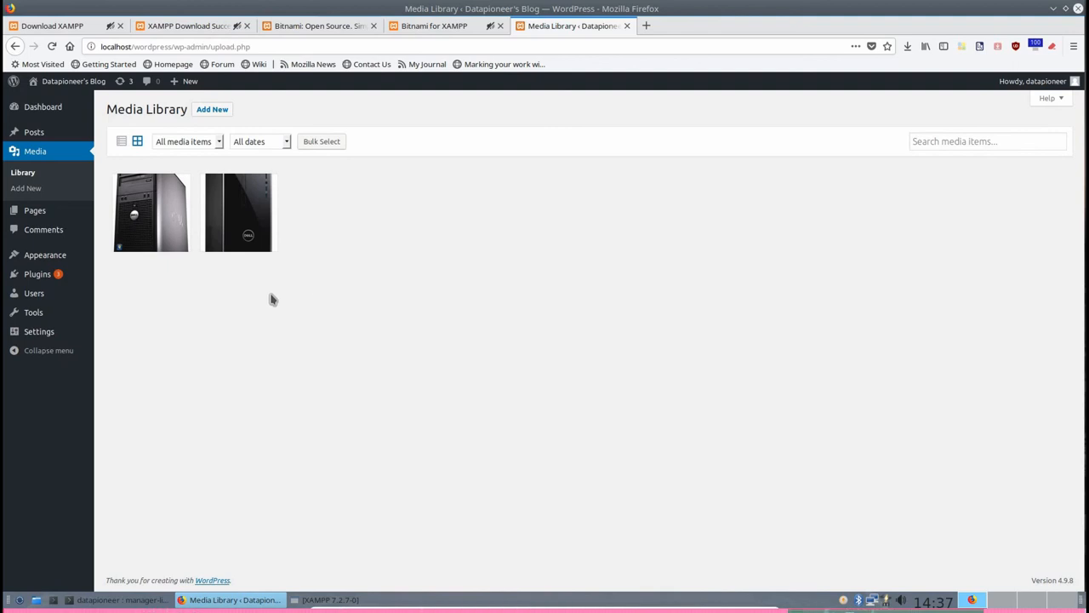
mouse_move(232, 237)
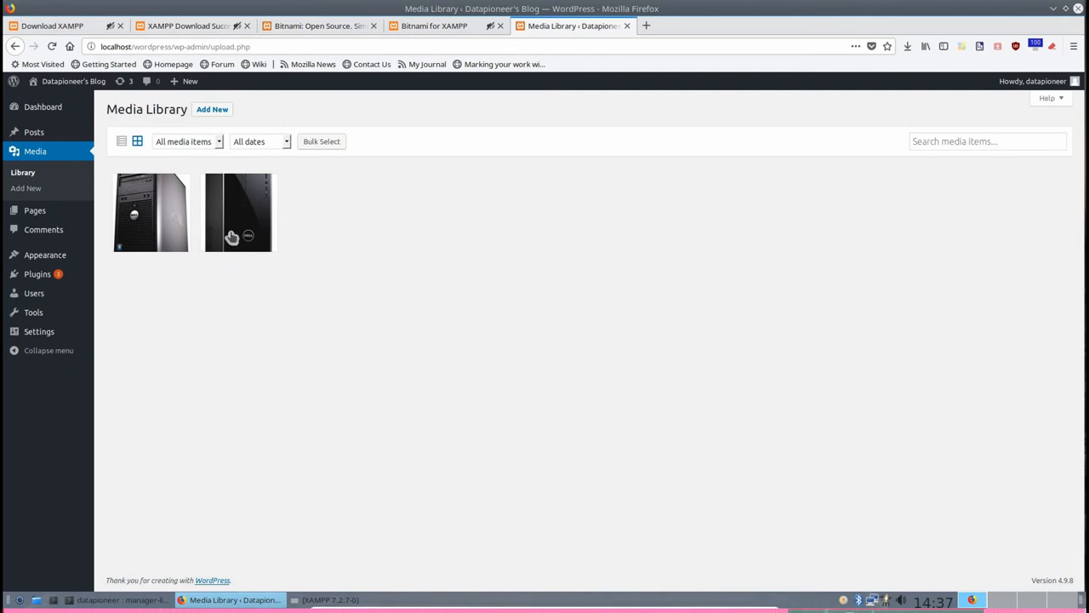
mouse_move(312, 239)
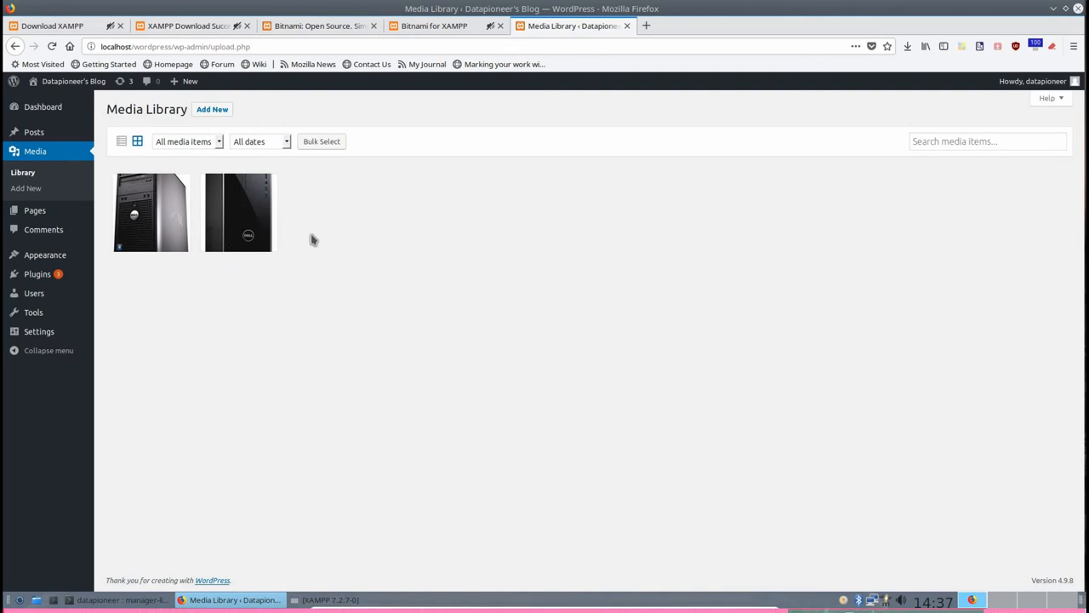
mouse_move(315, 242)
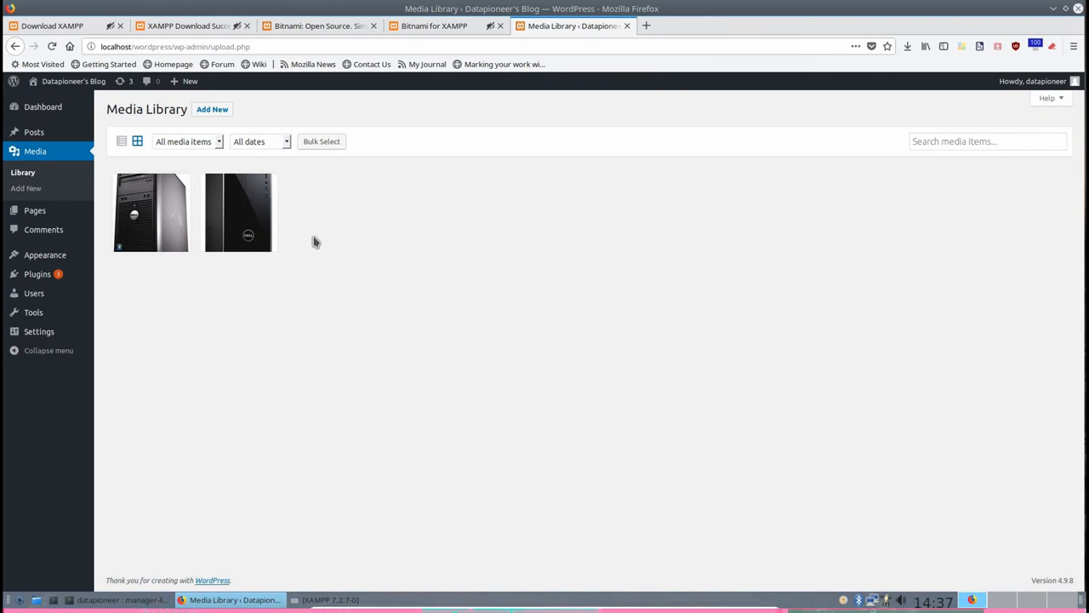
mouse_move(363, 264)
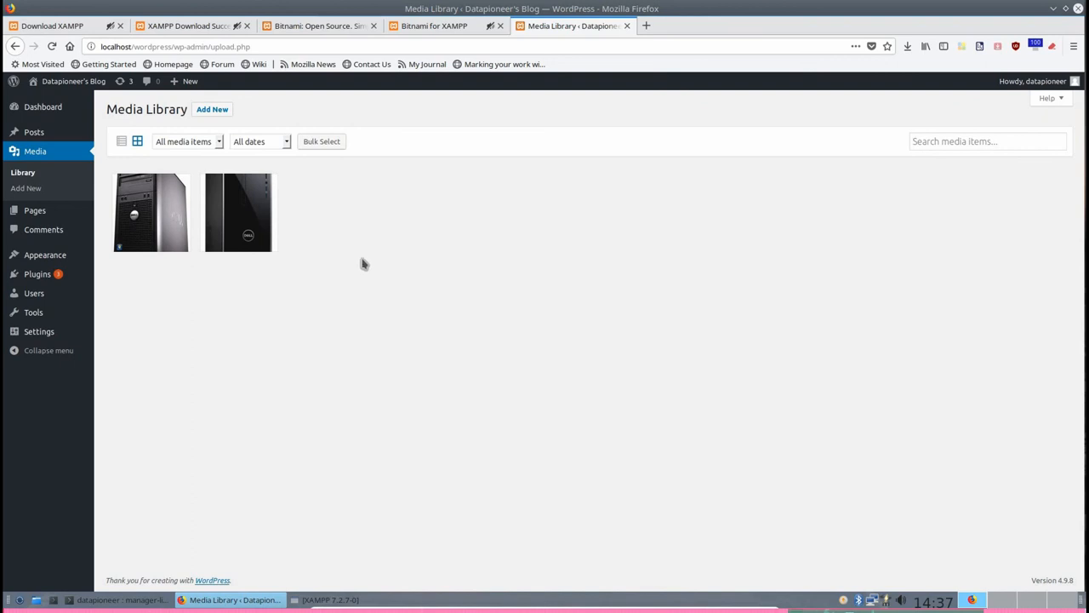
mouse_move(455, 523)
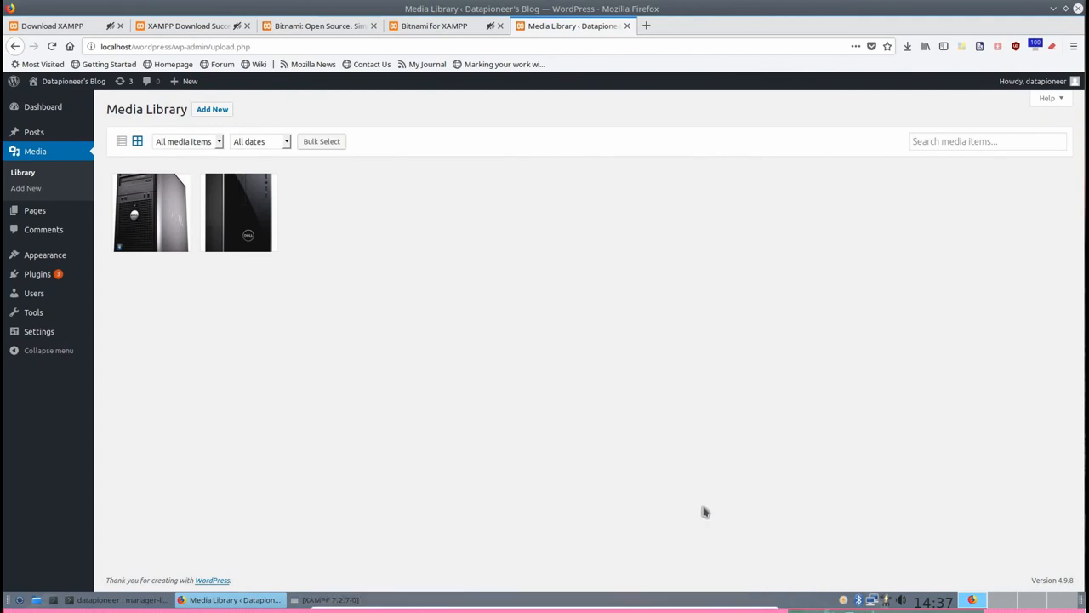
mouse_move(696, 494)
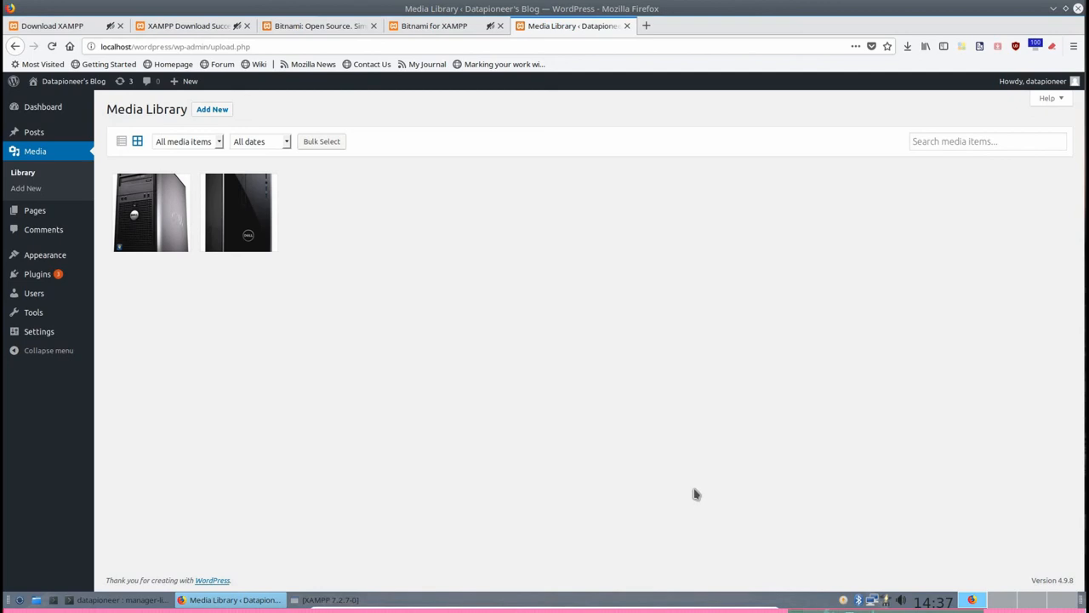
mouse_move(677, 448)
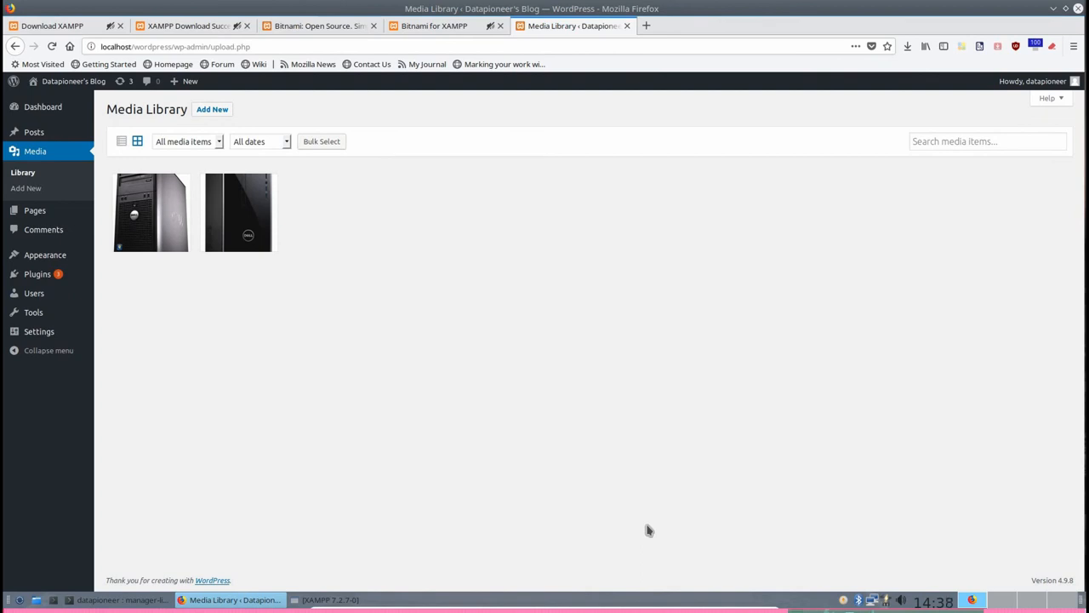
mouse_move(667, 502)
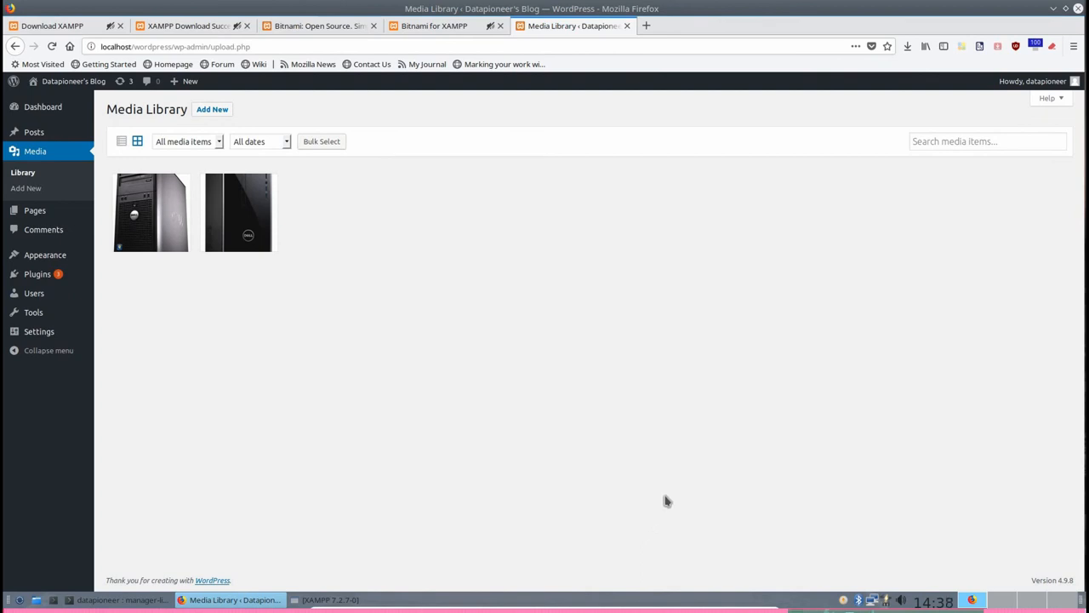